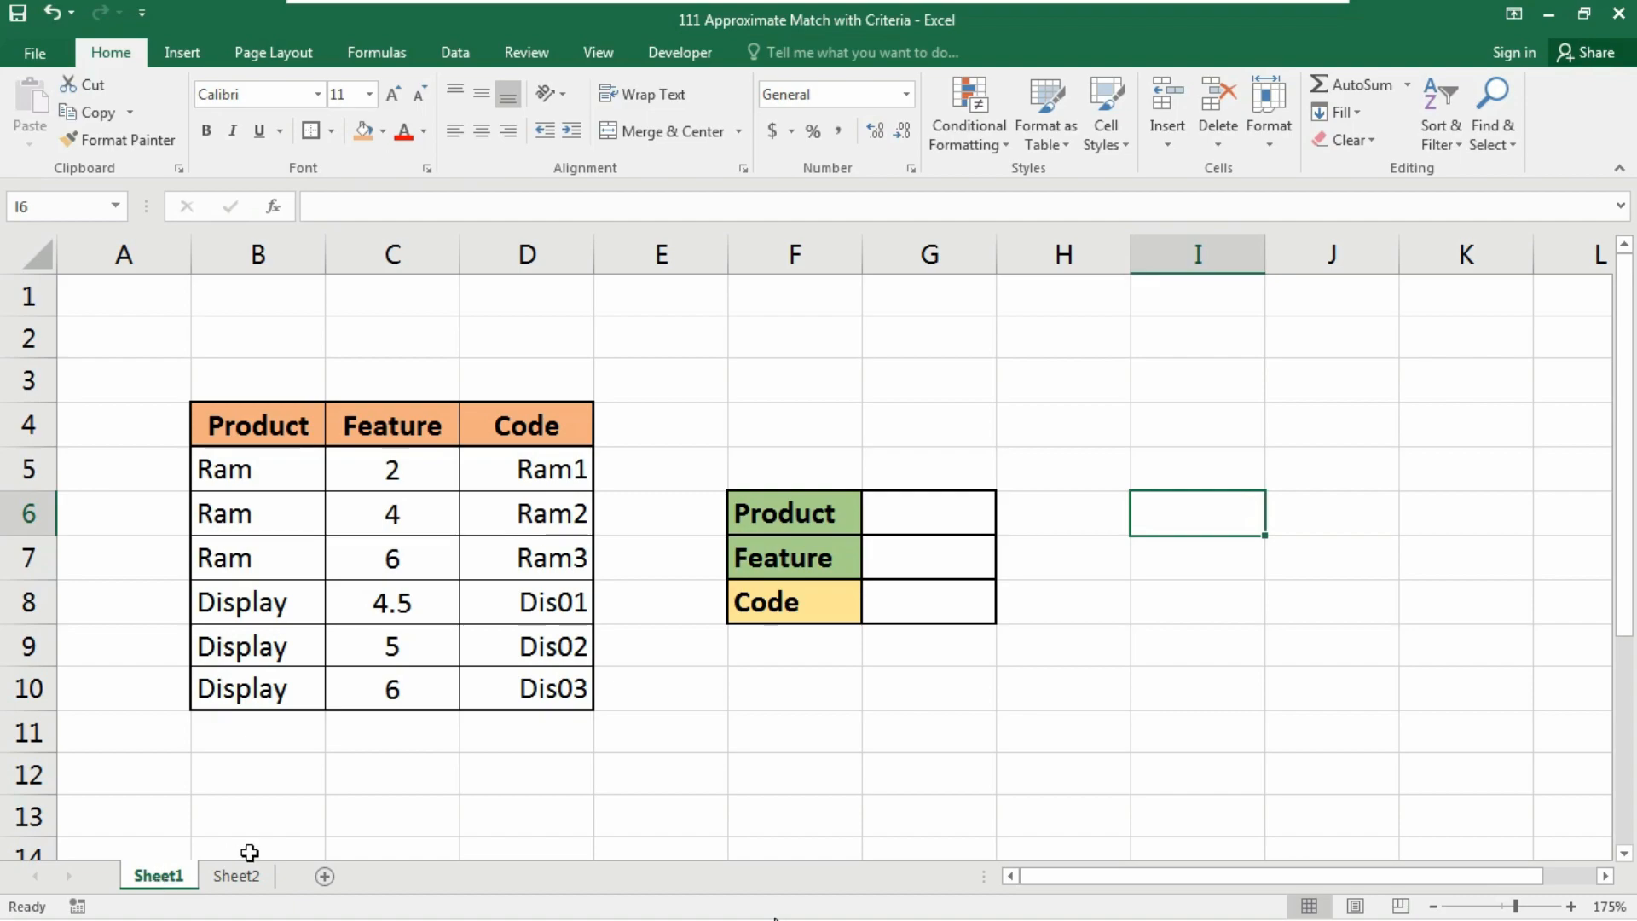
pyautogui.moveTo(212, 727)
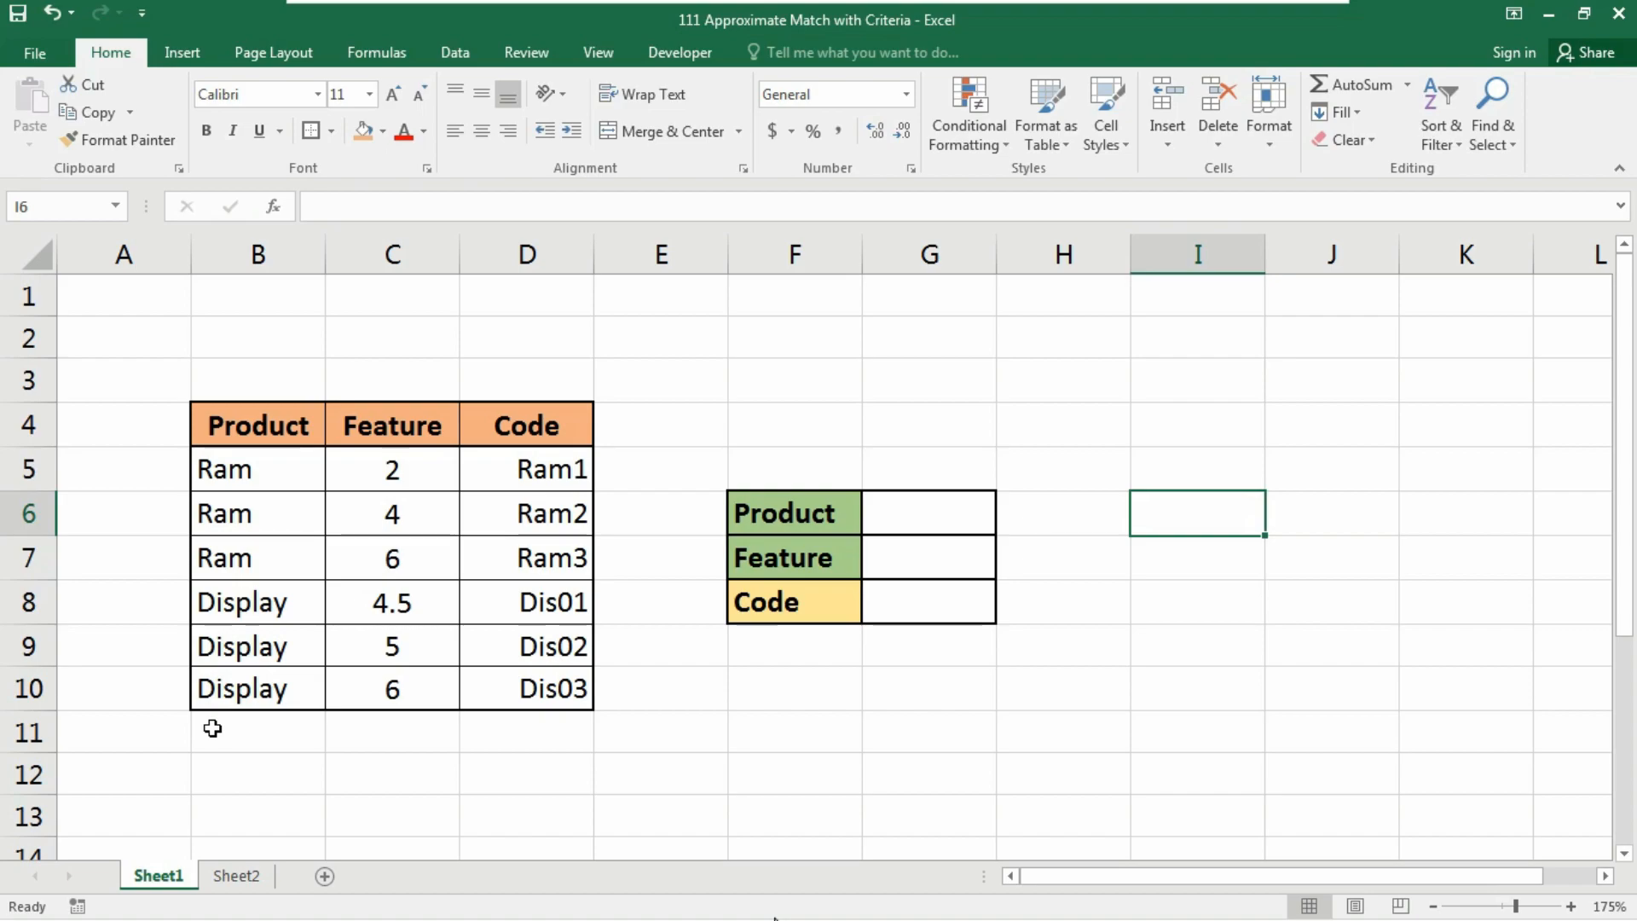
pyautogui.moveTo(203, 615)
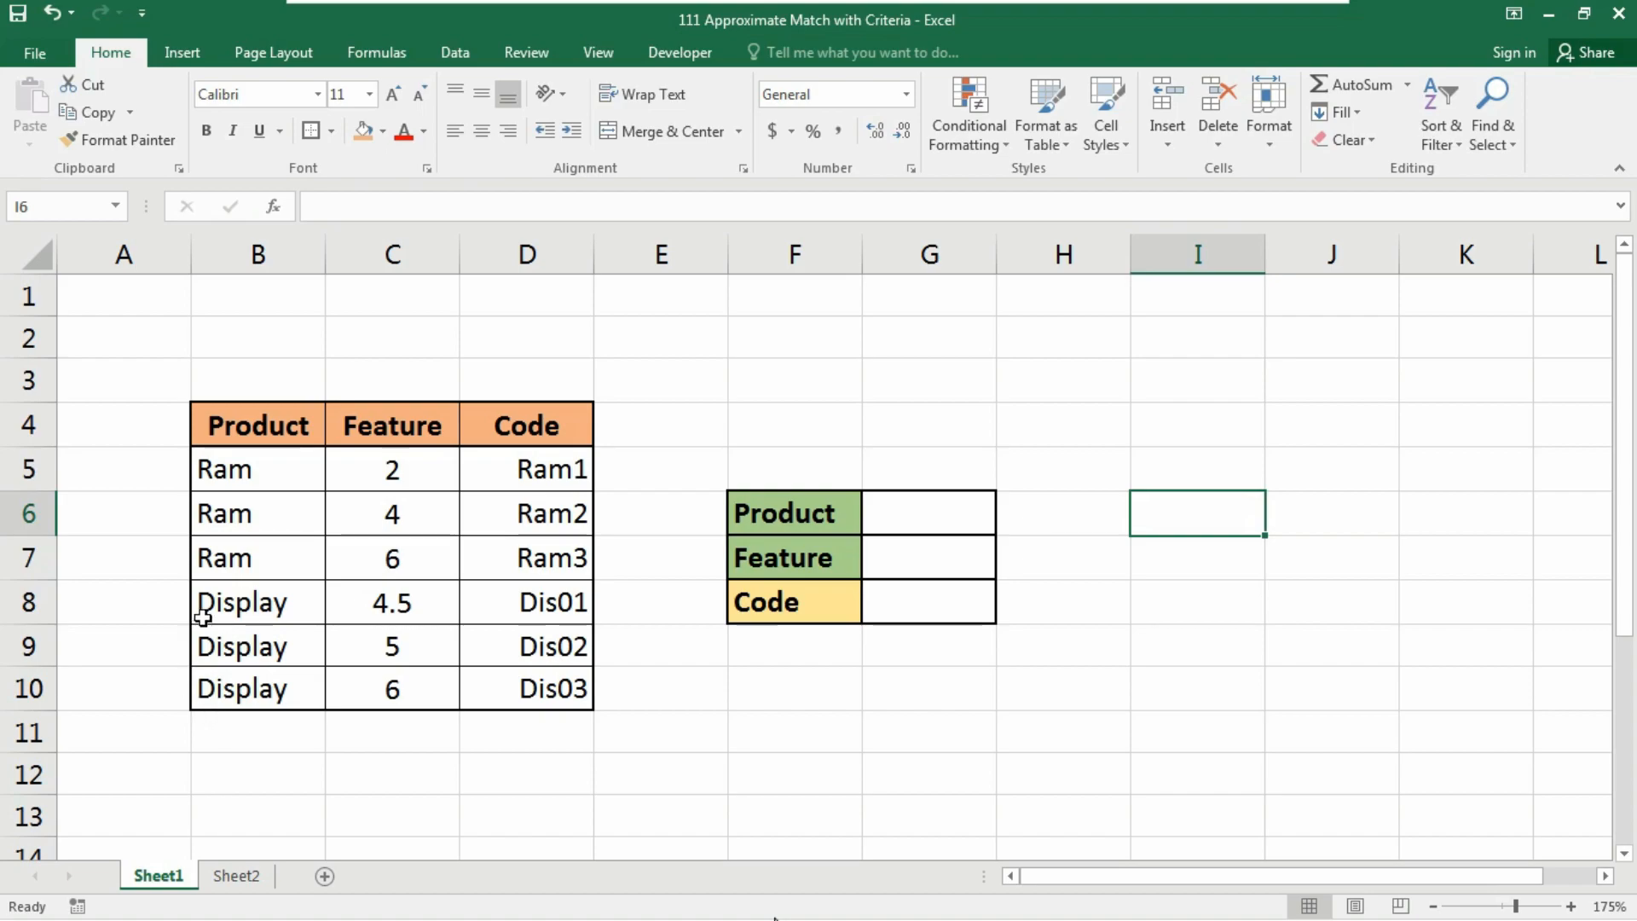
pyautogui.moveTo(285, 450)
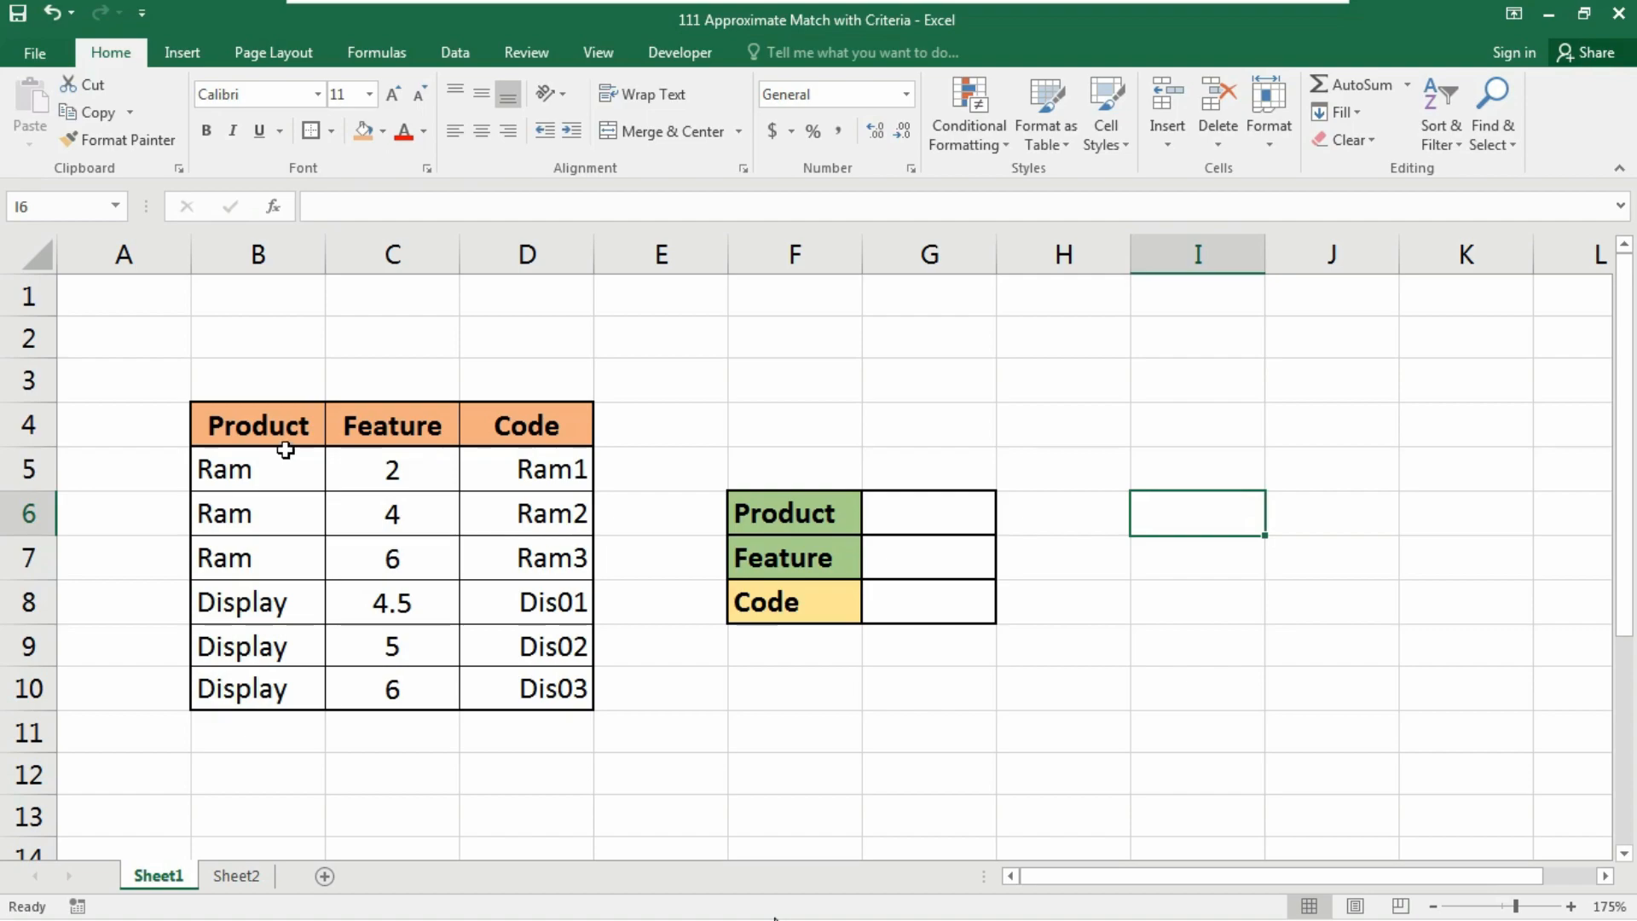
pyautogui.moveTo(547, 437)
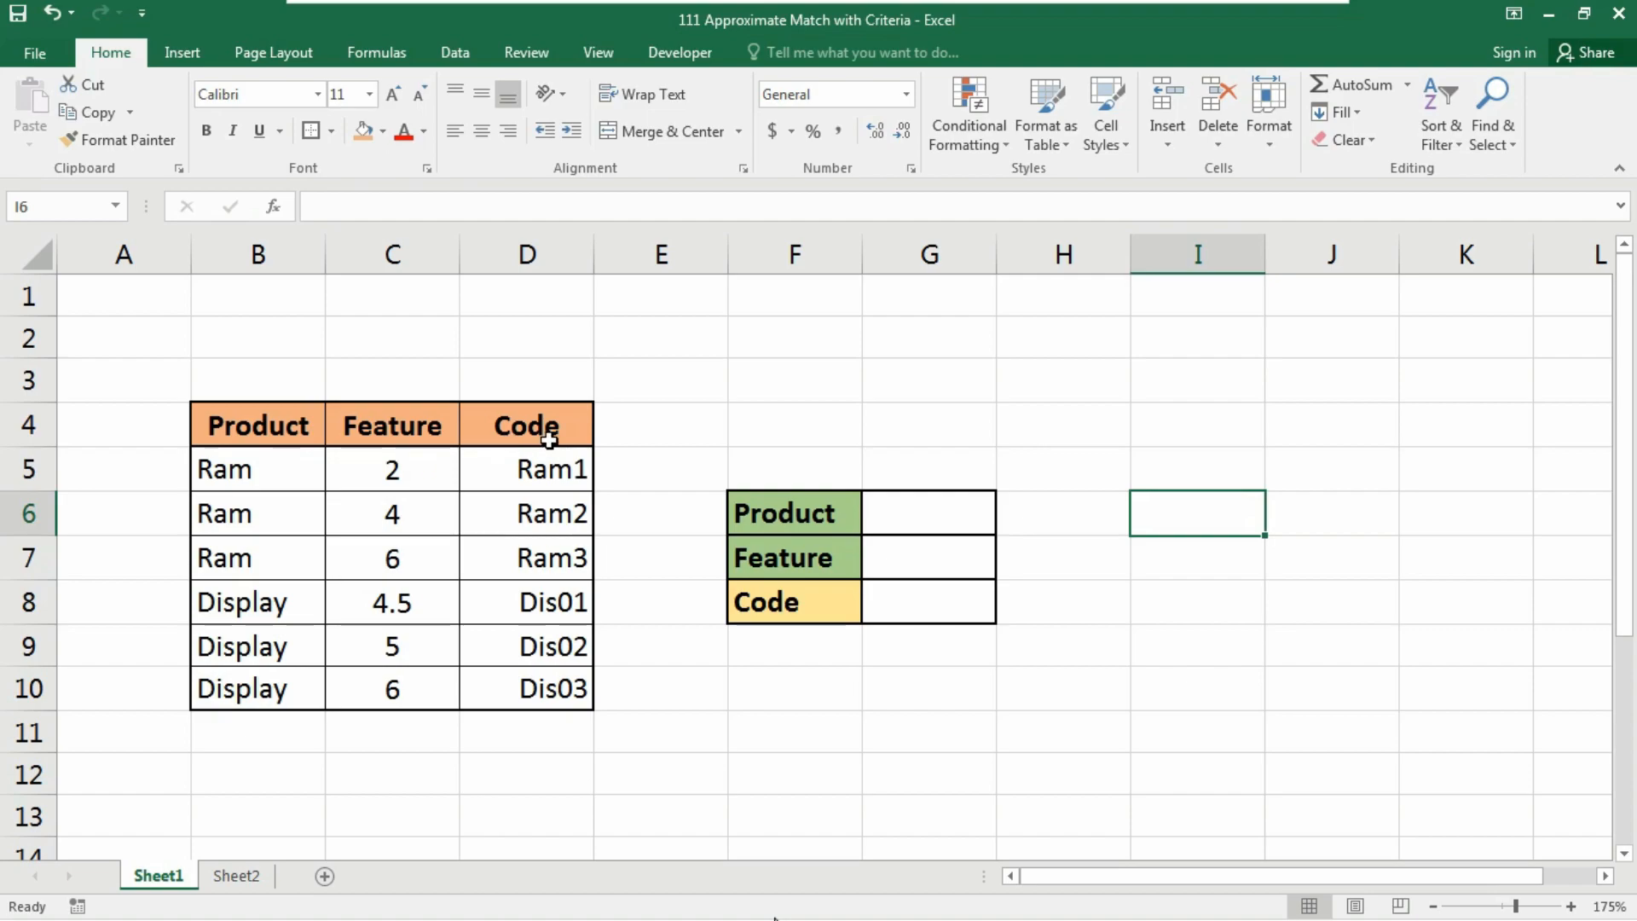
# Set up list data validation on G6 with source $B$5:$B$10.
pyautogui.click(929, 512)
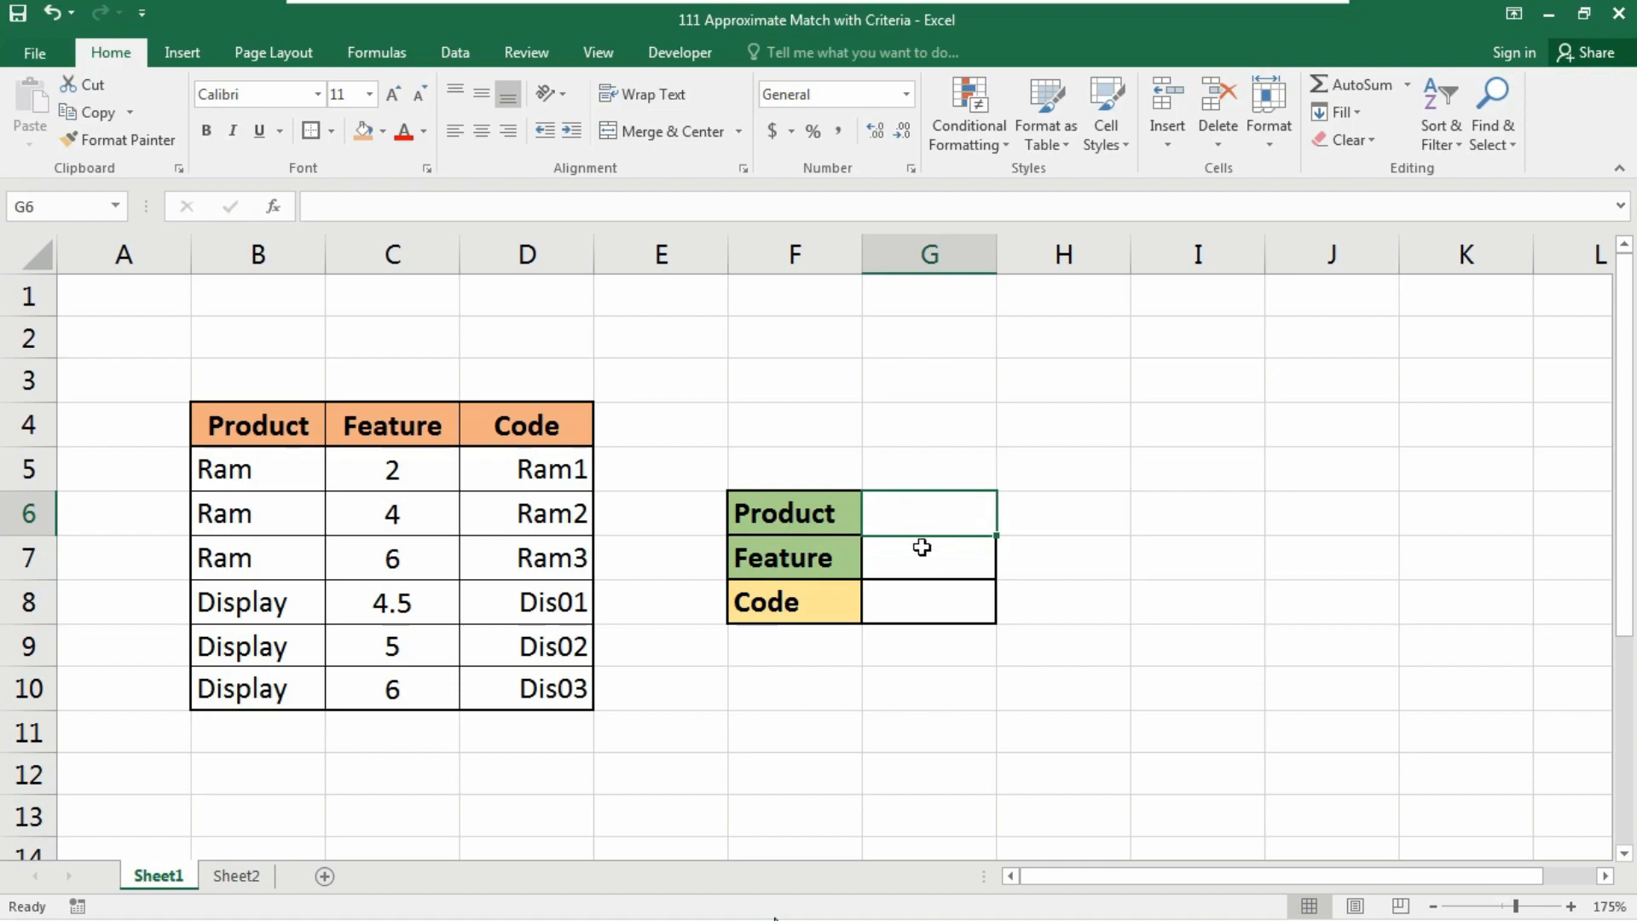
pyautogui.click(926, 601)
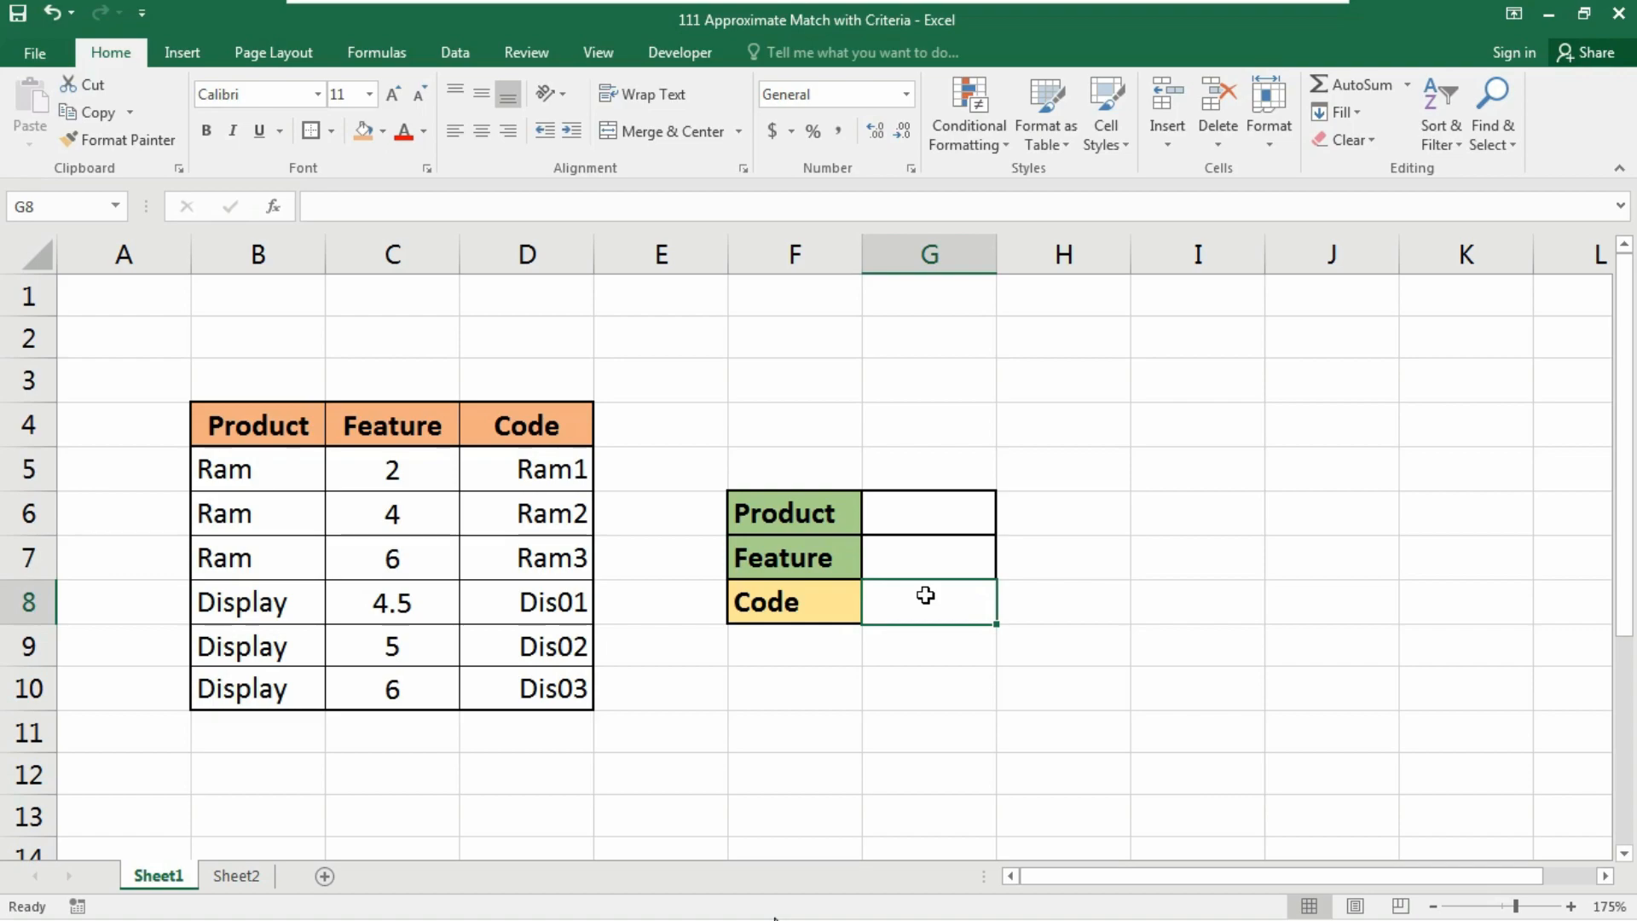
pyautogui.click(926, 513)
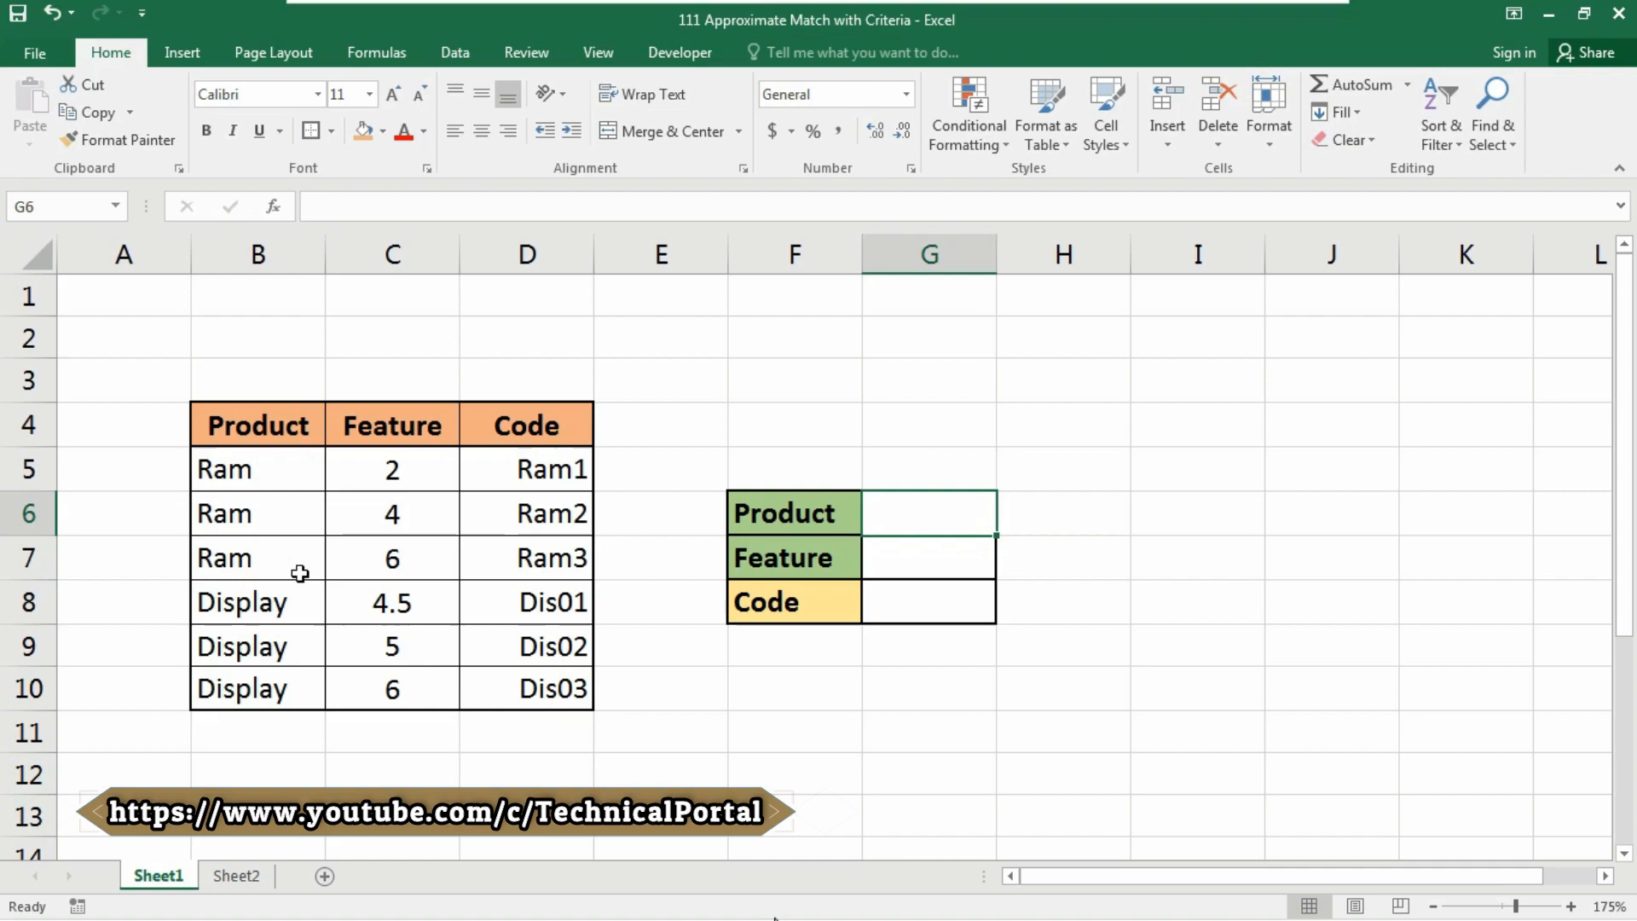
pyautogui.click(454, 52)
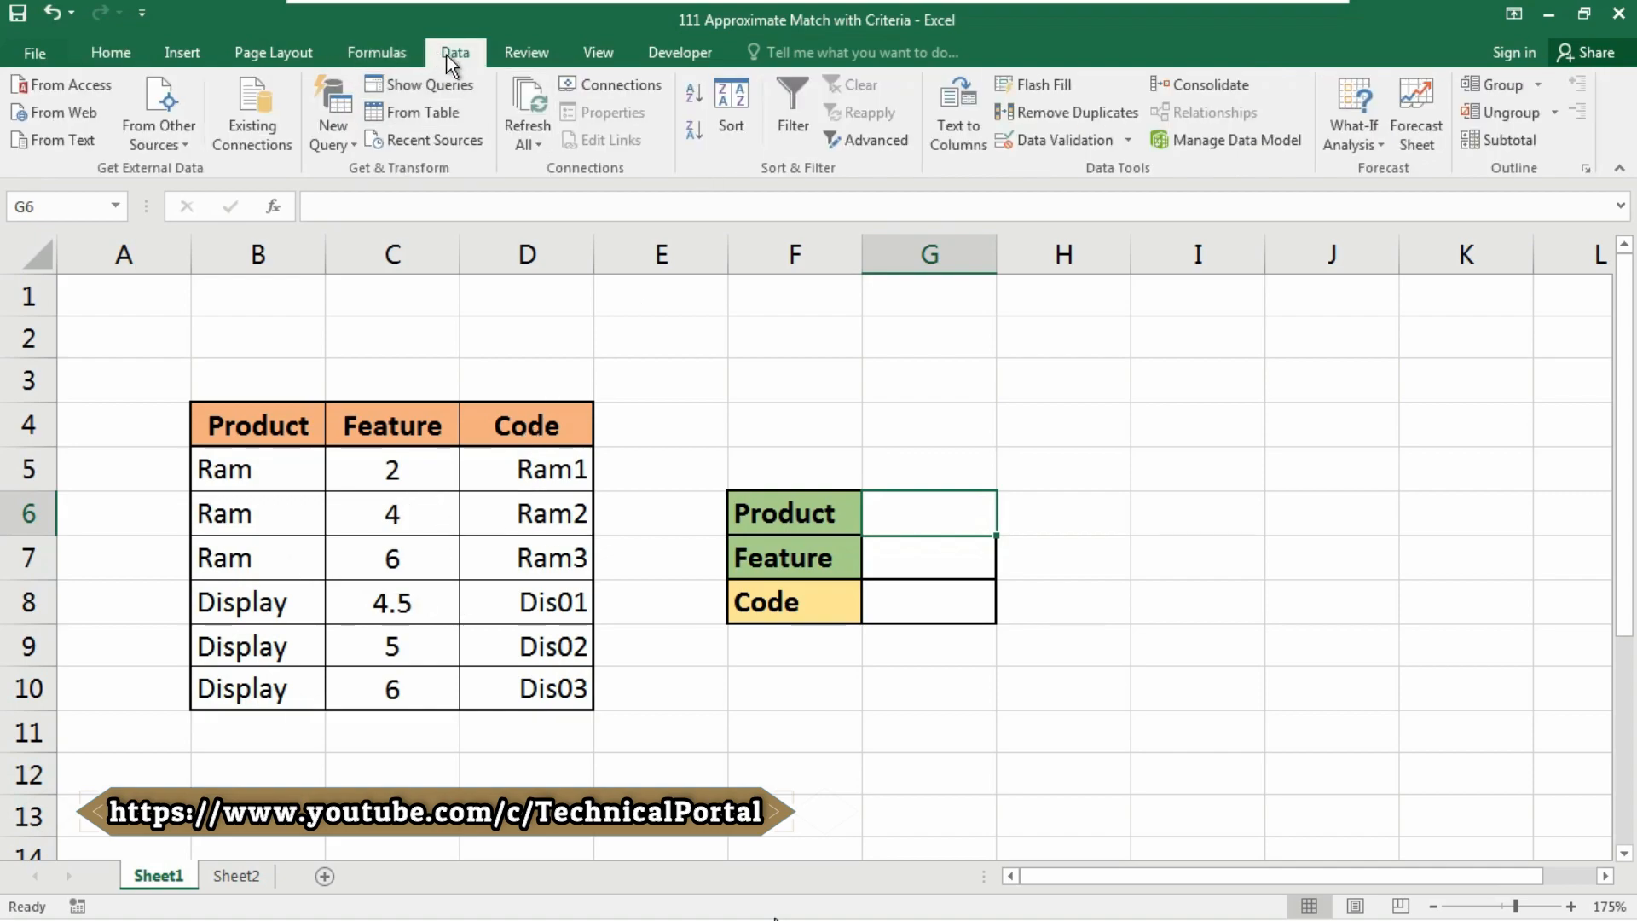
pyautogui.moveTo(451, 64)
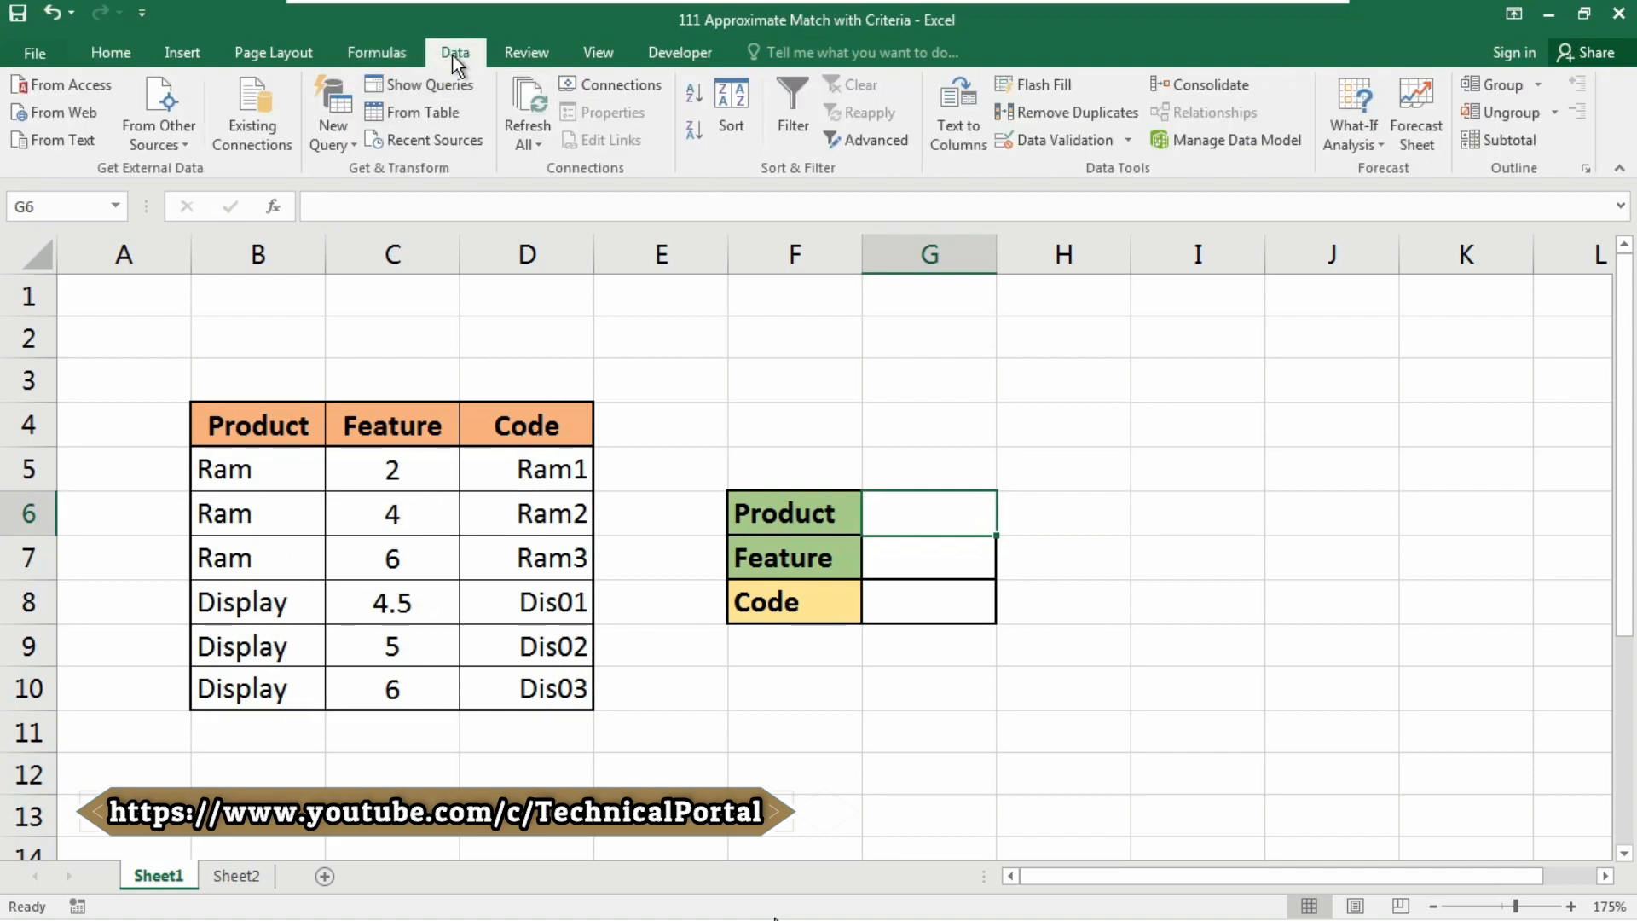
pyautogui.click(1055, 140)
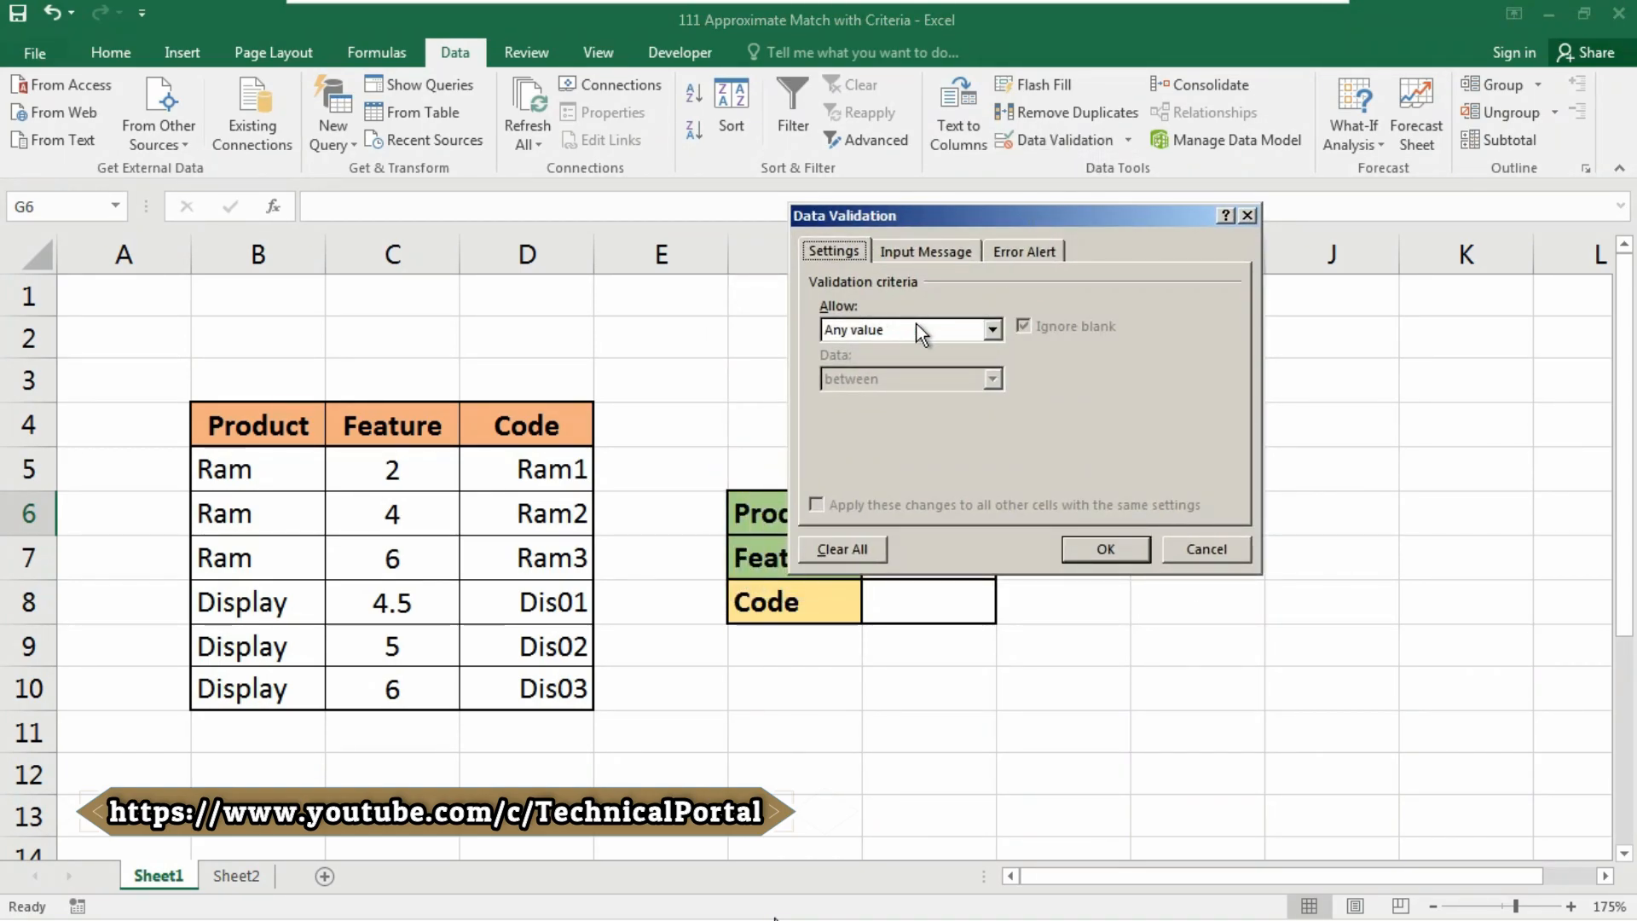
pyautogui.click(908, 329)
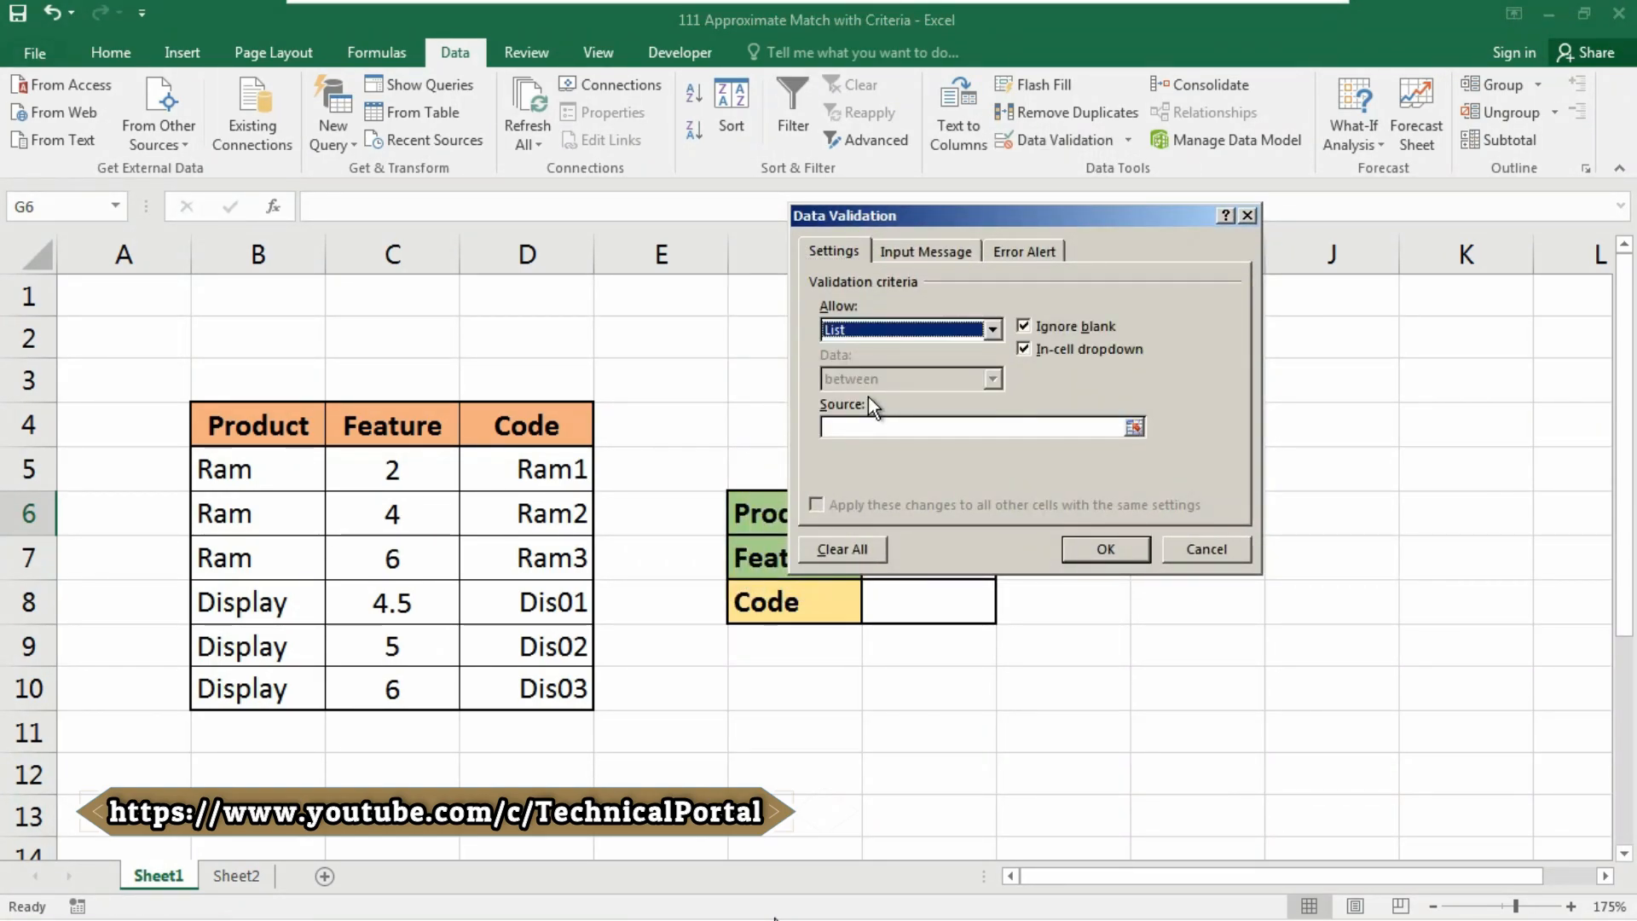
pyautogui.click(971, 427)
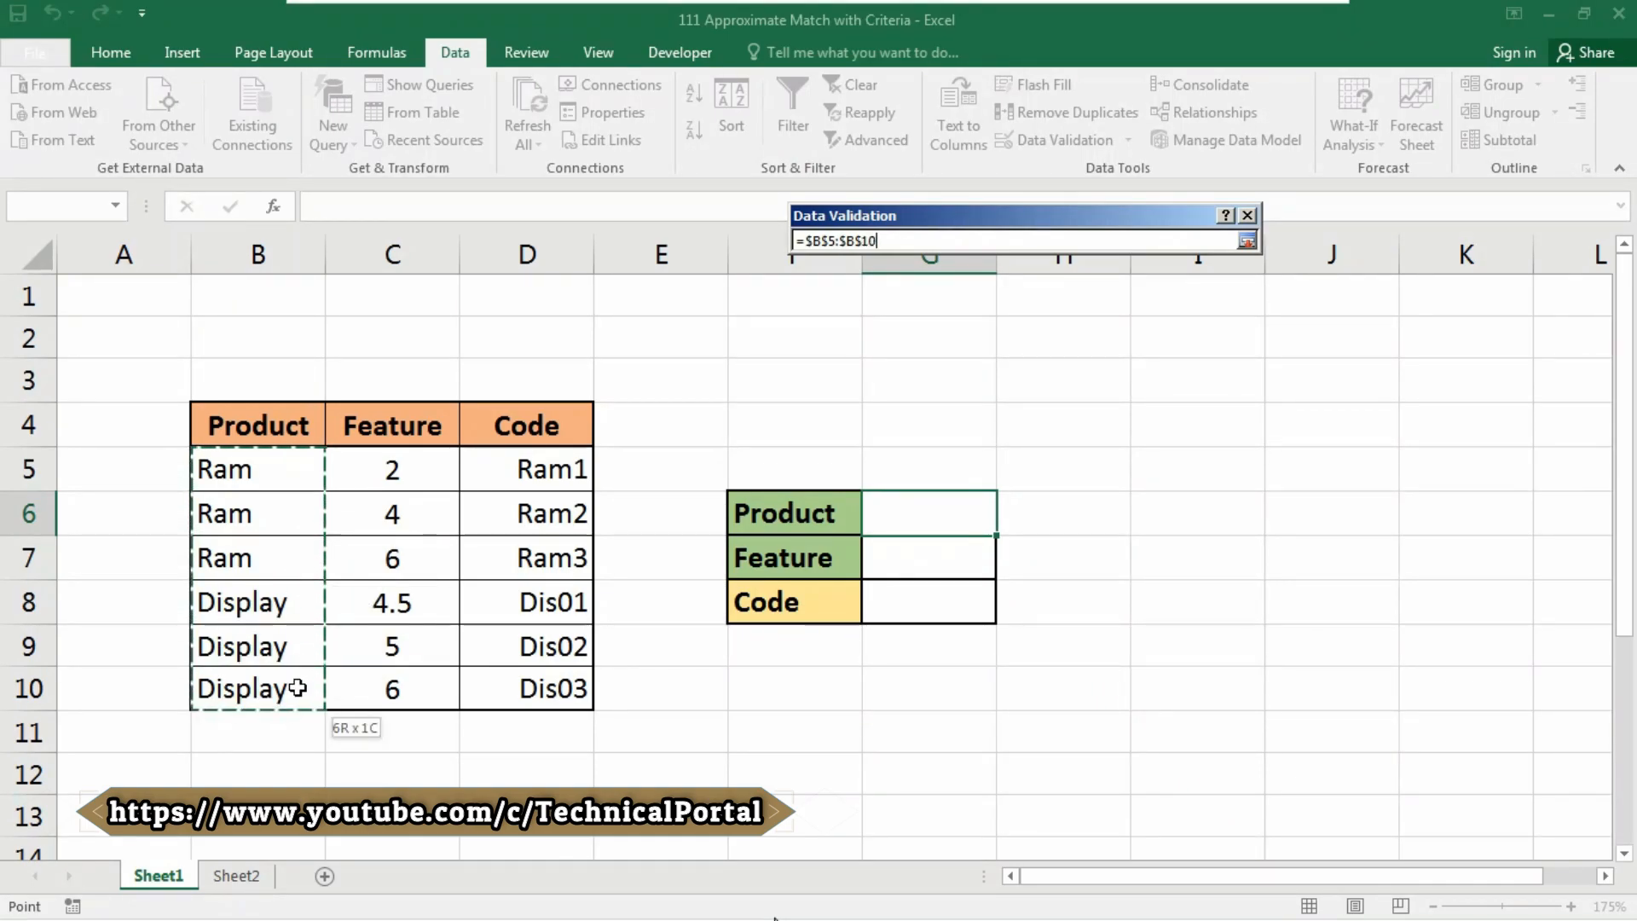
pyautogui.click(1249, 241)
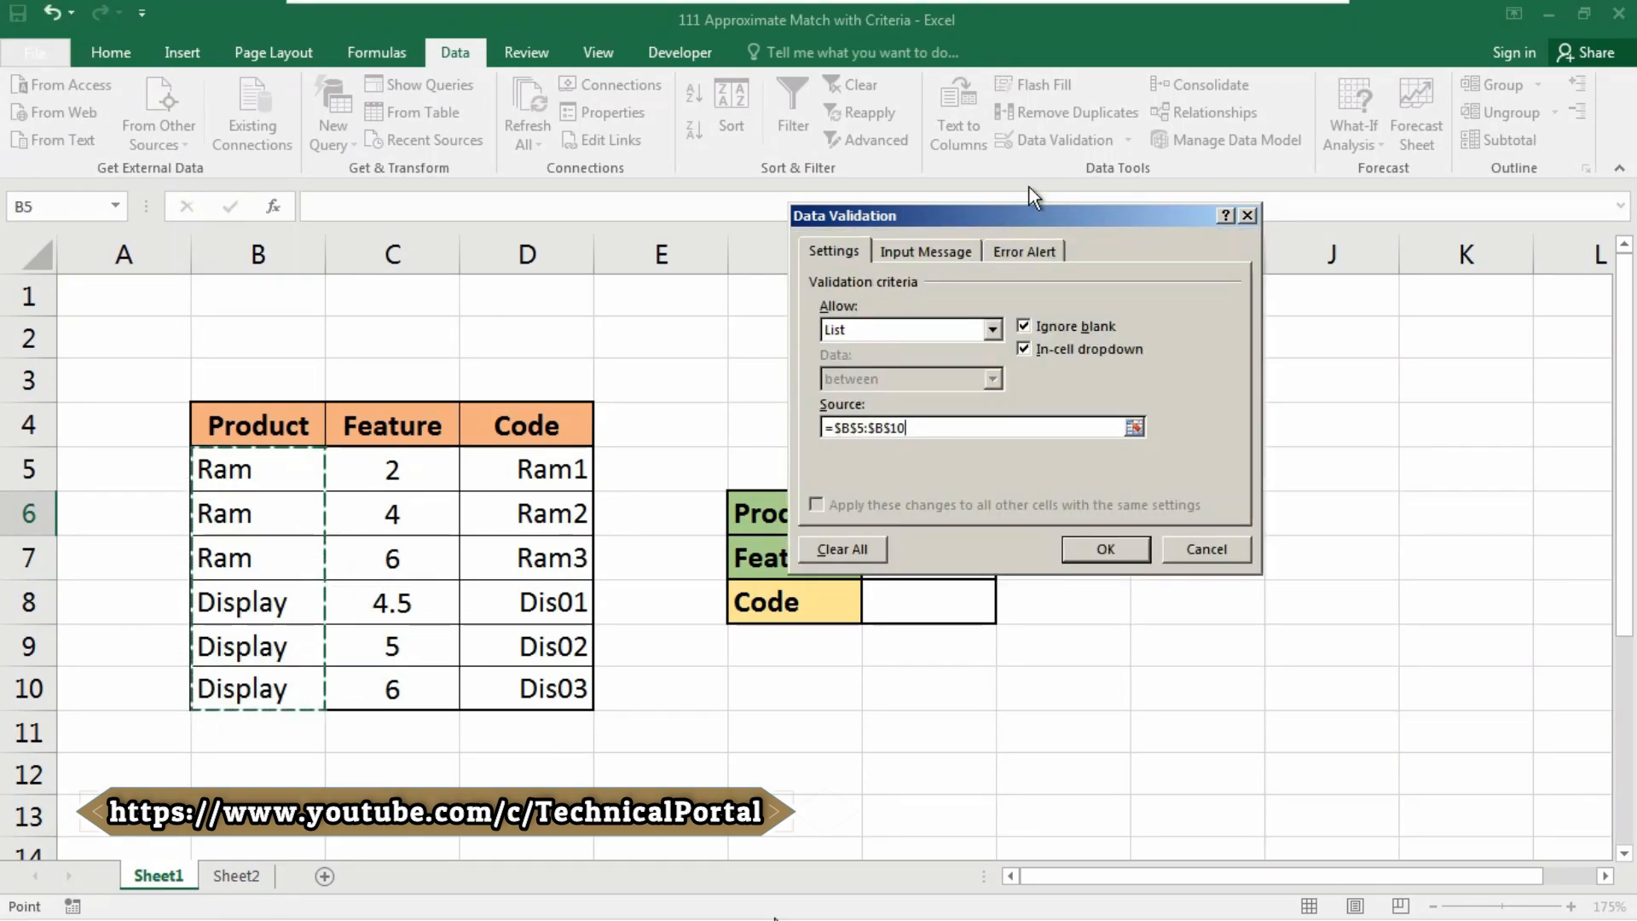
pyautogui.moveTo(1034, 215); pyautogui.dragTo(1054, 125)
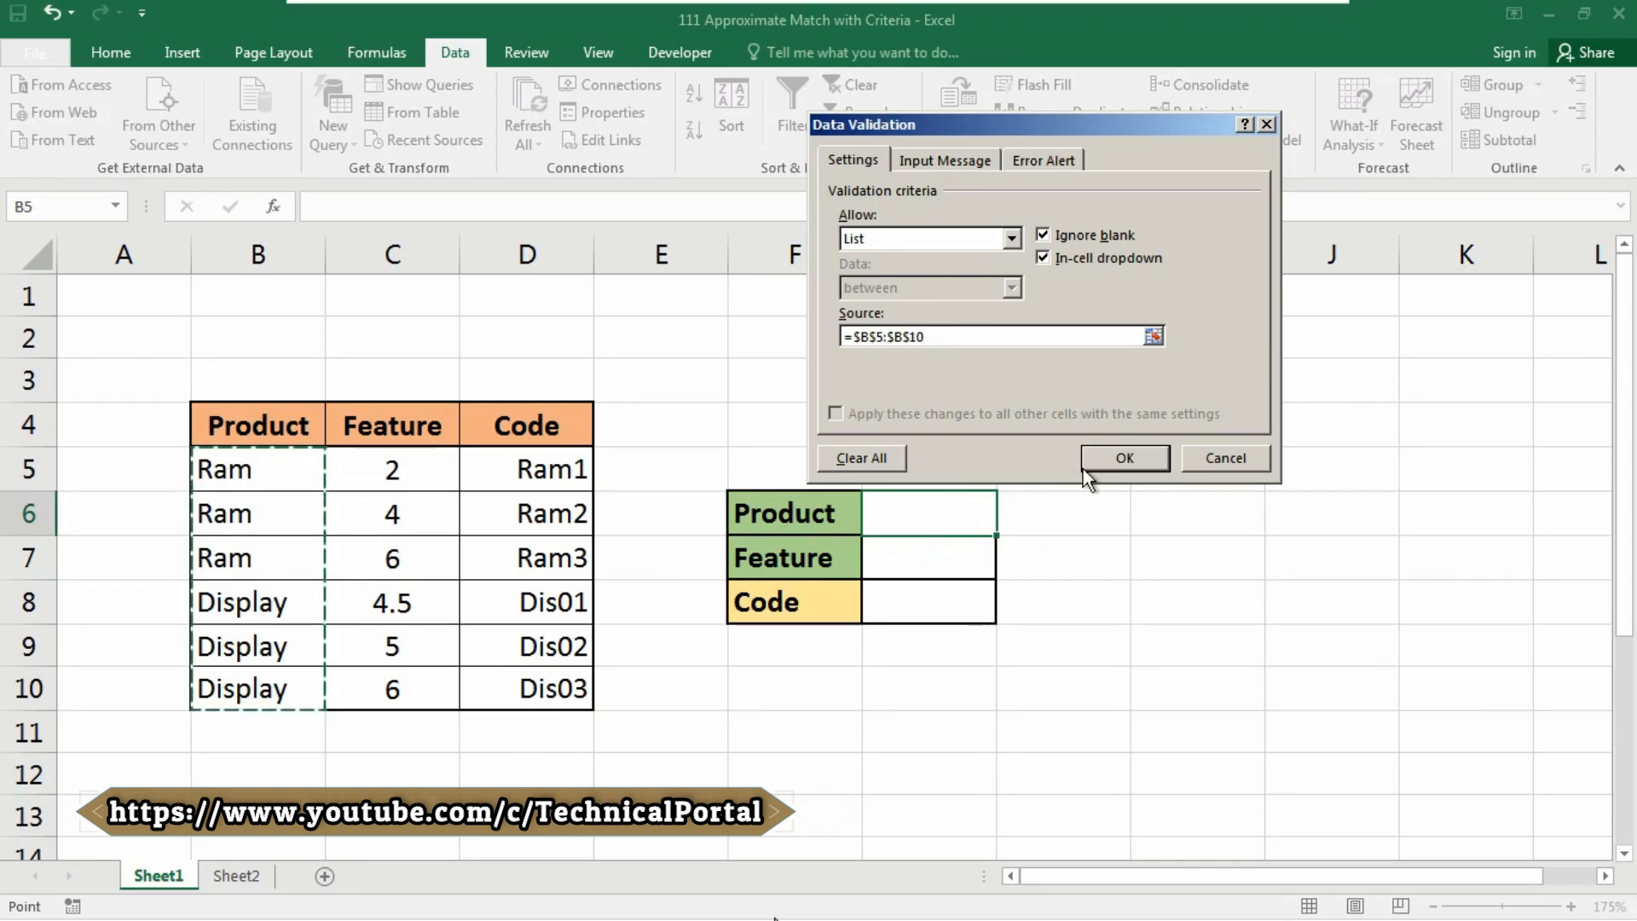
# Confirm the Product validation and pick Ram from the G6 dropdown.
pyautogui.click(1124, 457)
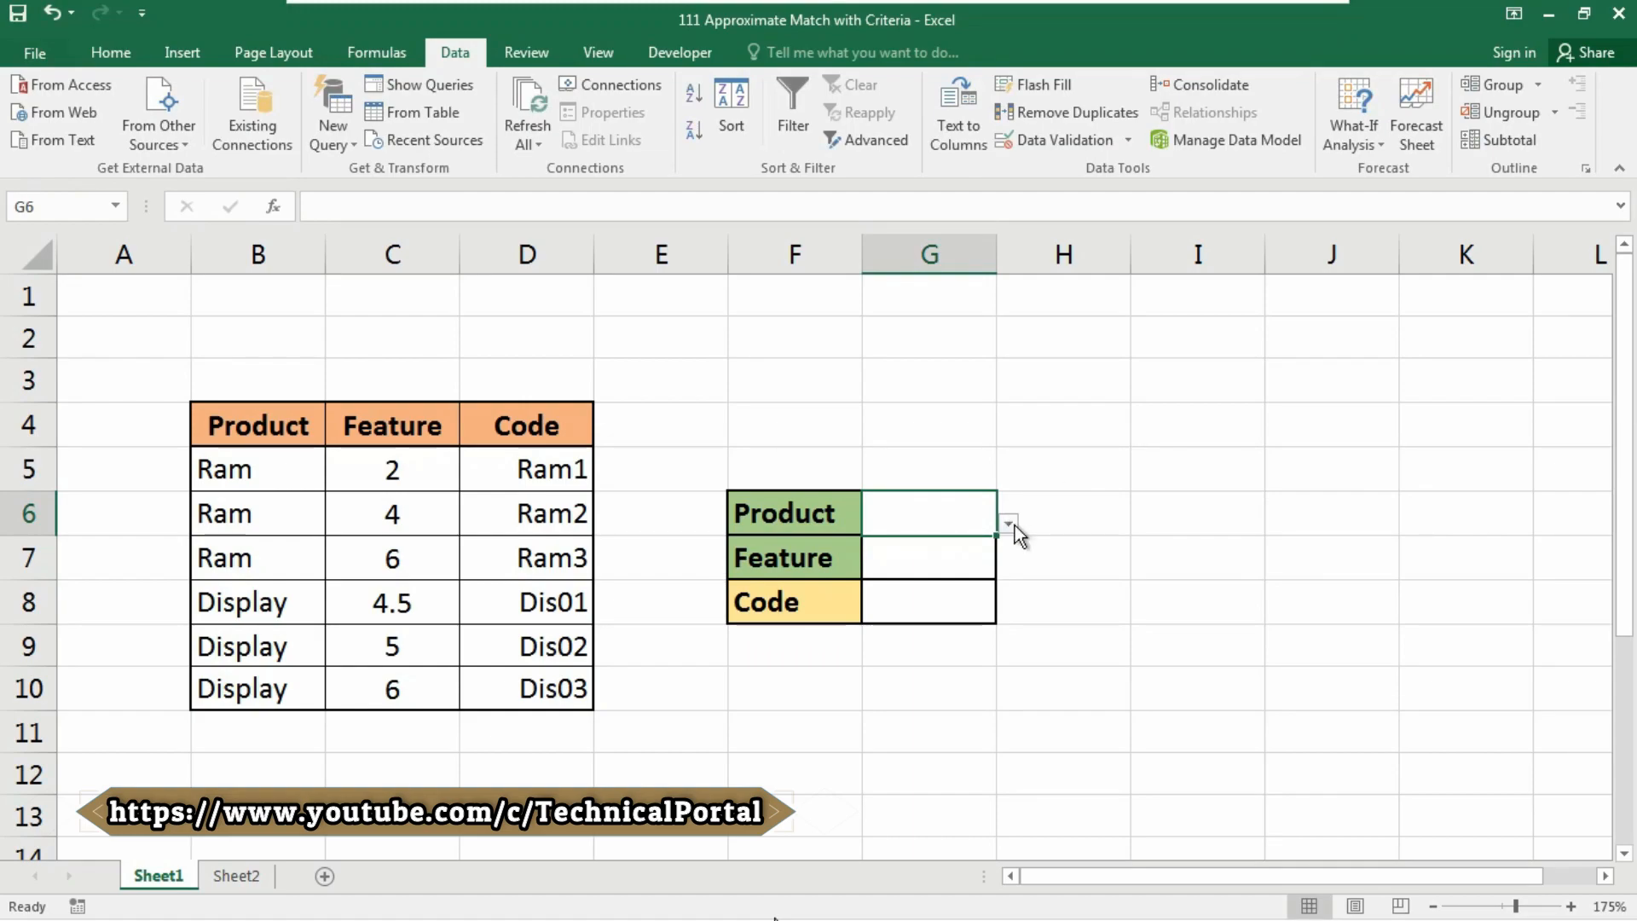
pyautogui.click(1005, 522)
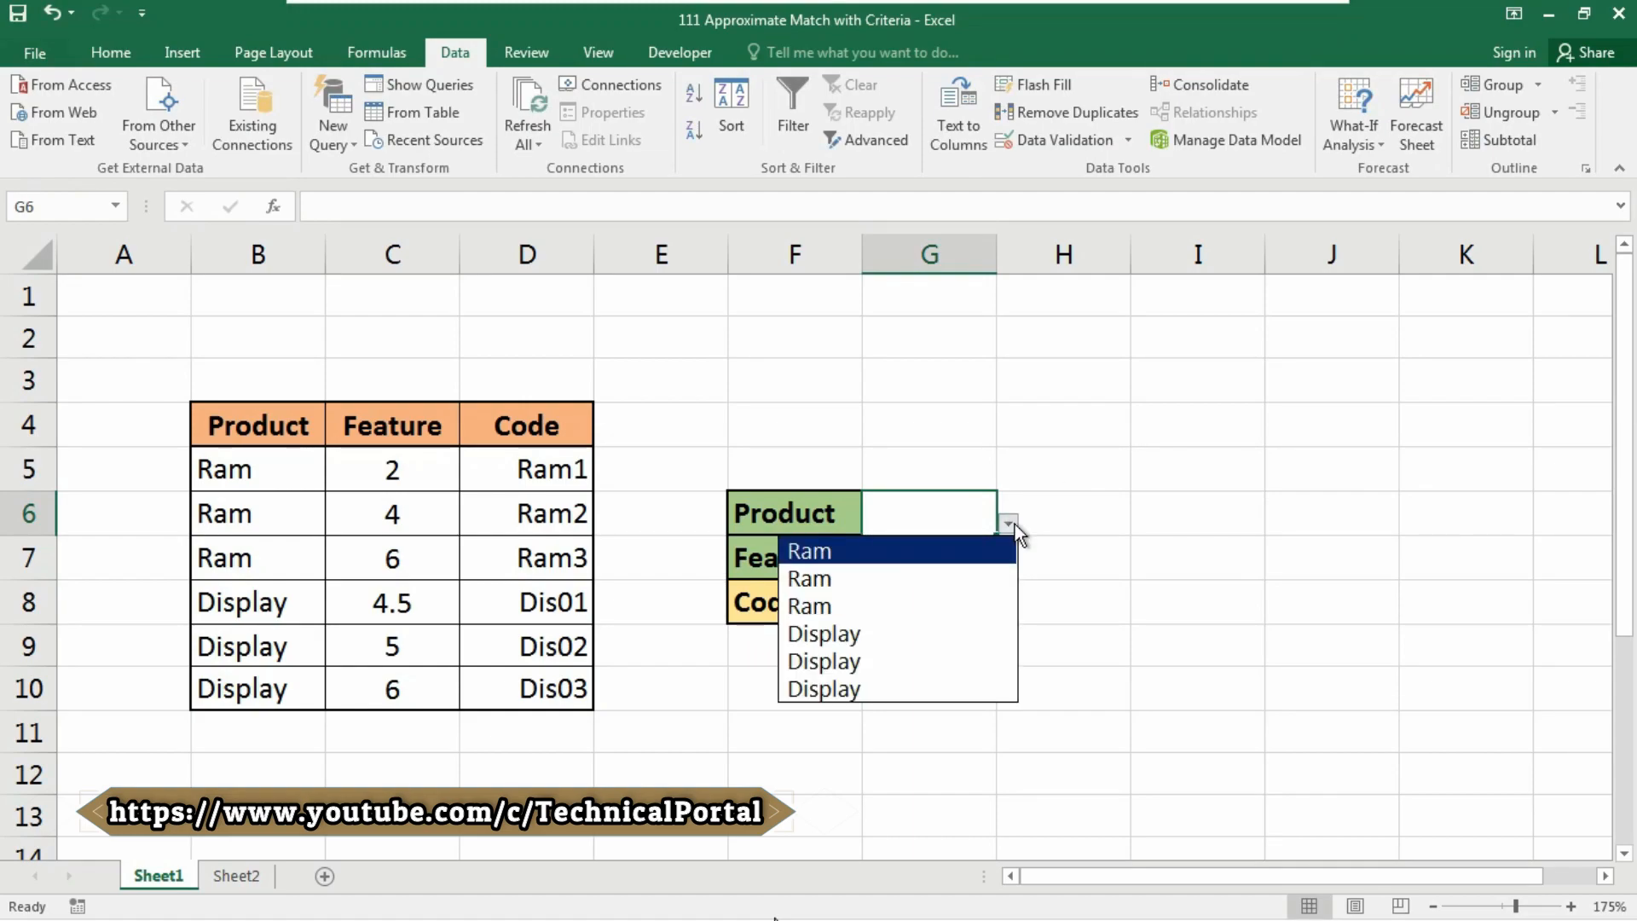
pyautogui.moveTo(1012, 532)
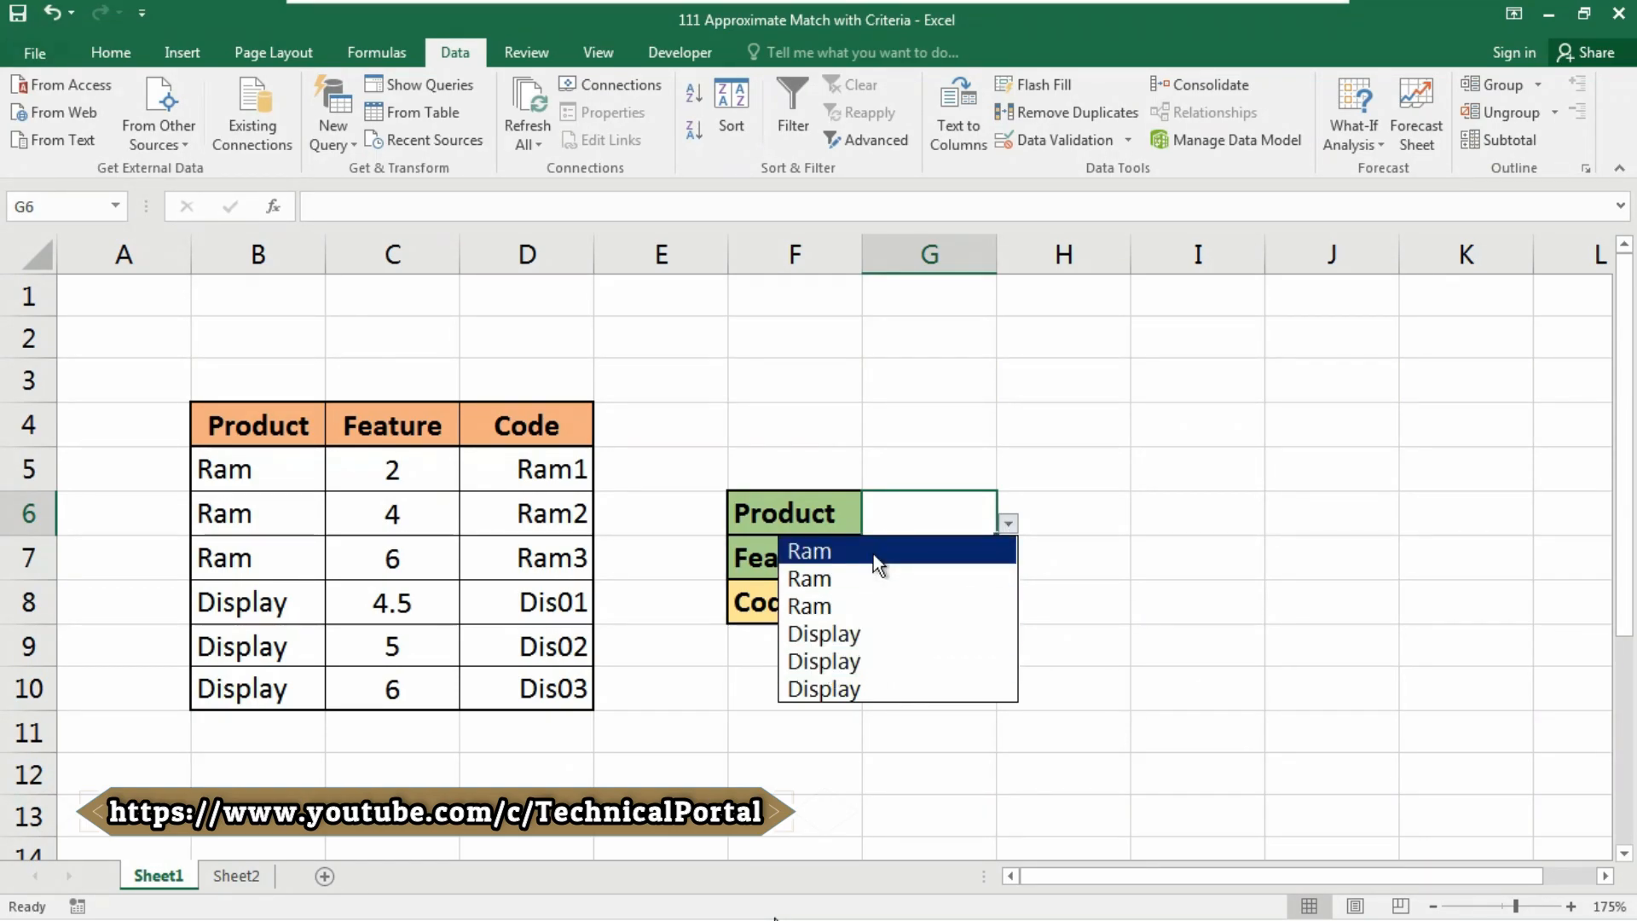
pyautogui.click(809, 550)
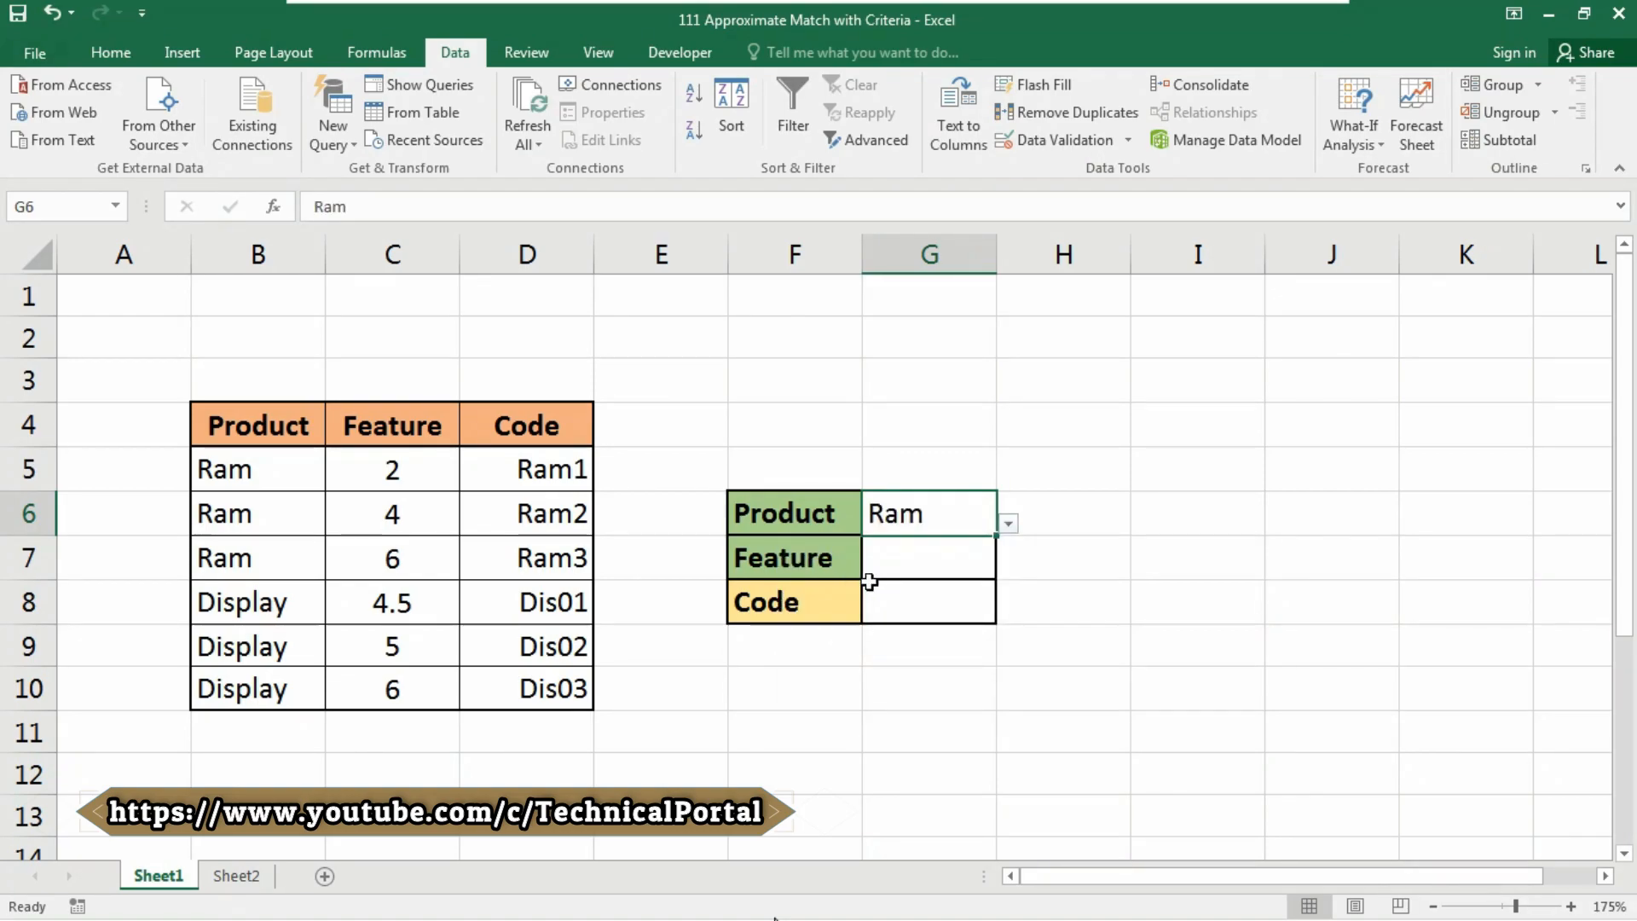
# Add a C5:C10 list validation to G7 and enter Feature 2.
pyautogui.click(929, 557)
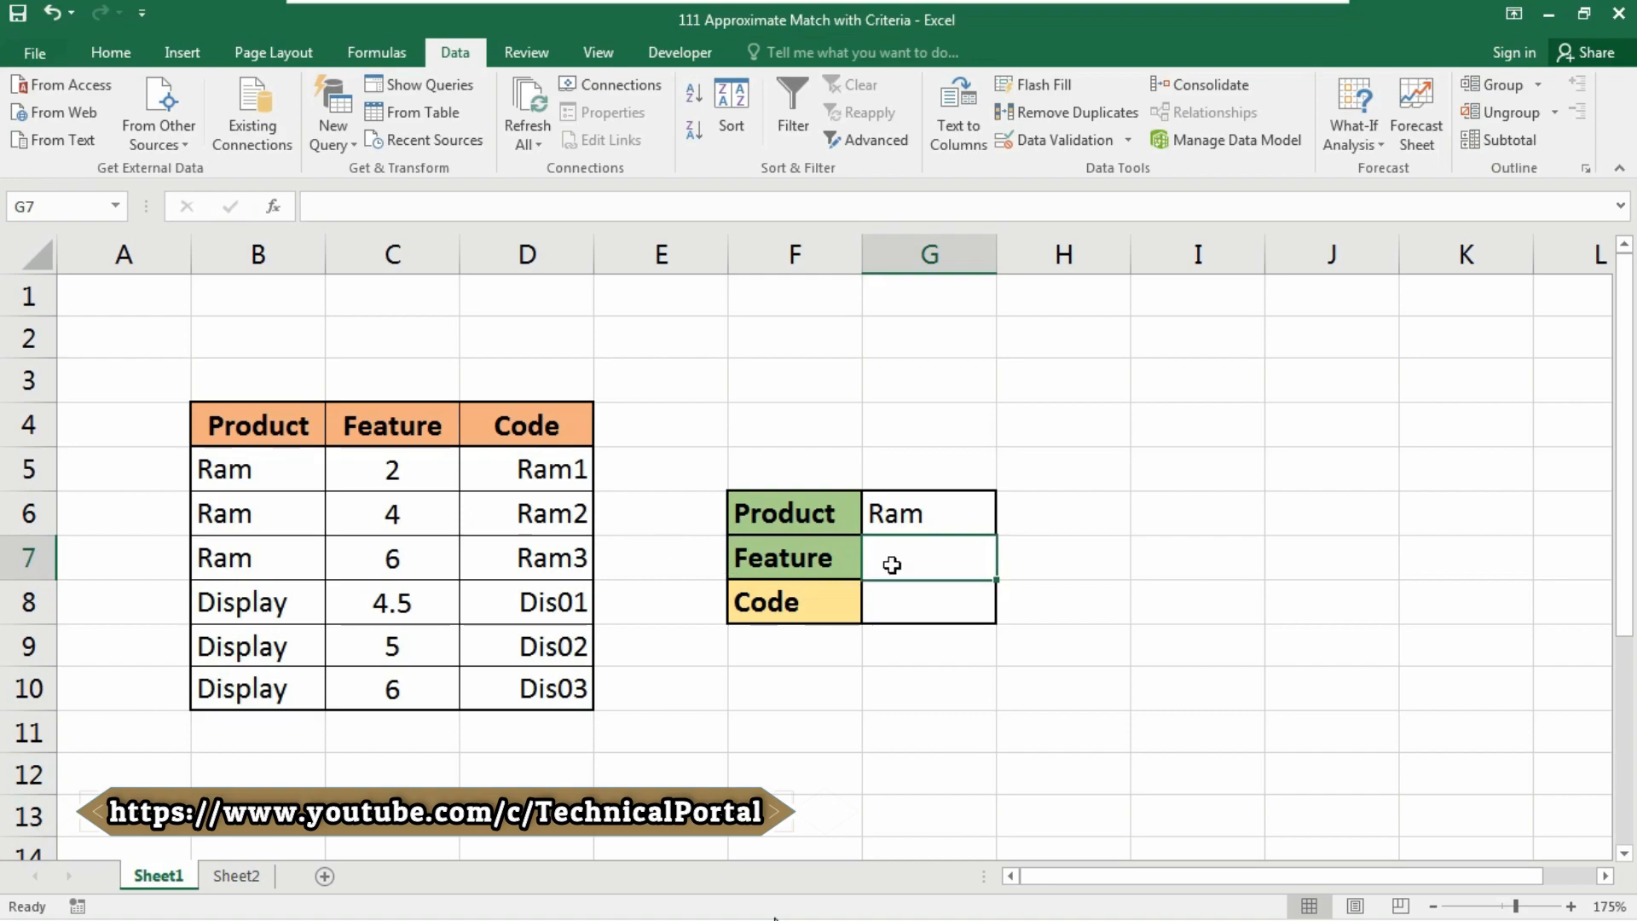
pyautogui.moveTo(903, 564)
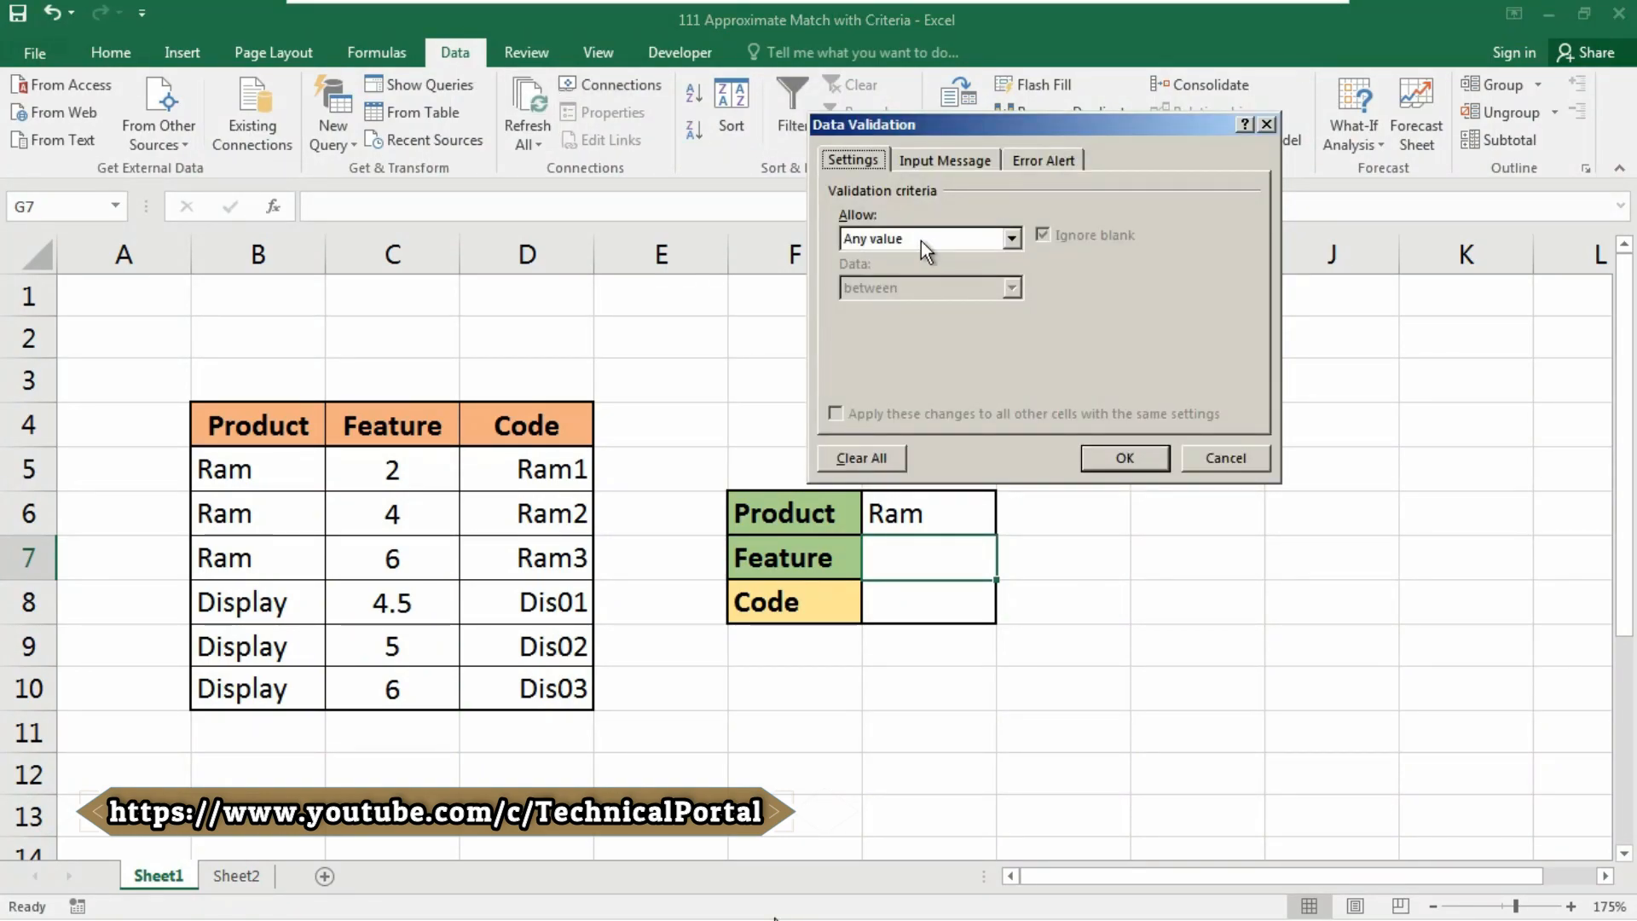
pyautogui.click(929, 238)
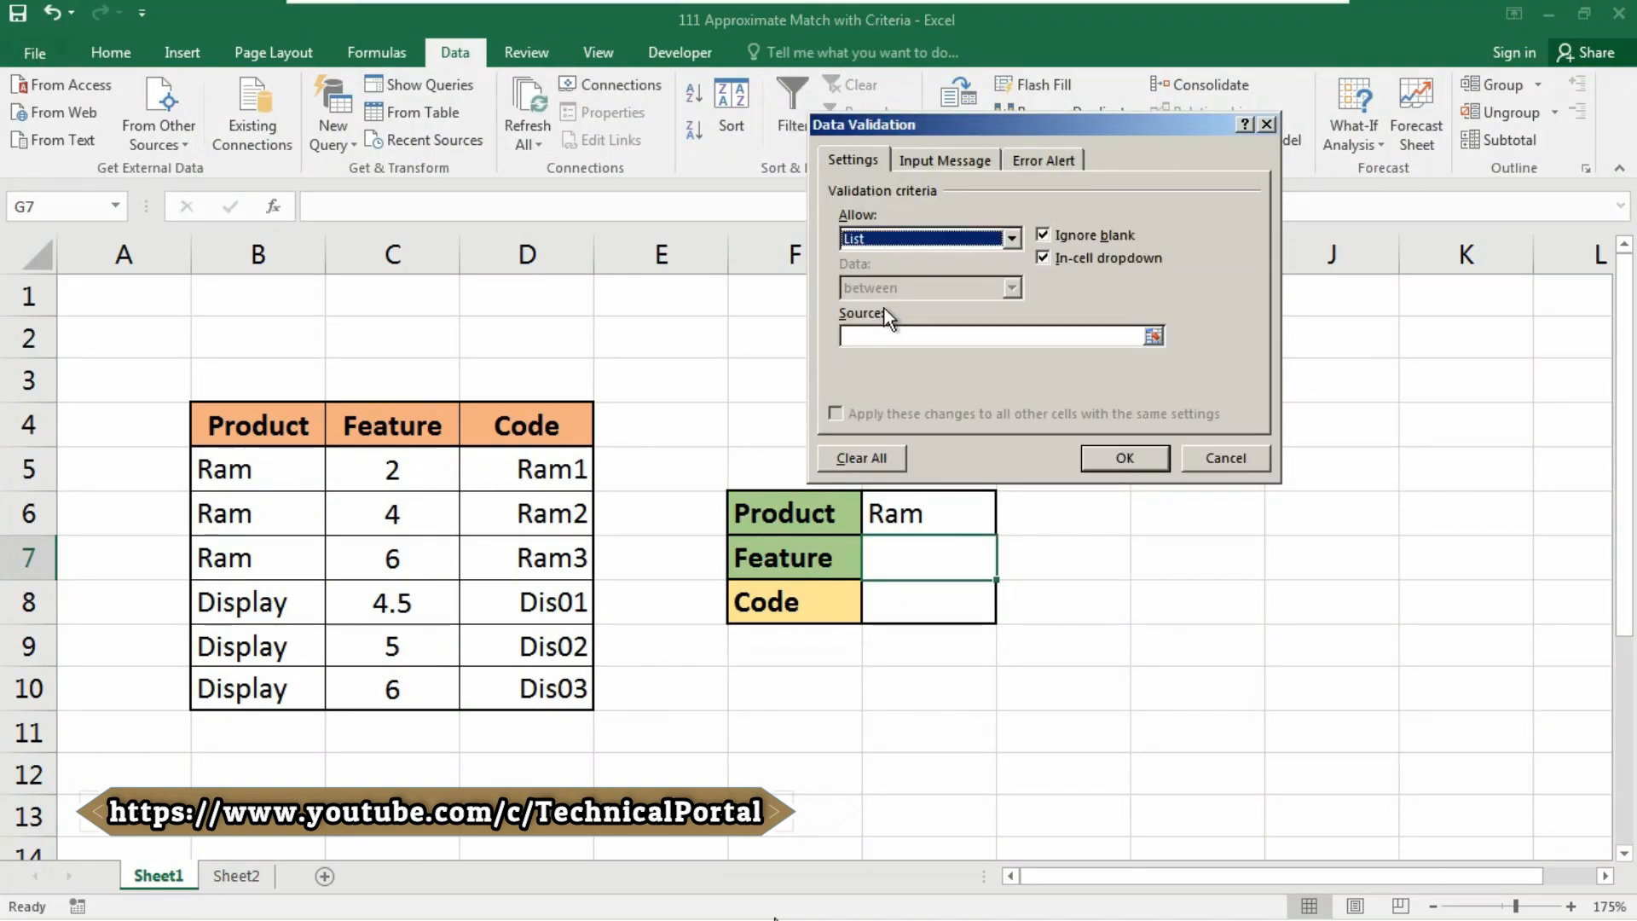
pyautogui.click(986, 335)
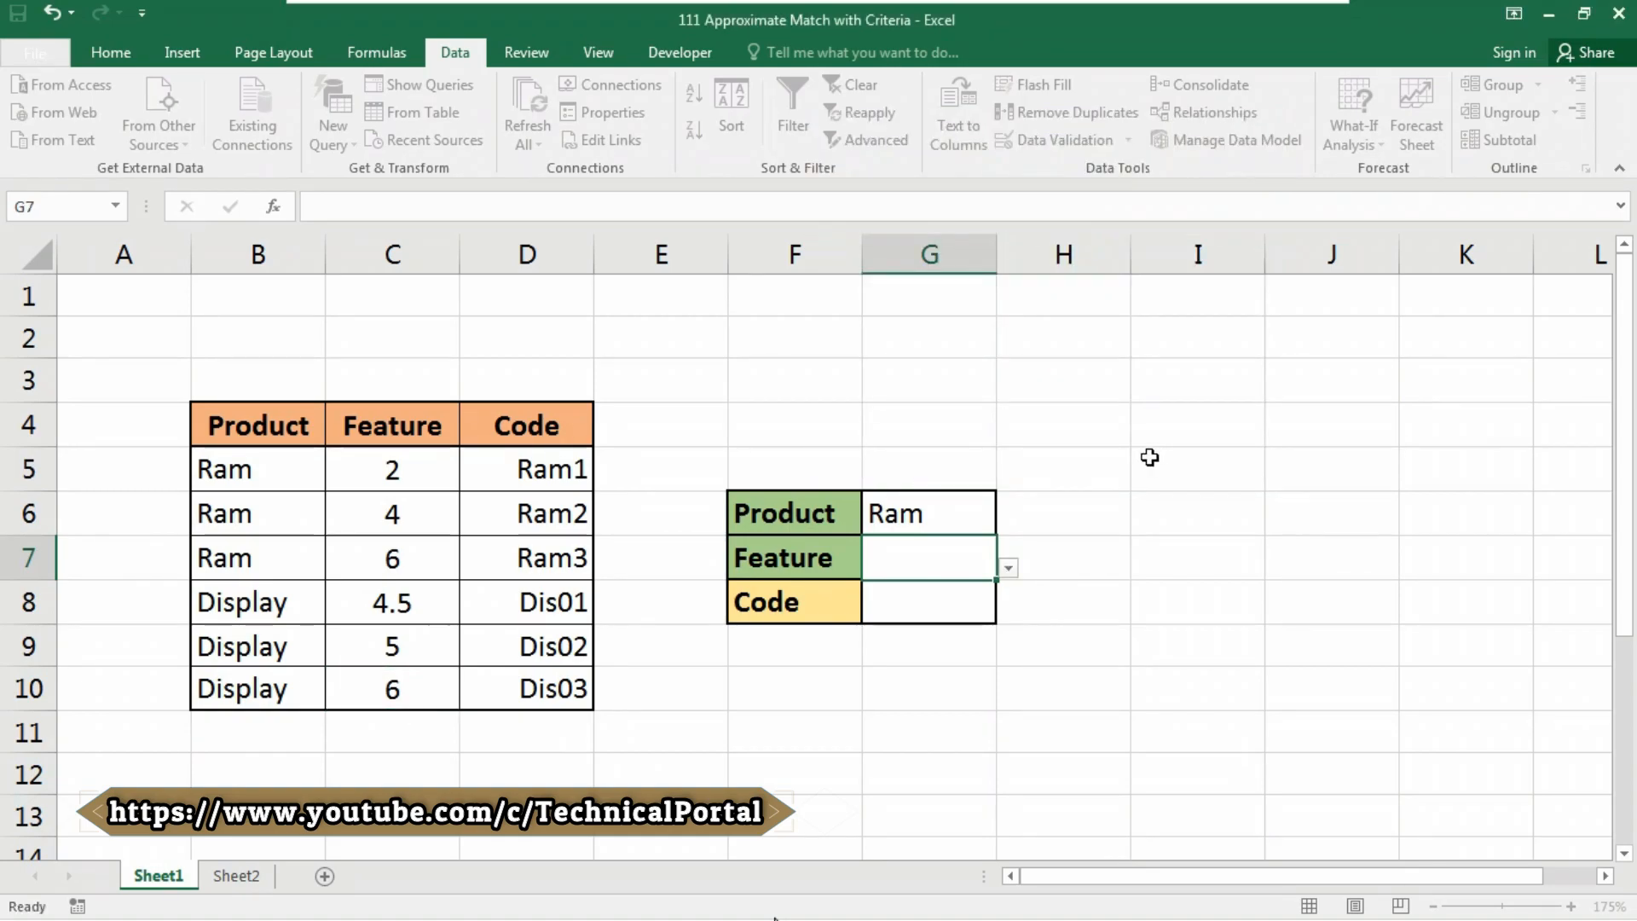
pyautogui.click(1005, 567)
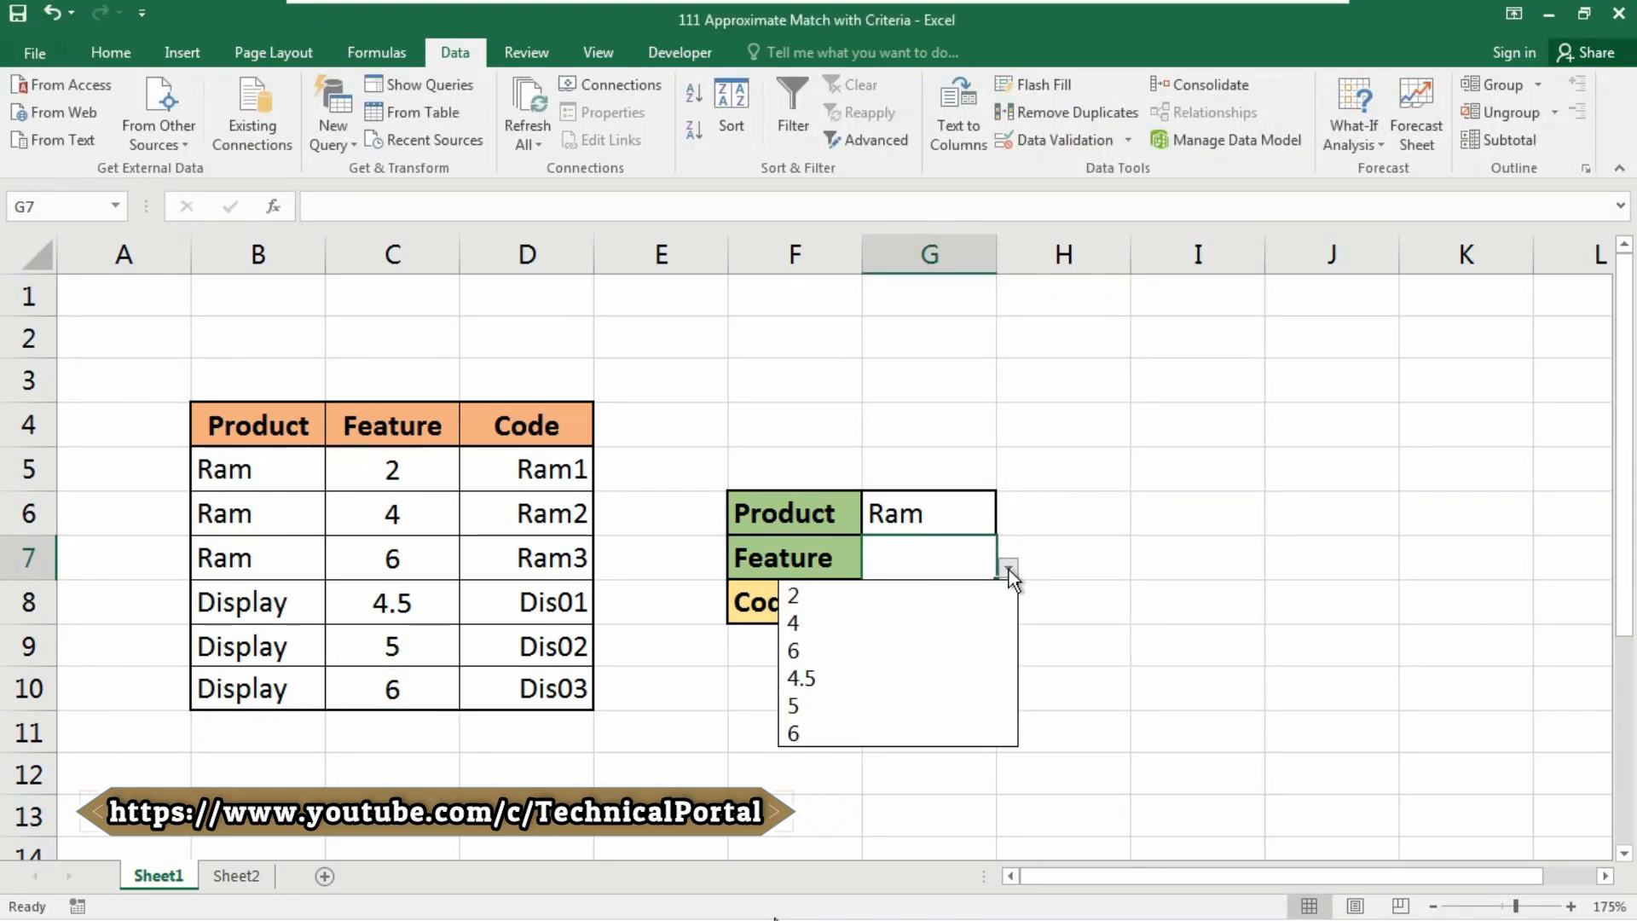
pyautogui.moveTo(896, 621)
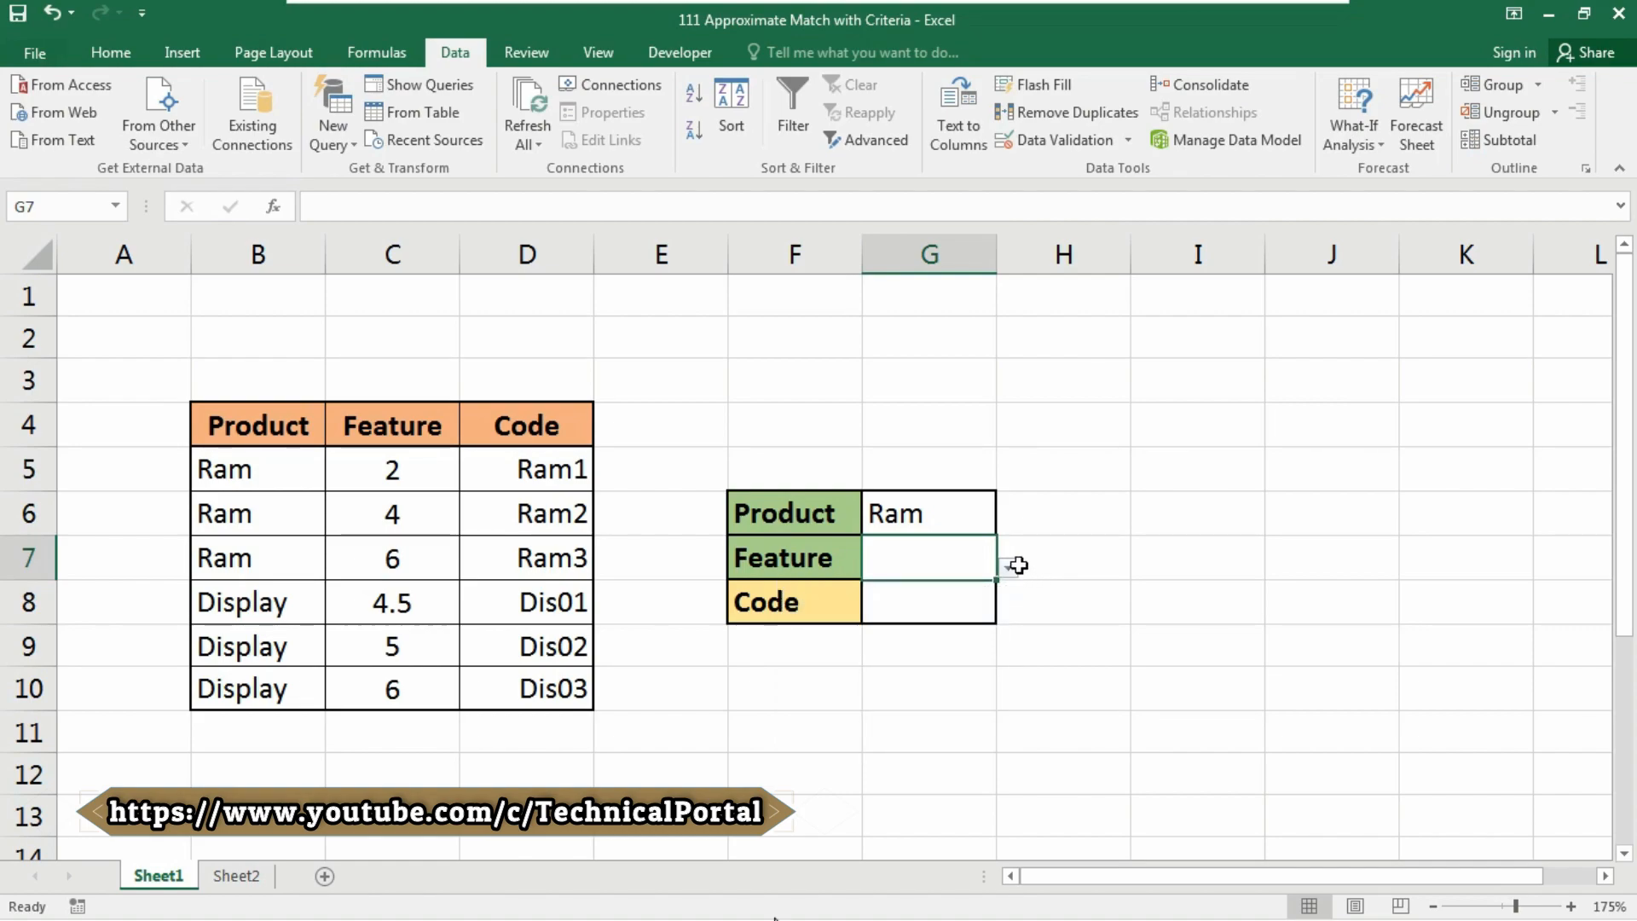
pyautogui.write('2')
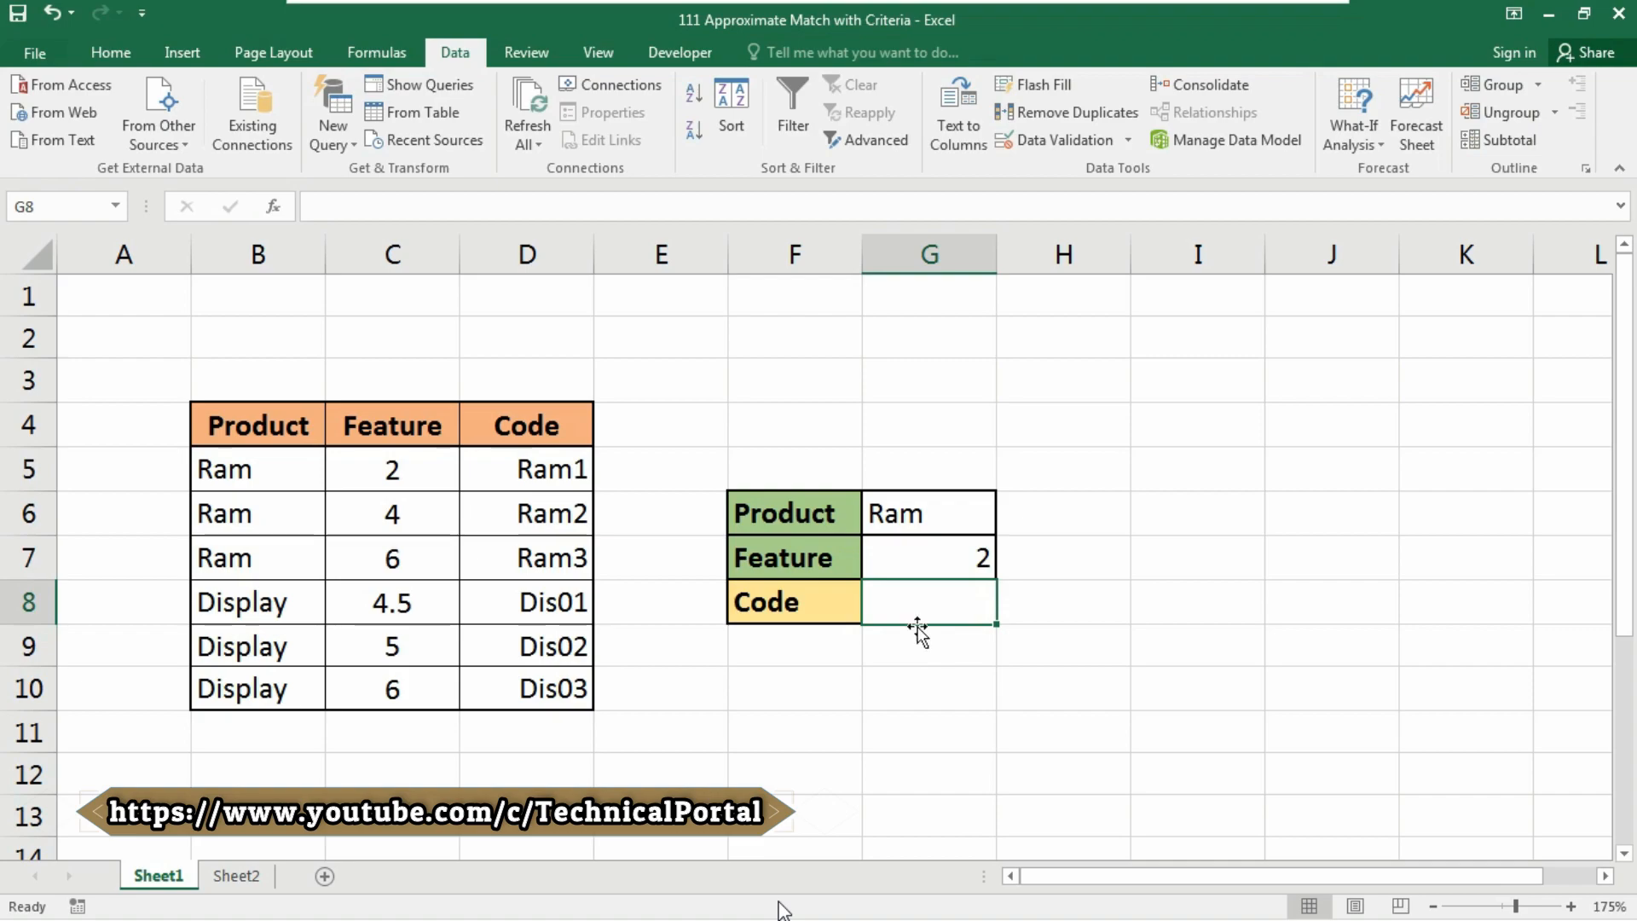
pyautogui.moveTo(976, 596)
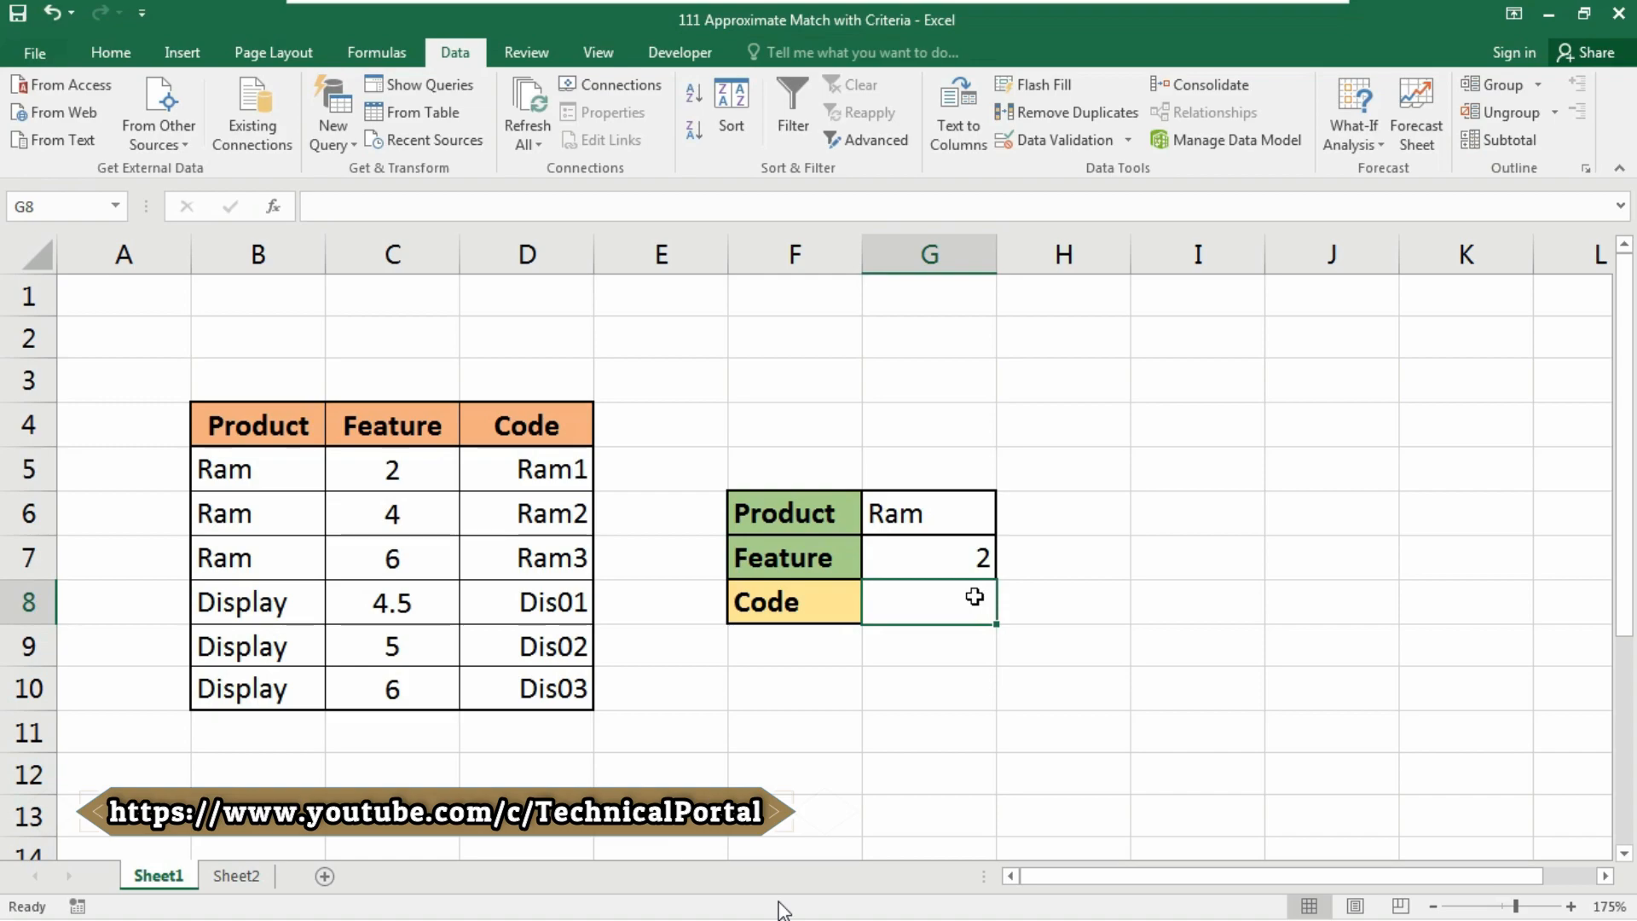
# Start the G8 formula as =INDEX( over the Code range D5:D10.
pyautogui.write('=')
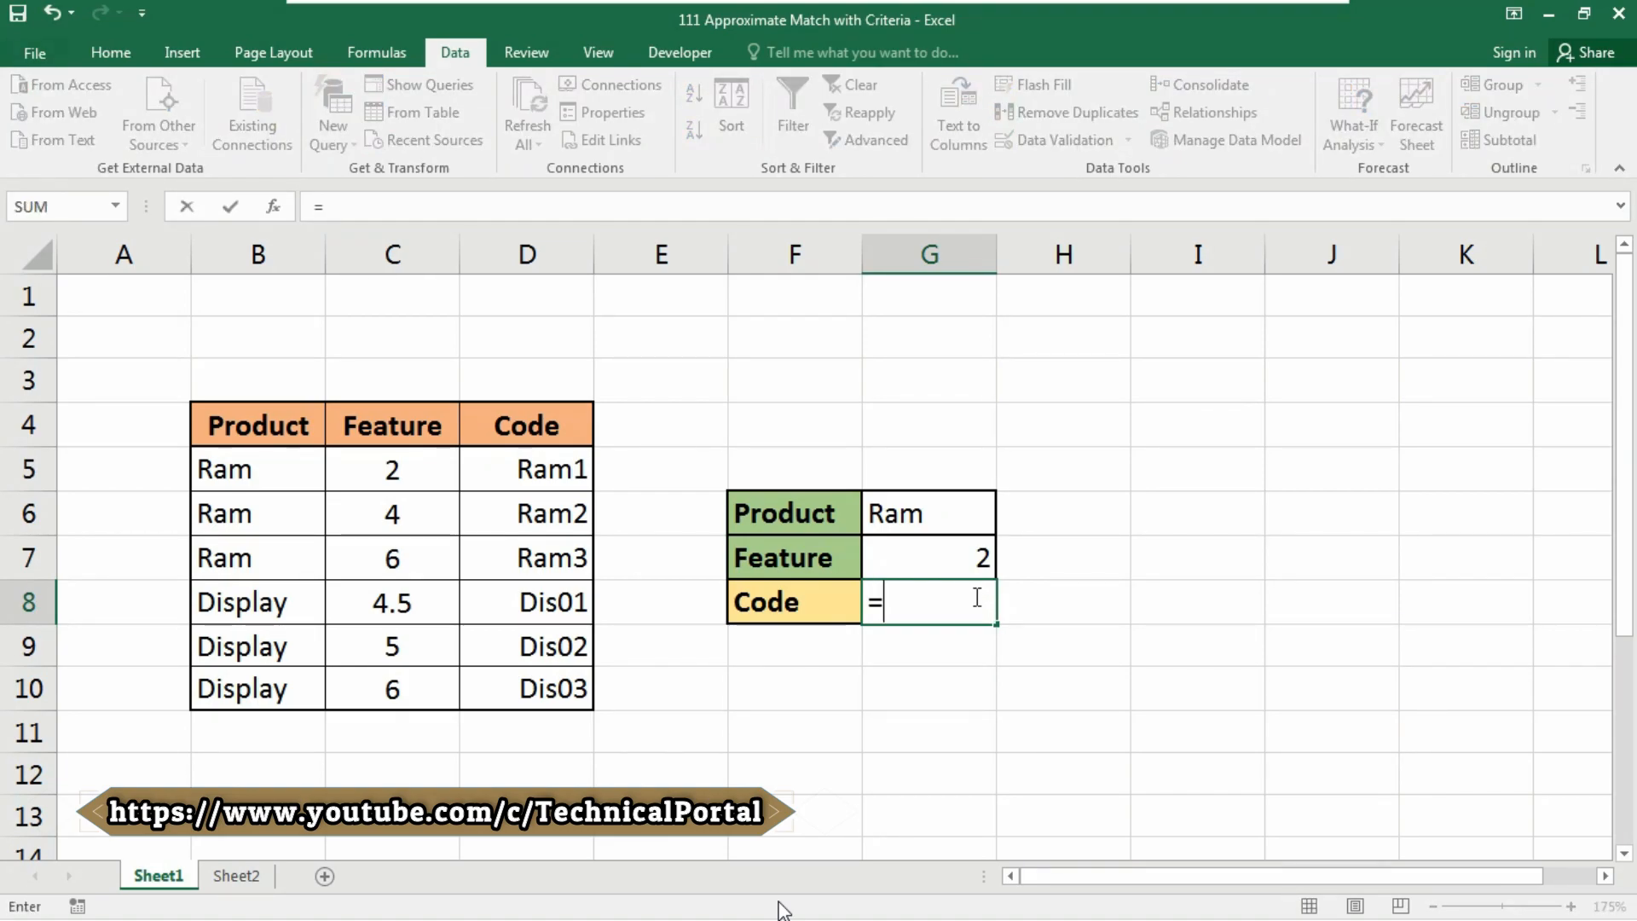
pyautogui.write('INDEX(')
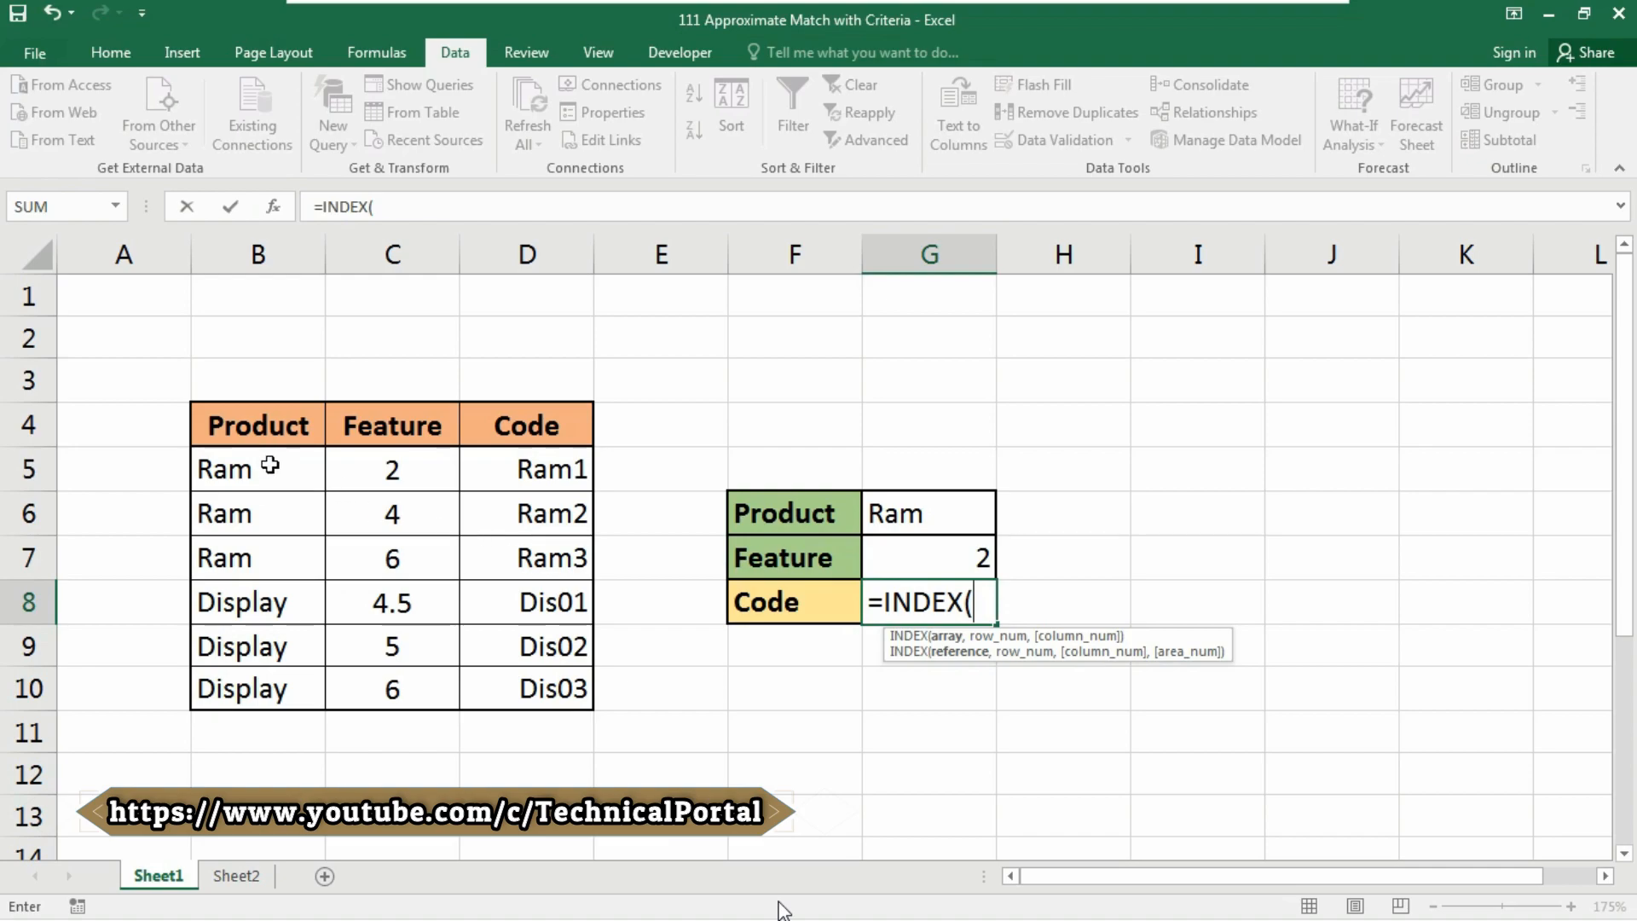
pyautogui.click(526, 468)
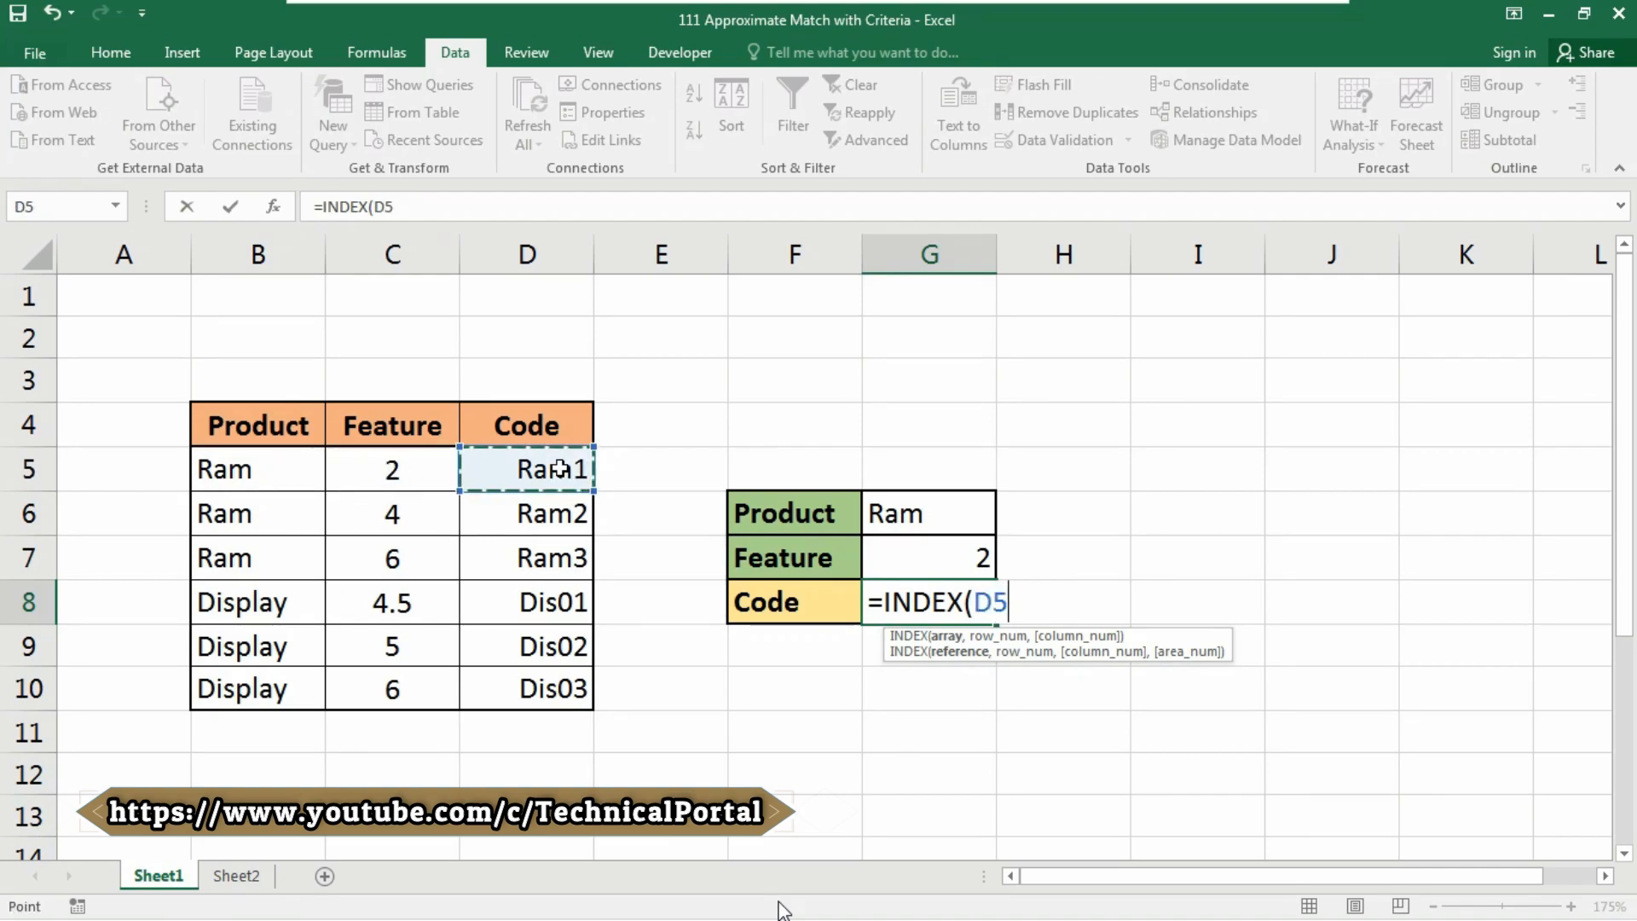
pyautogui.moveTo(526, 469); pyautogui.dragTo(526, 687)
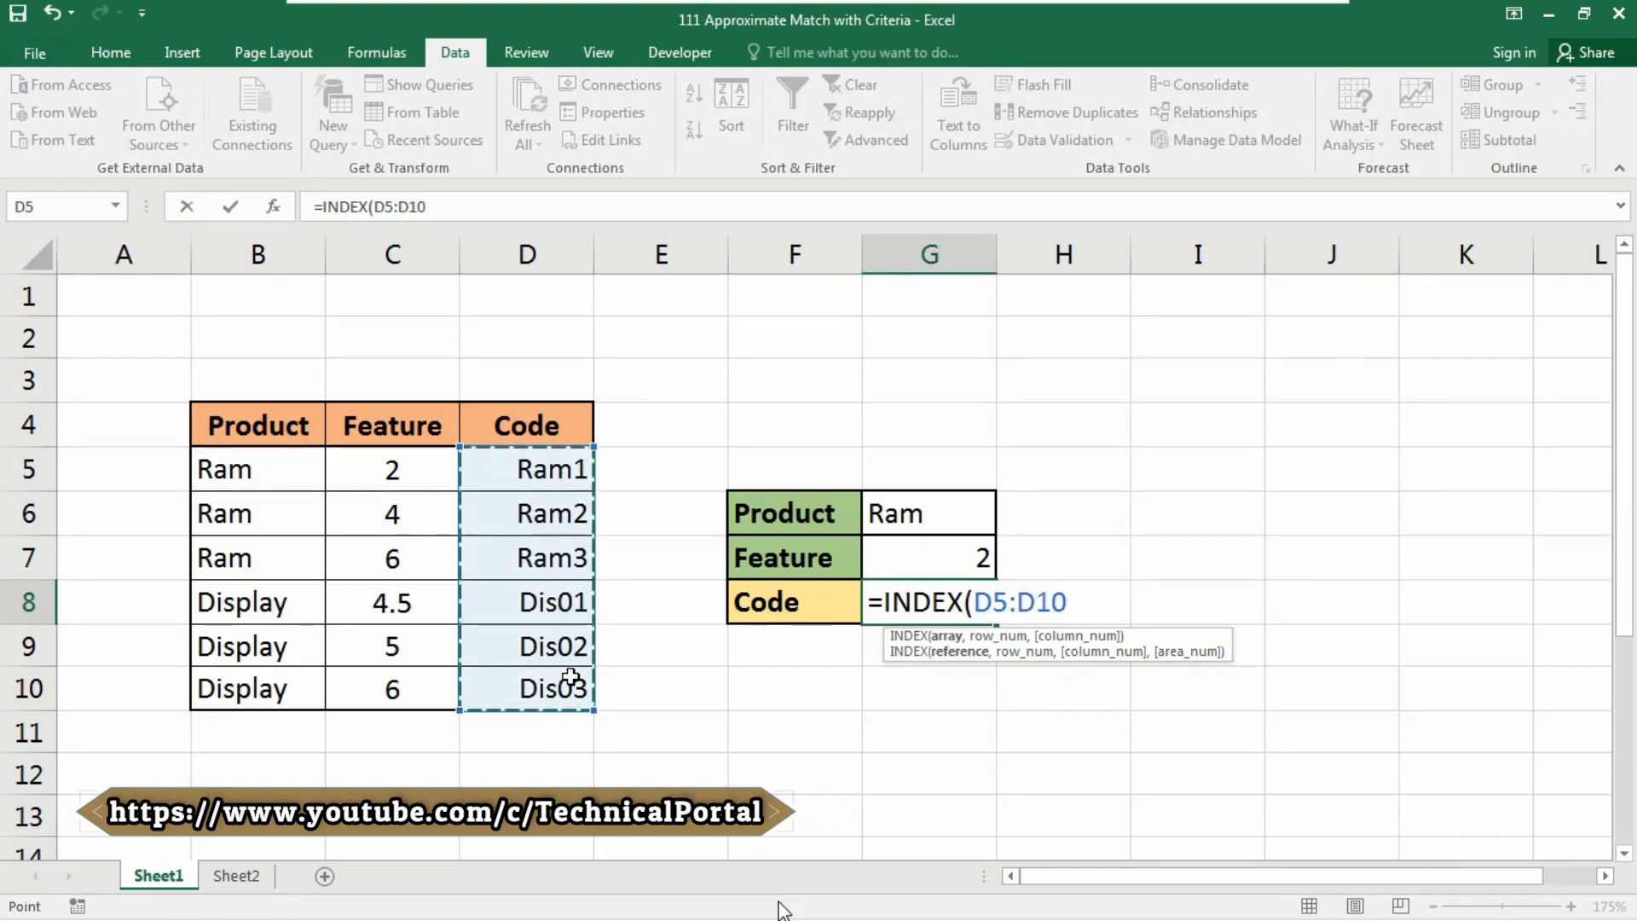
# Nest MATCH( with lookup value G7 and begin an IF( inside it.
pyautogui.write(',')
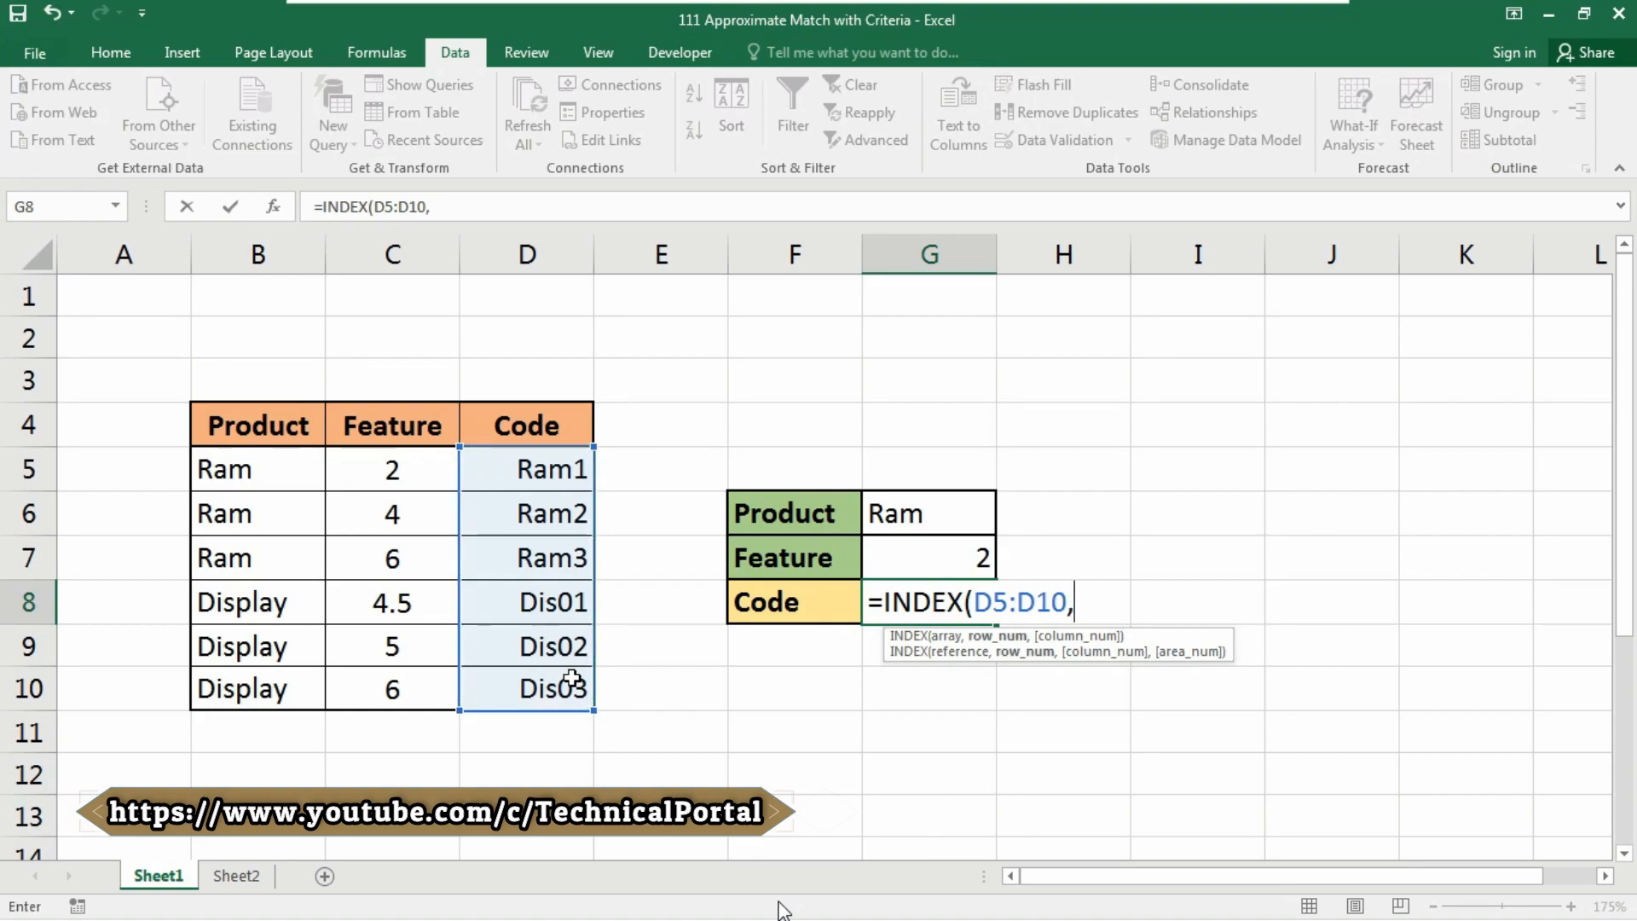
pyautogui.write('matc')
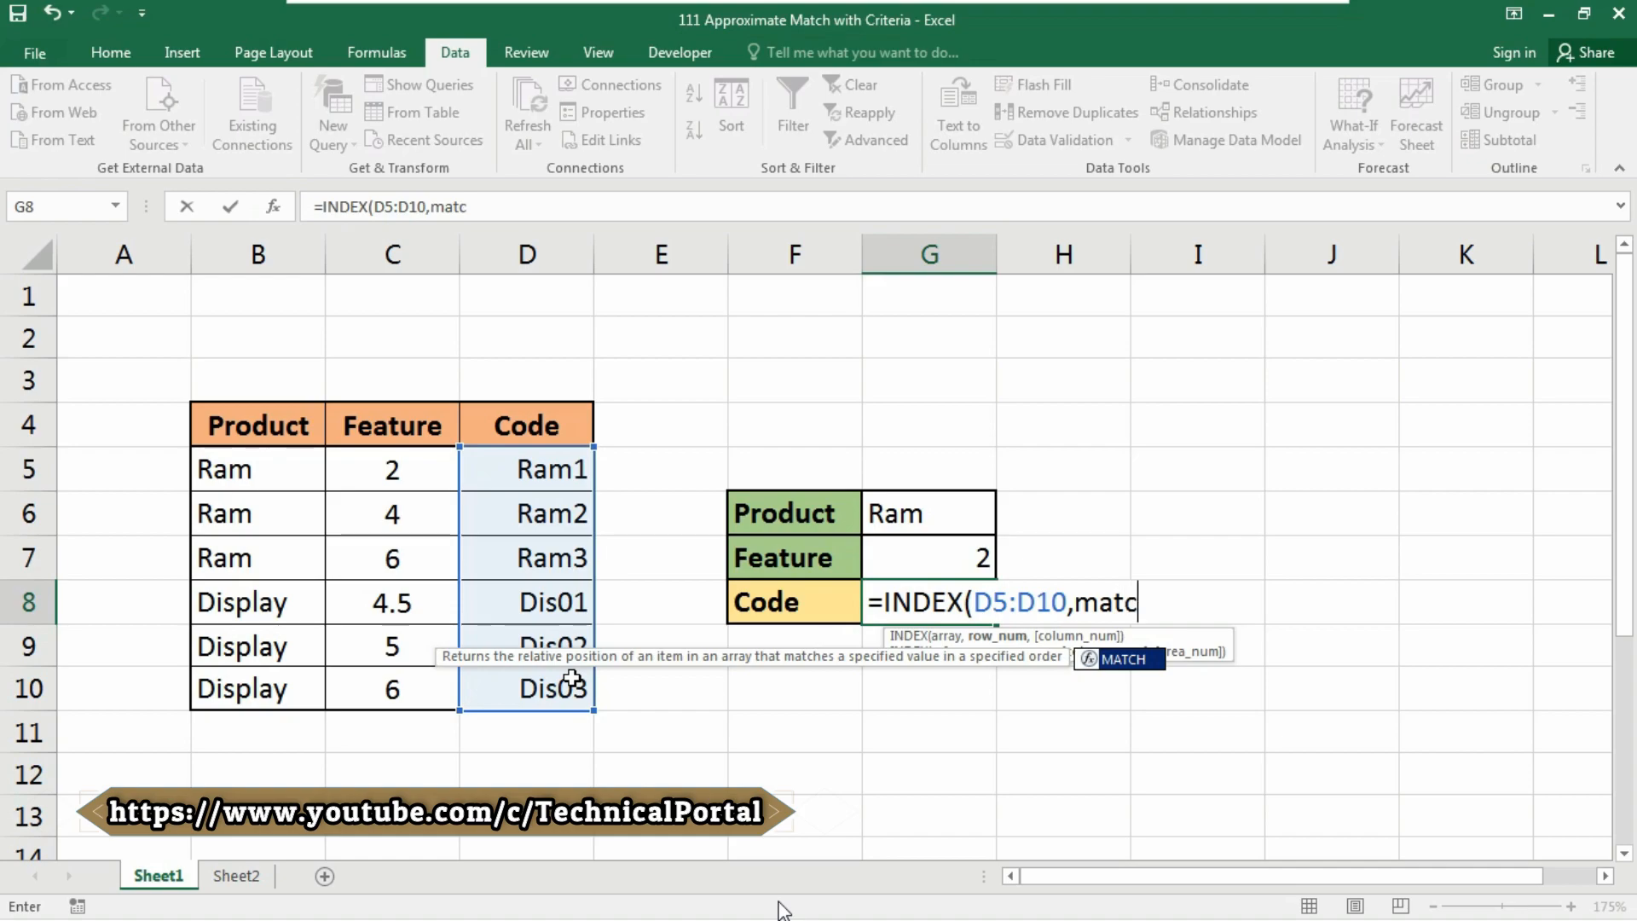
pyautogui.write('MATCH(')
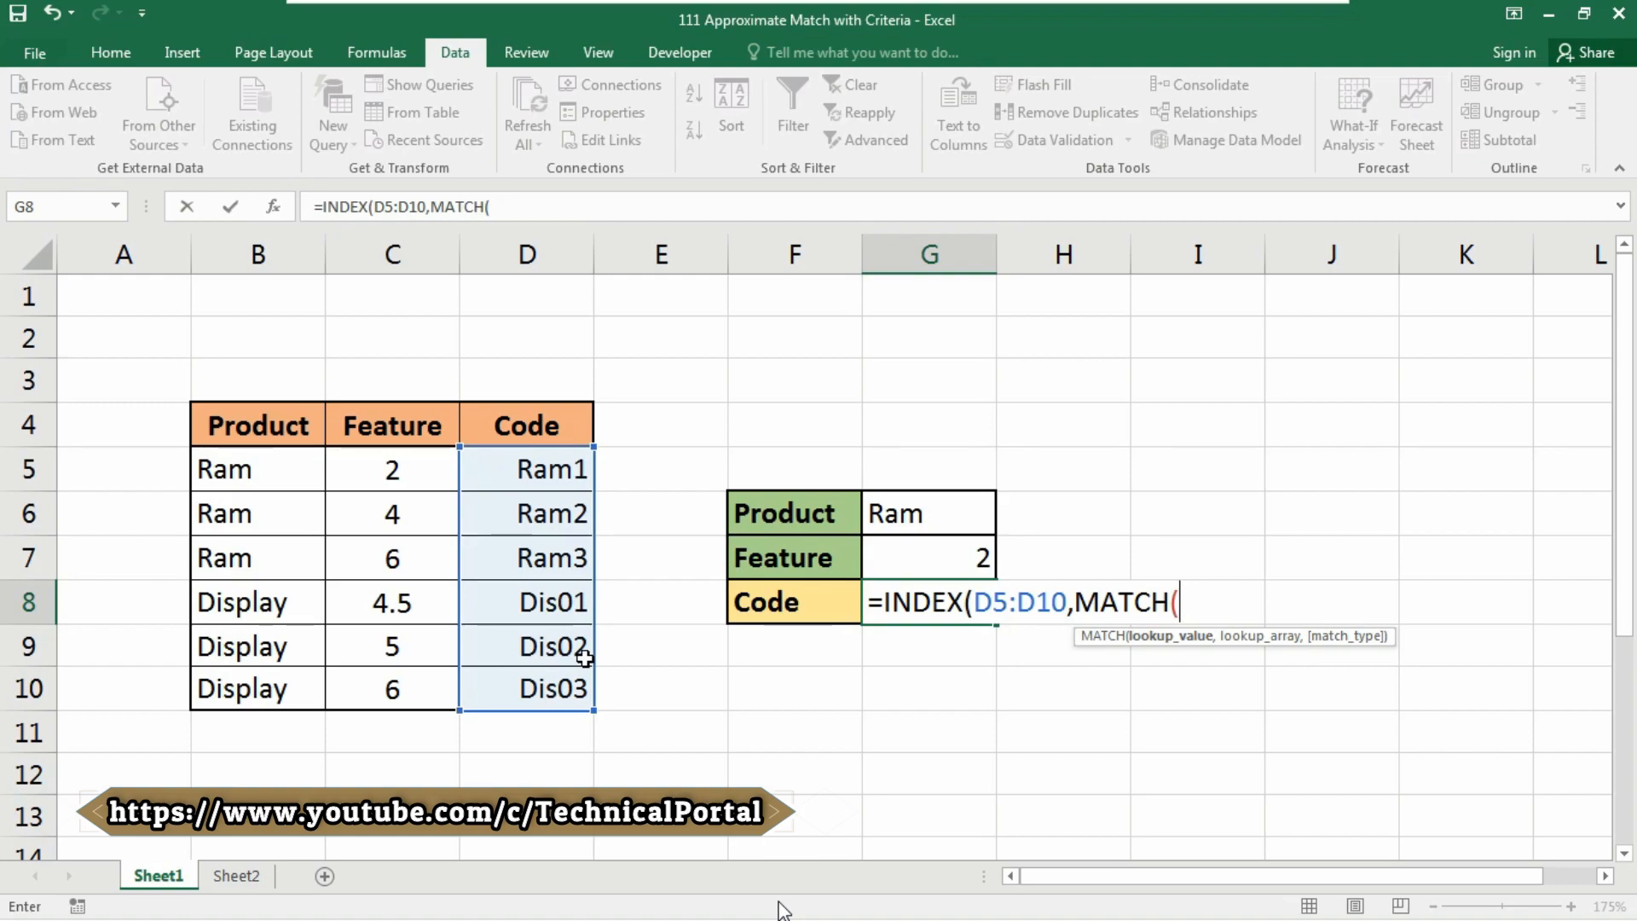
pyautogui.click(927, 557)
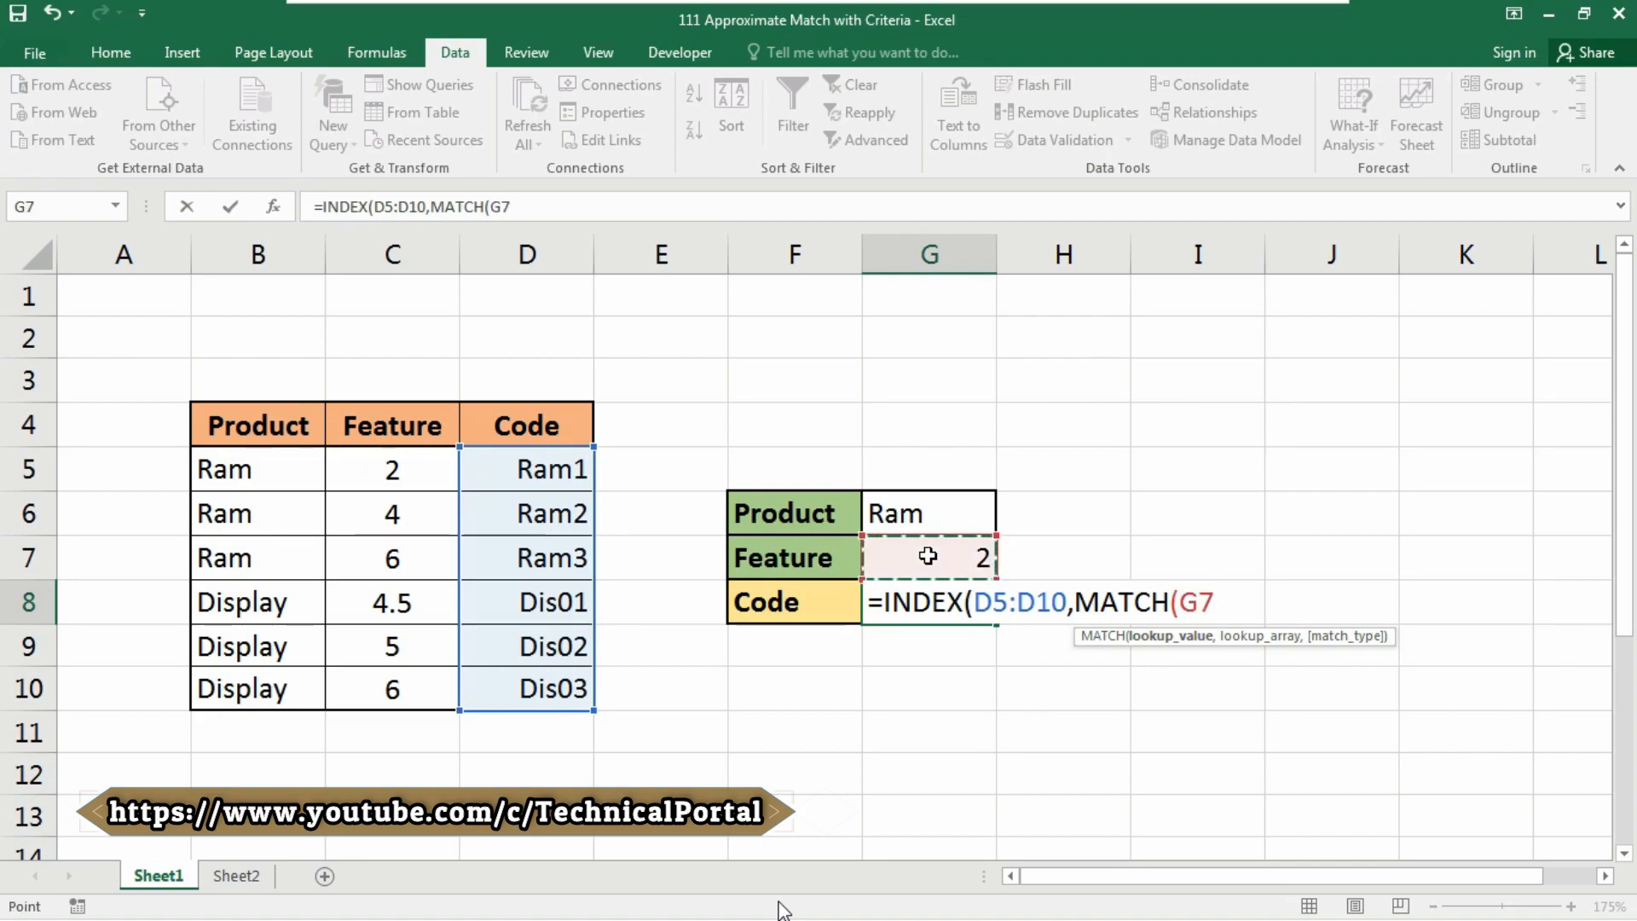
pyautogui.write(',')
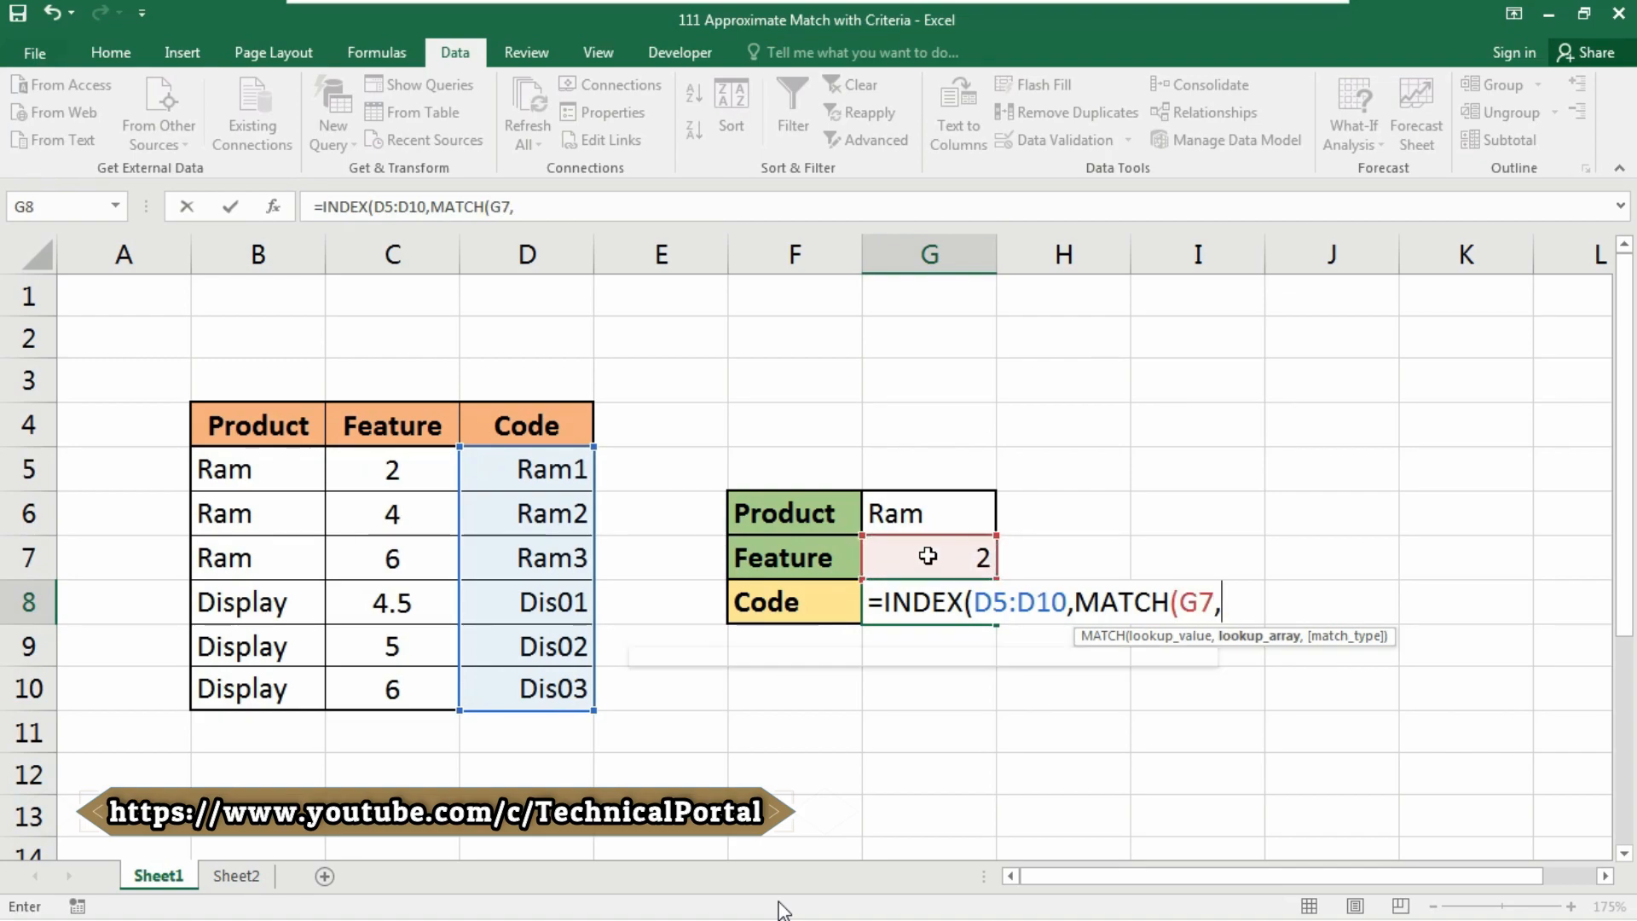
pyautogui.write('IF(')
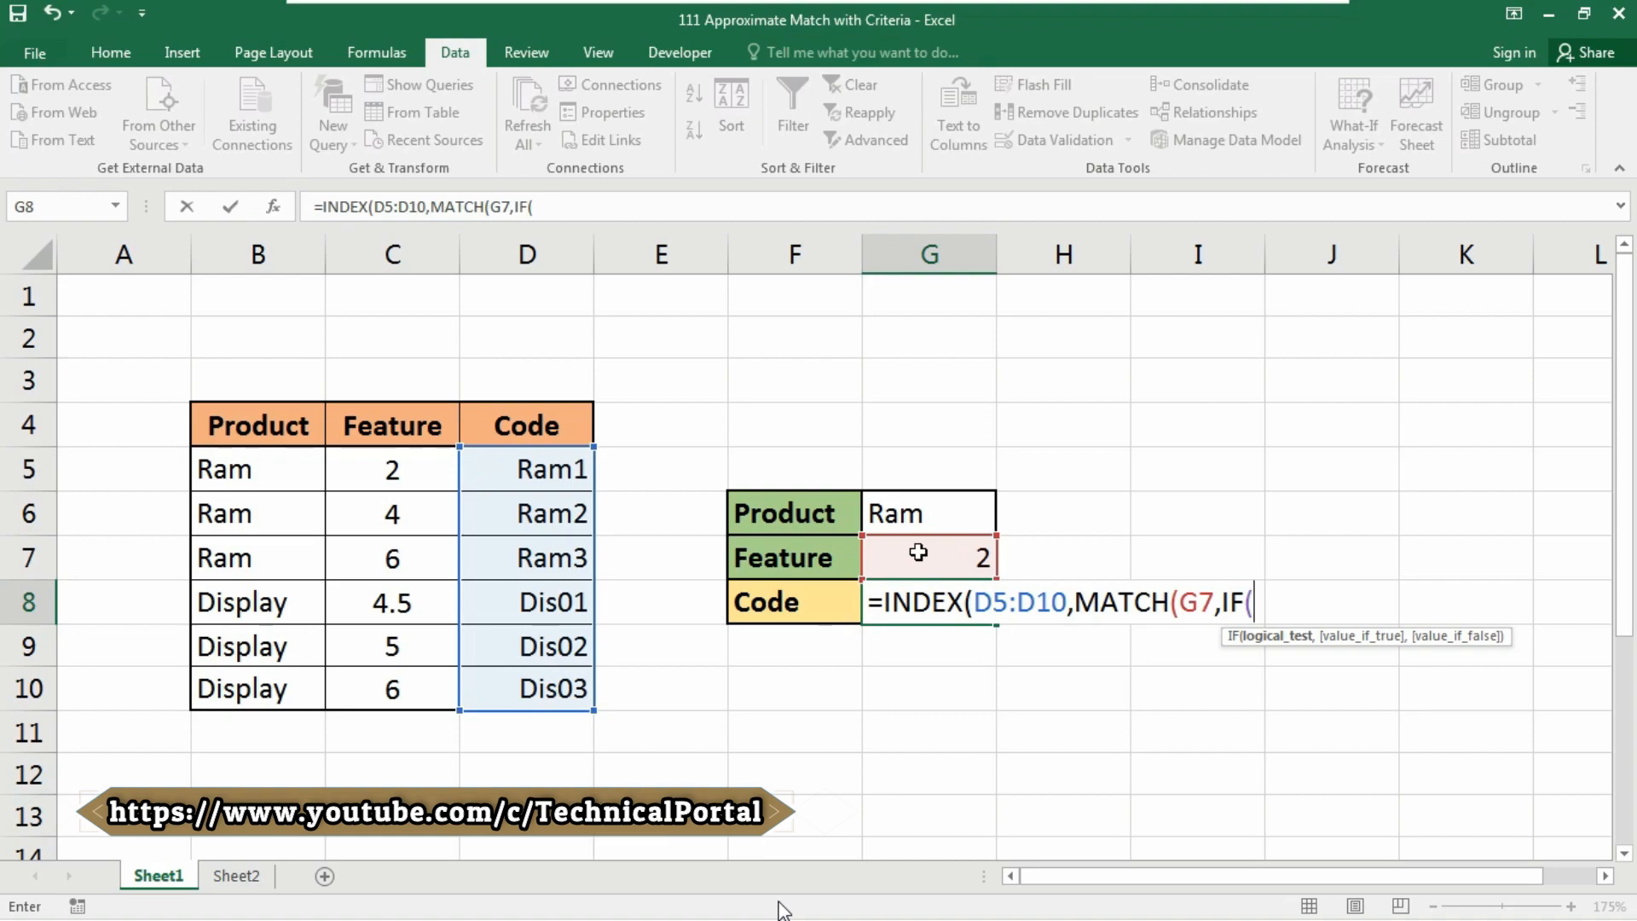
# Write the IF test B5:B10=G6 returning features C5:C10, then add MATCH's comma.
pyautogui.click(257, 469)
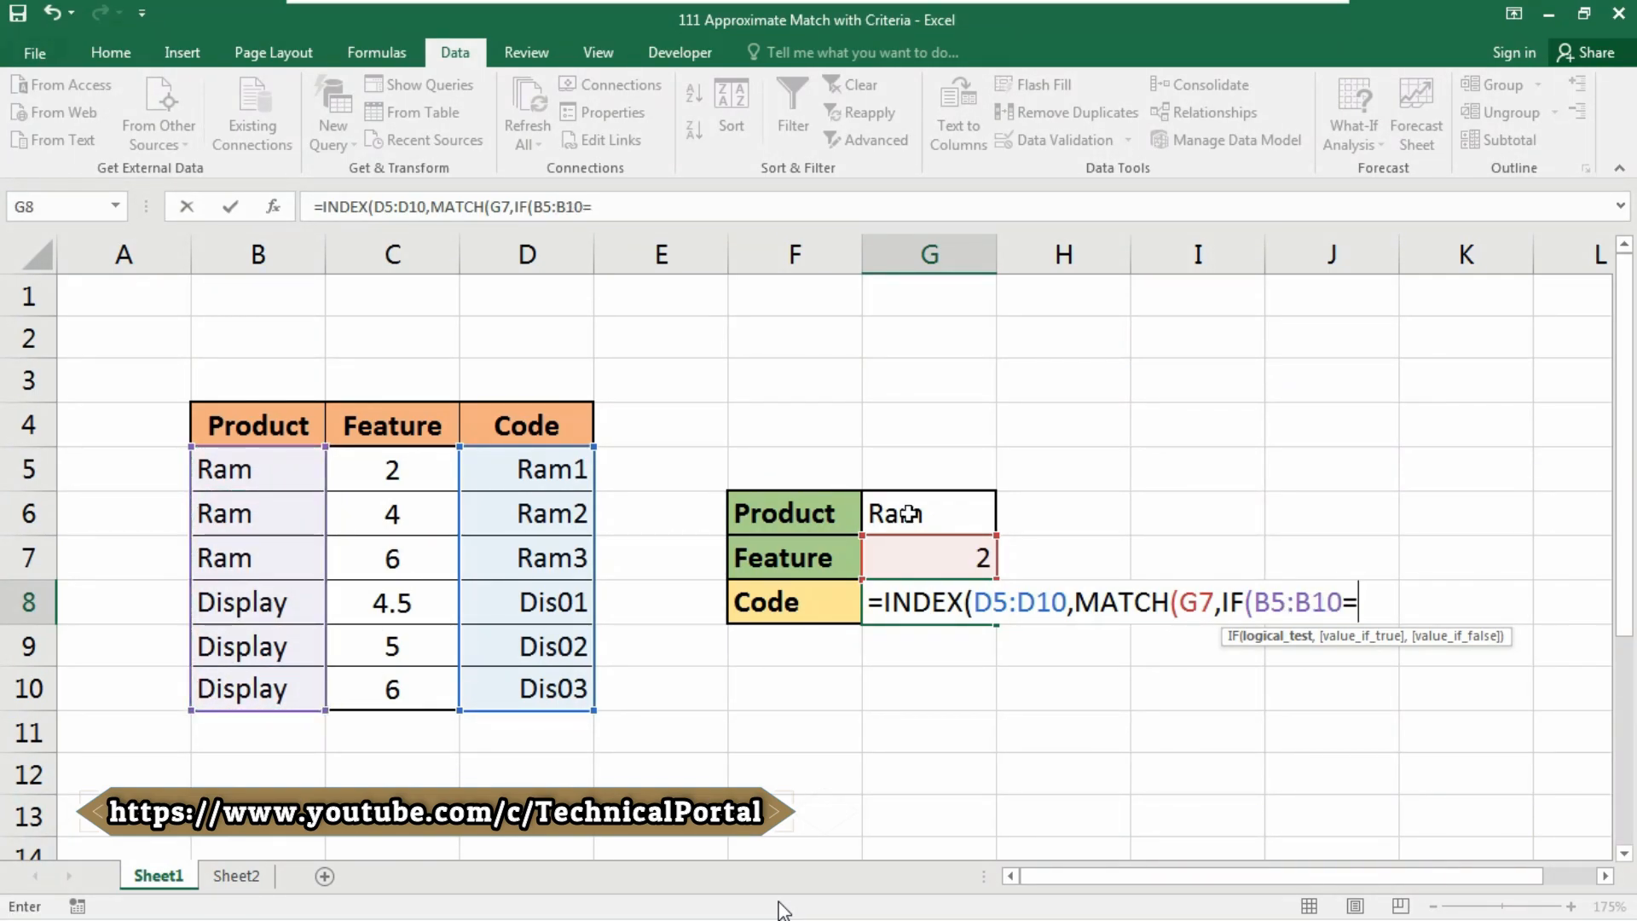
pyautogui.click(927, 512)
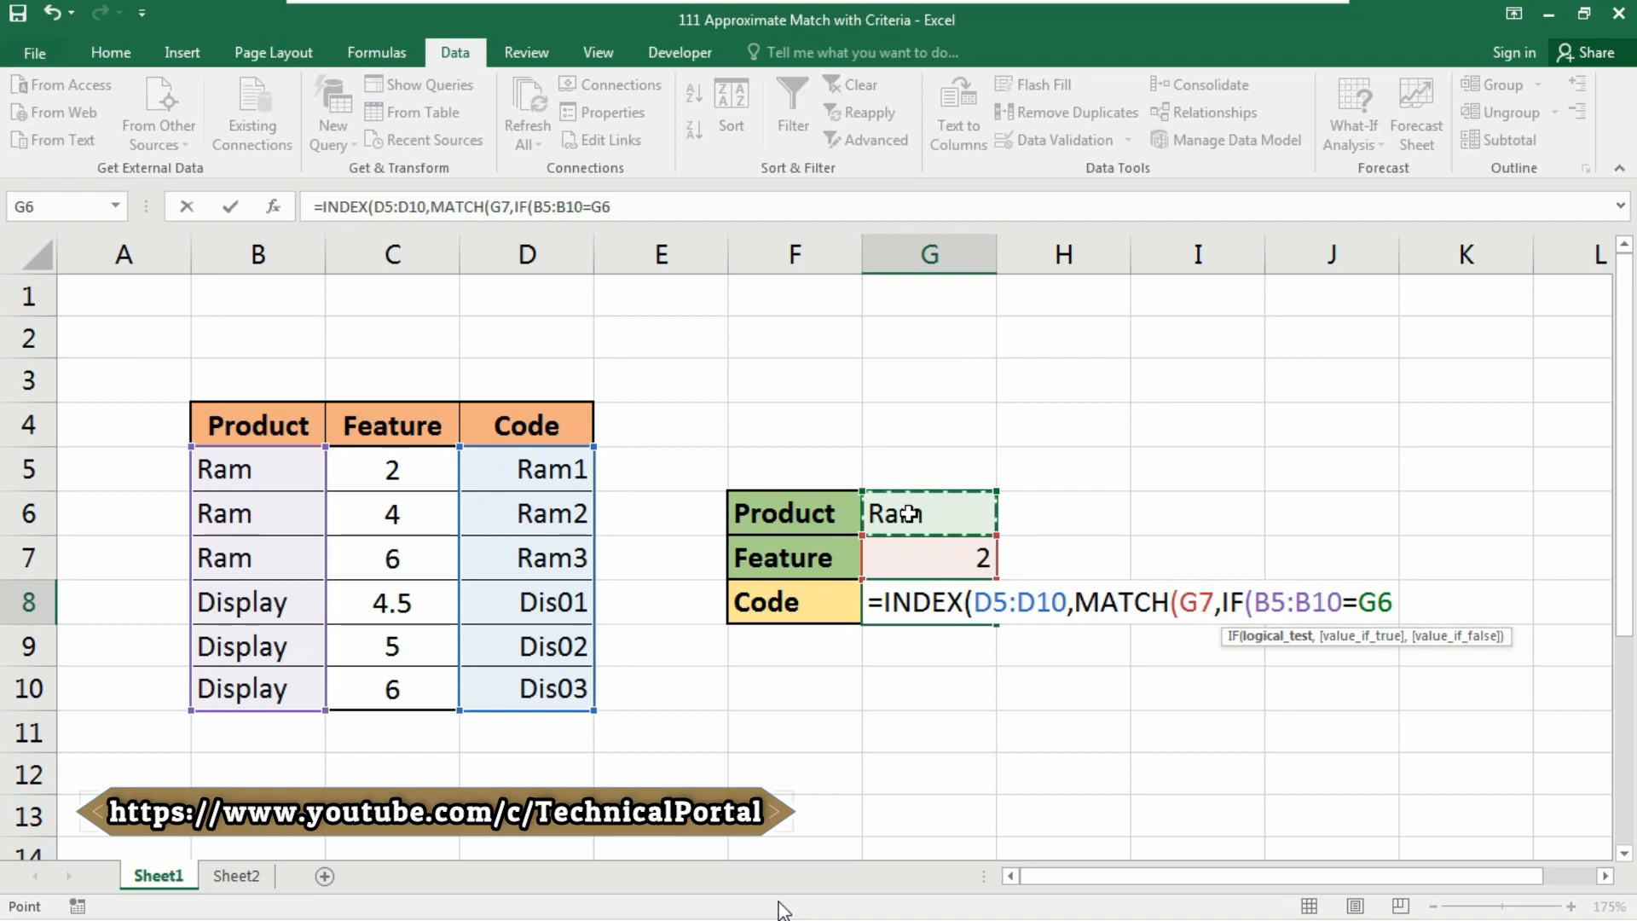
pyautogui.write(',')
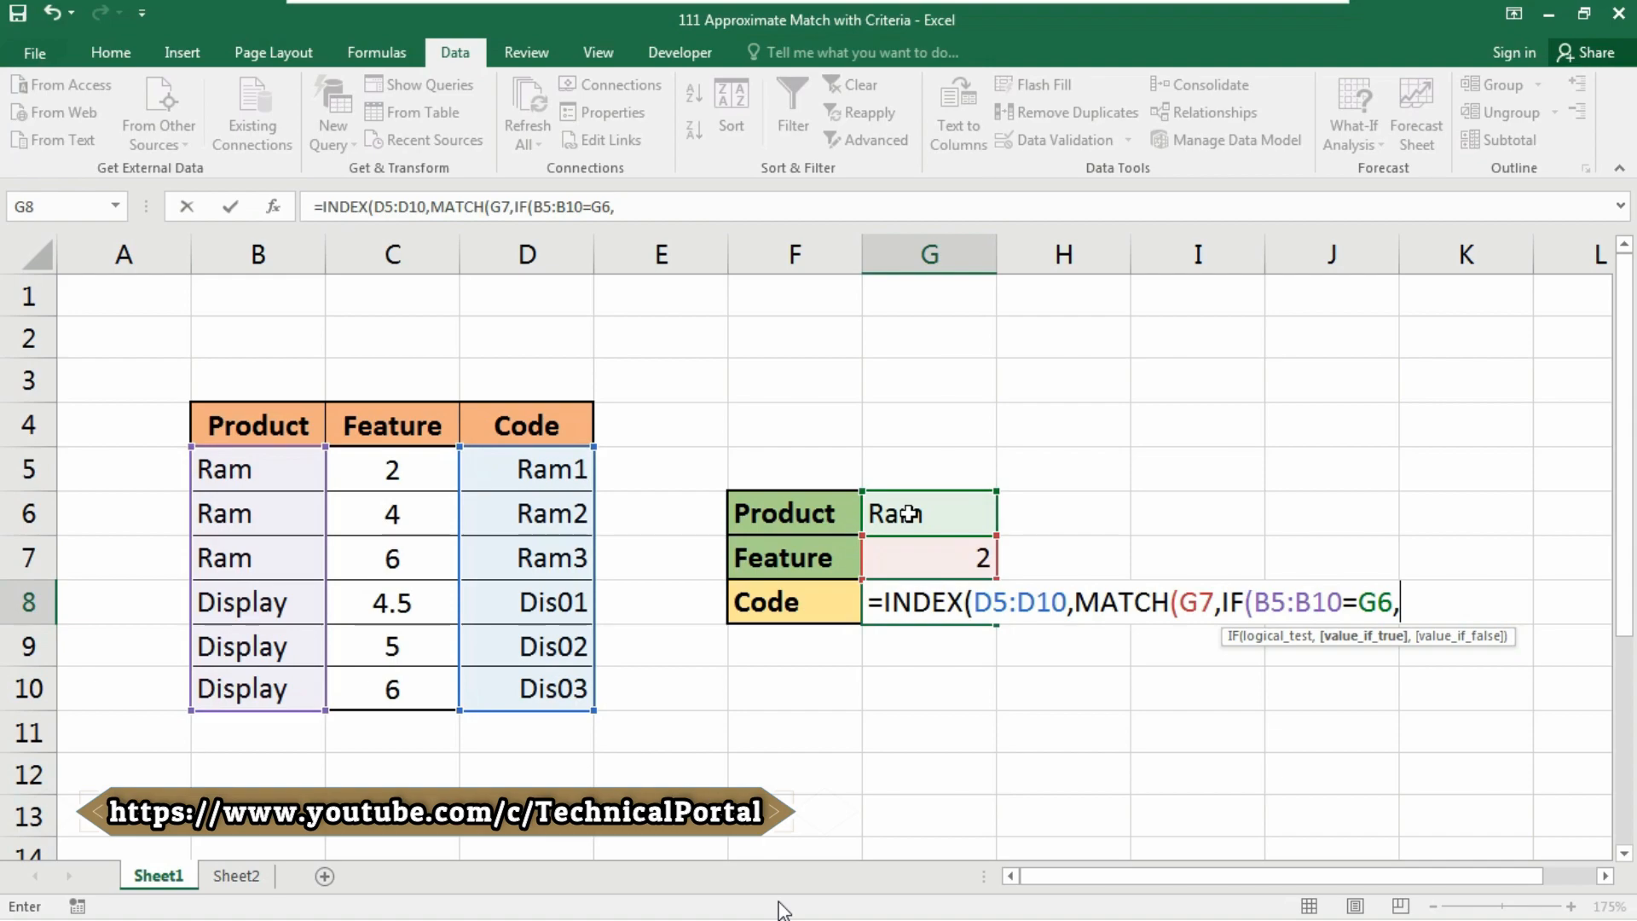
pyautogui.moveTo(1376, 650)
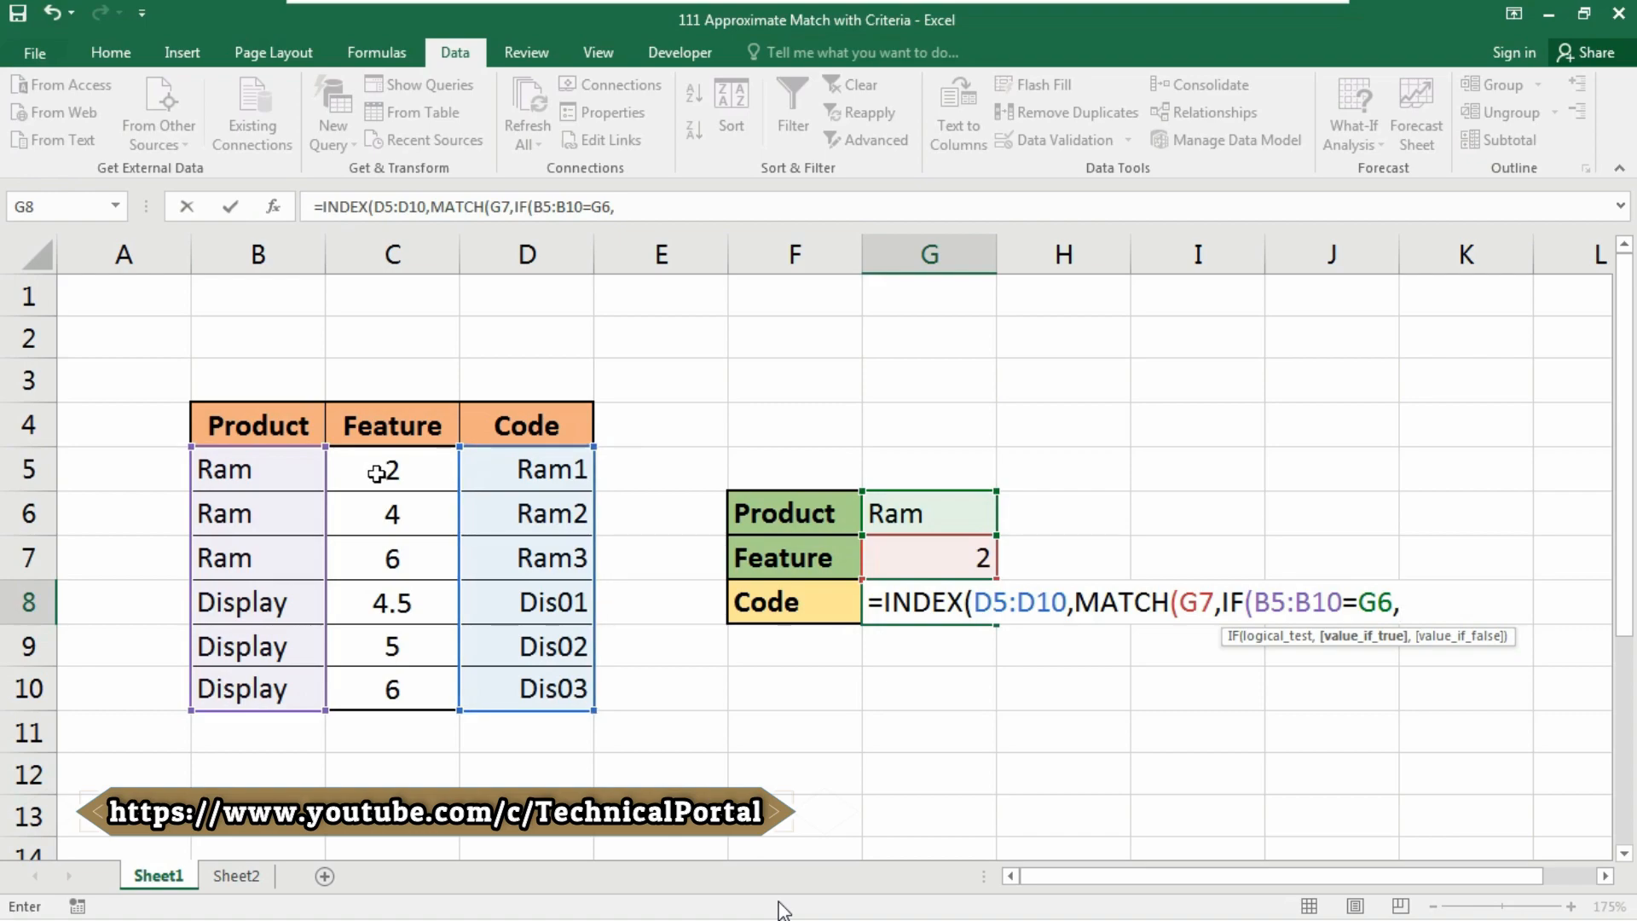
pyautogui.moveTo(391, 469); pyautogui.dragTo(391, 688)
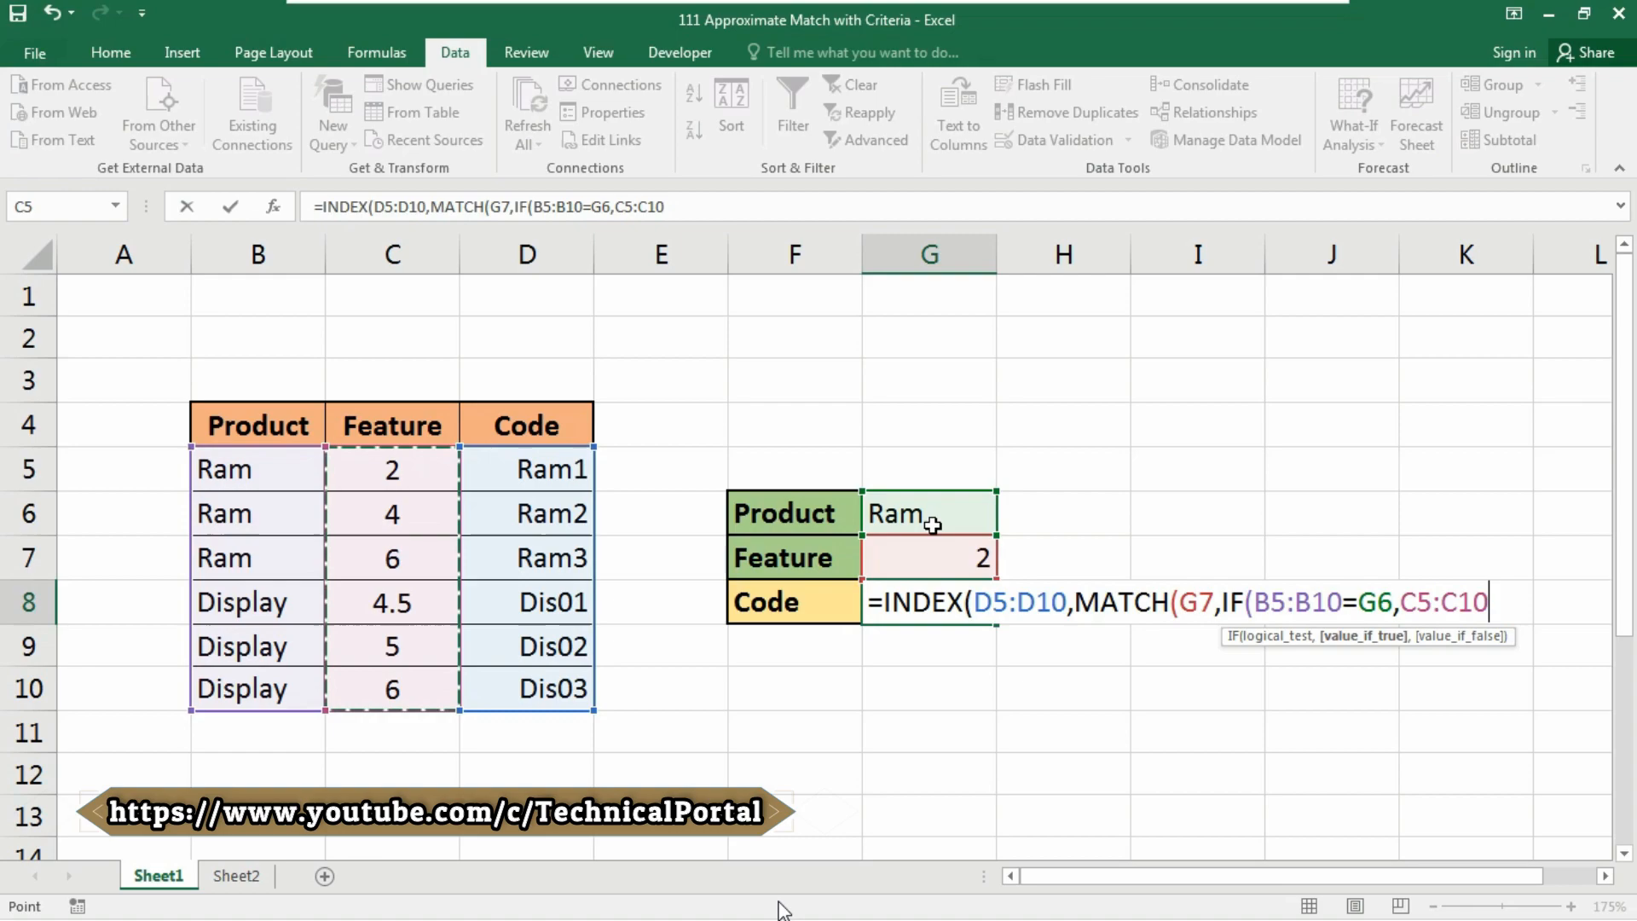
pyautogui.moveTo(919, 557)
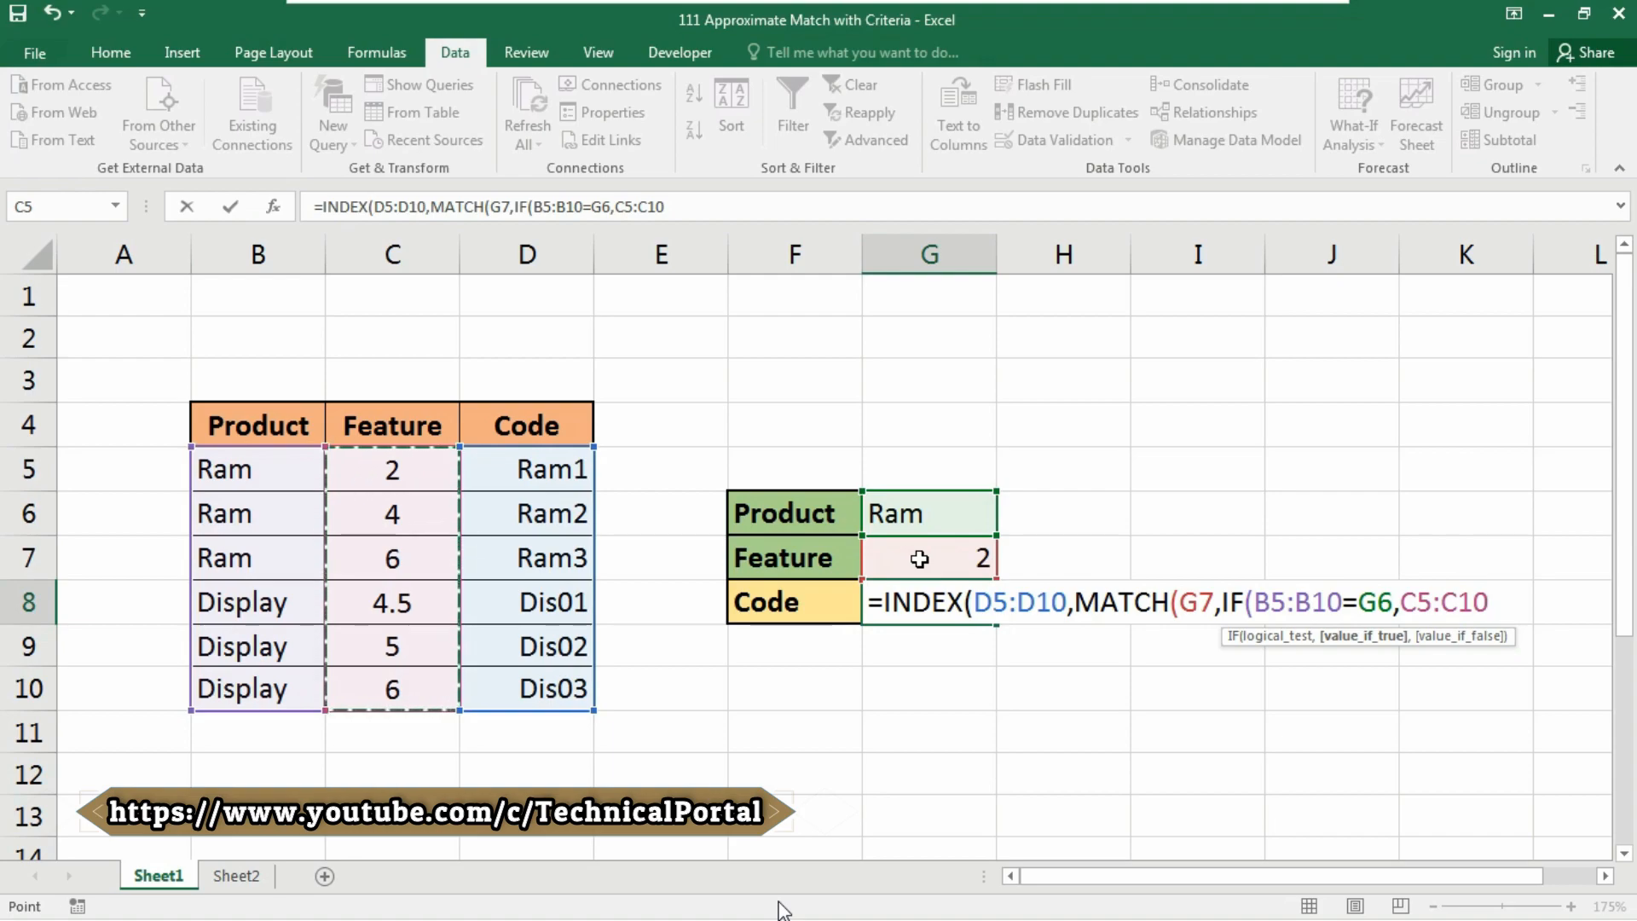
pyautogui.write(',')
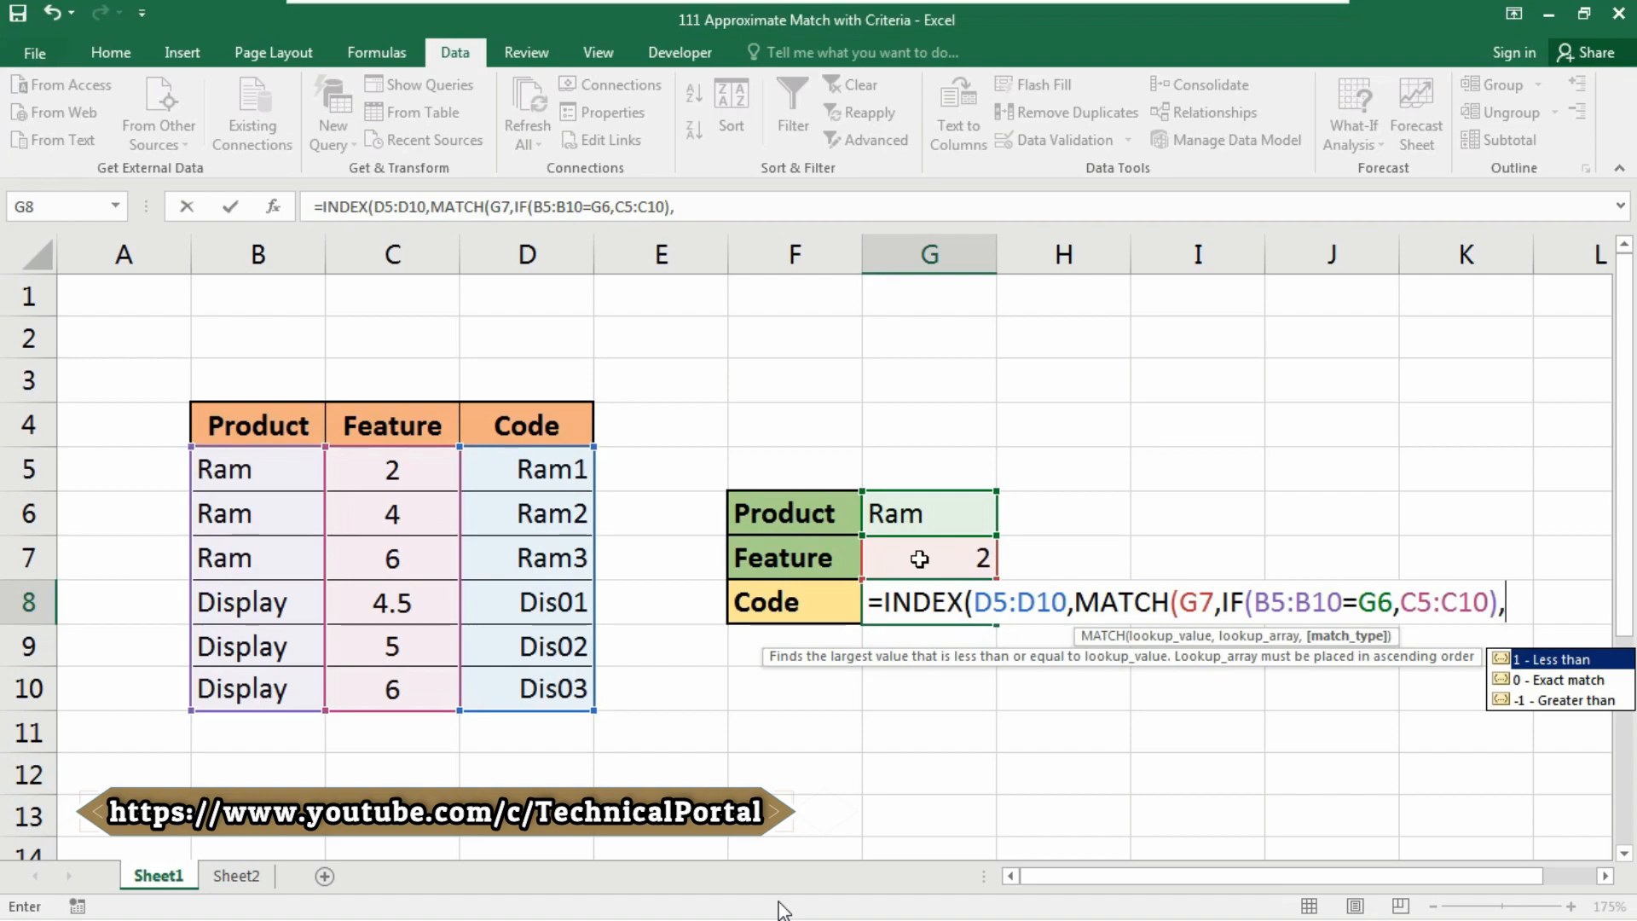
# Add match type 1 and enter G8 as an array formula with Ctrl+Shift+Enter.
pyautogui.write('1))')
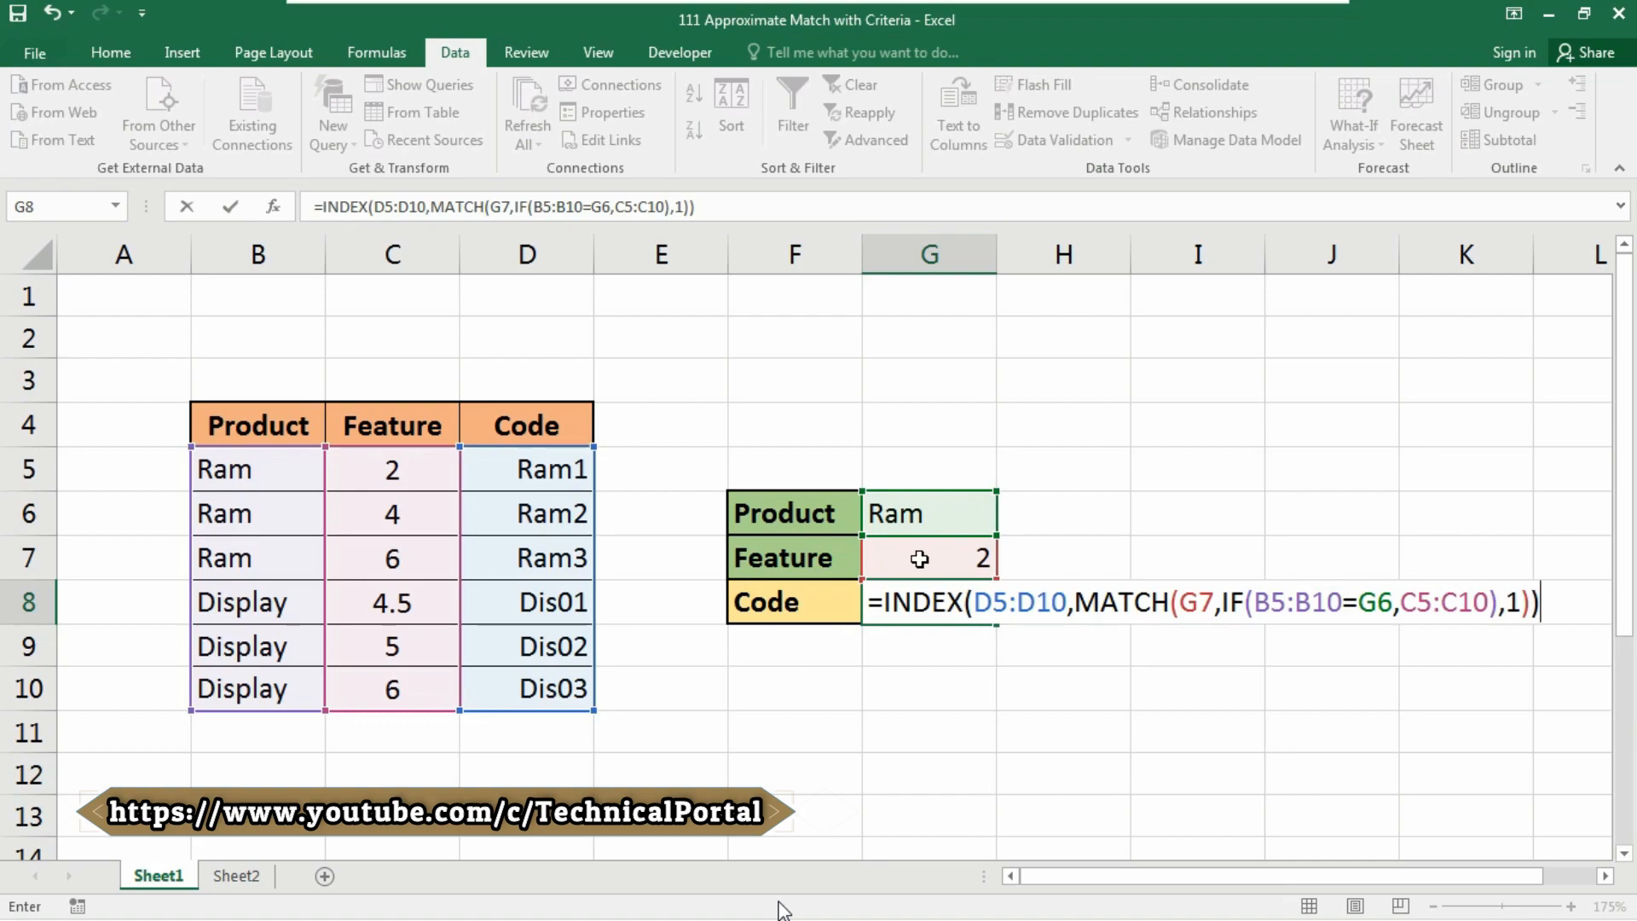
pyautogui.press('ctrl+shift+enter')
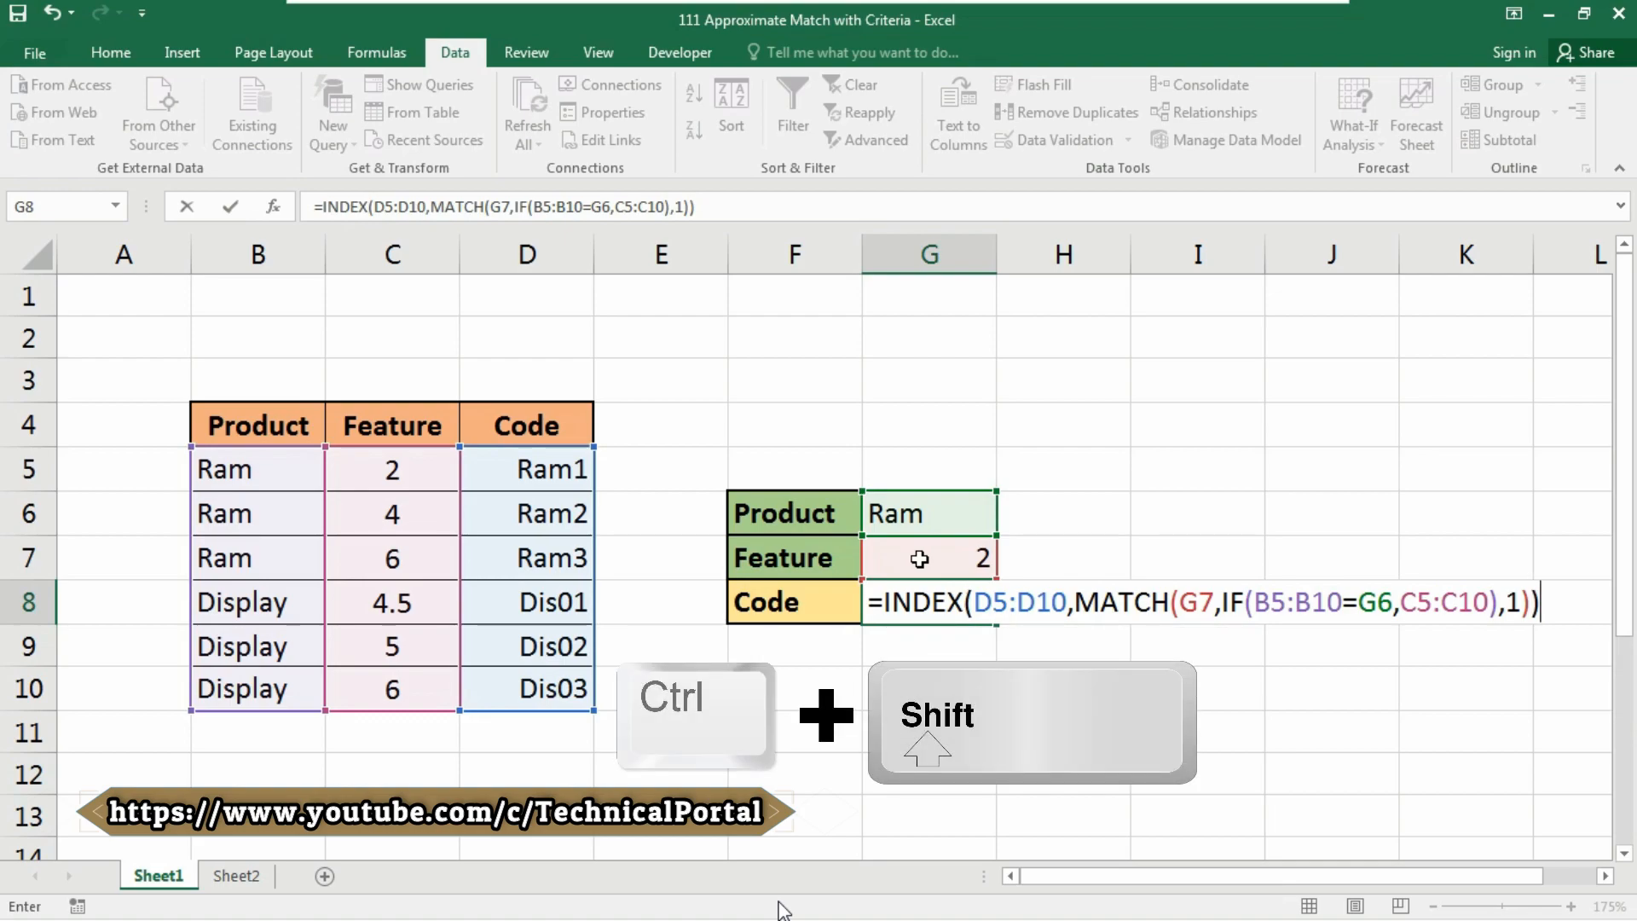
pyautogui.press('ctrl+shift+enter')
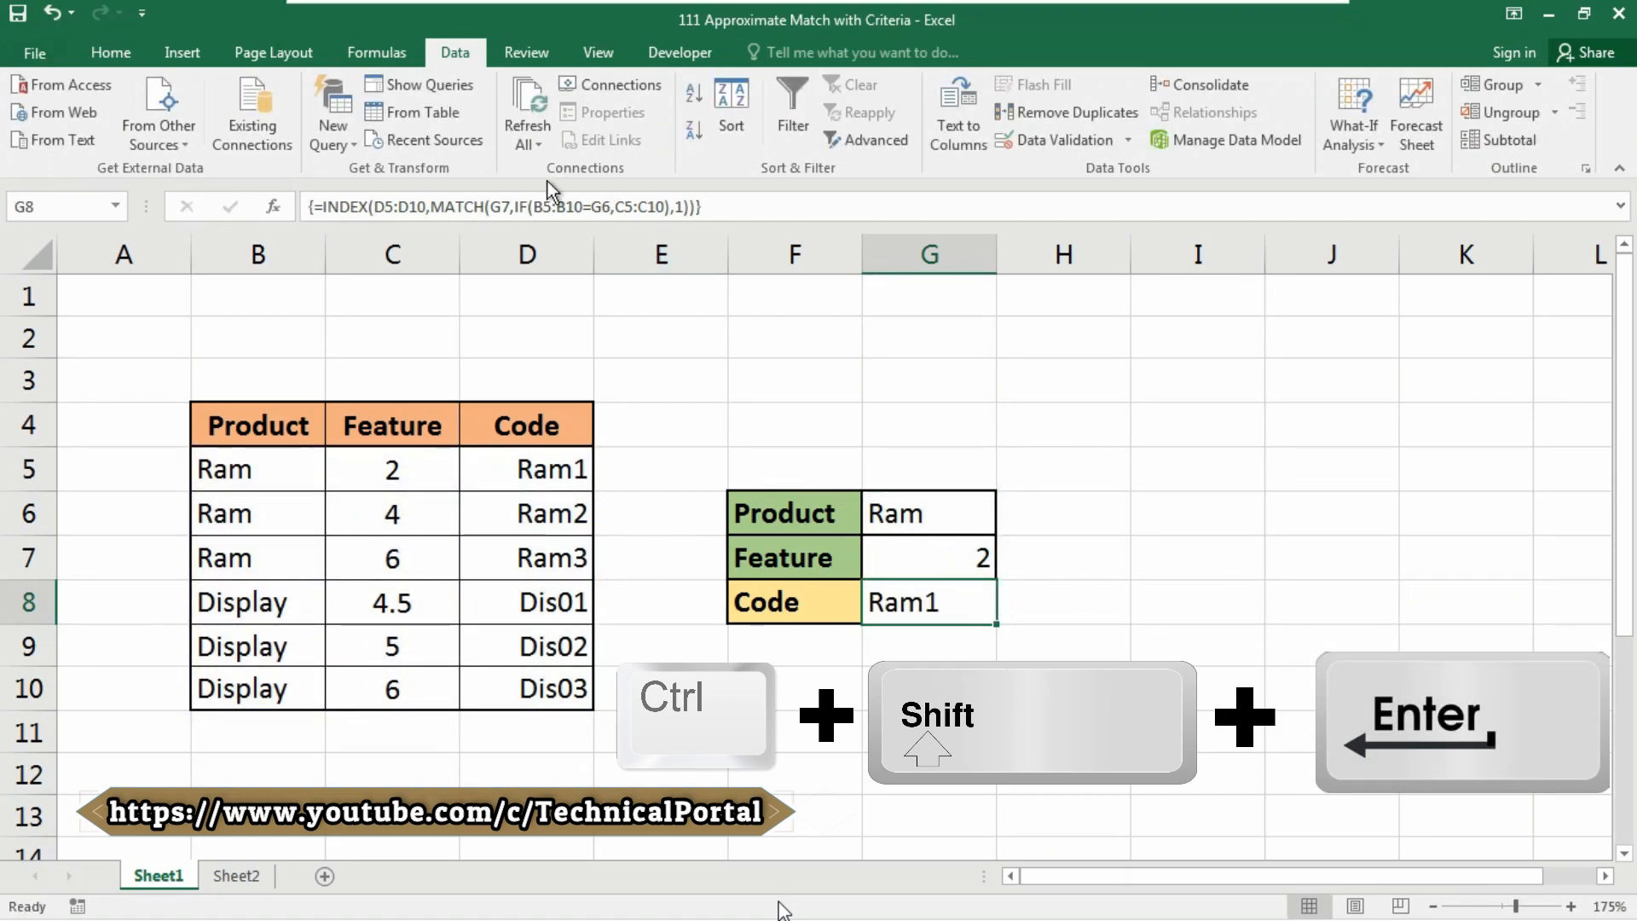
pyautogui.moveTo(389, 205)
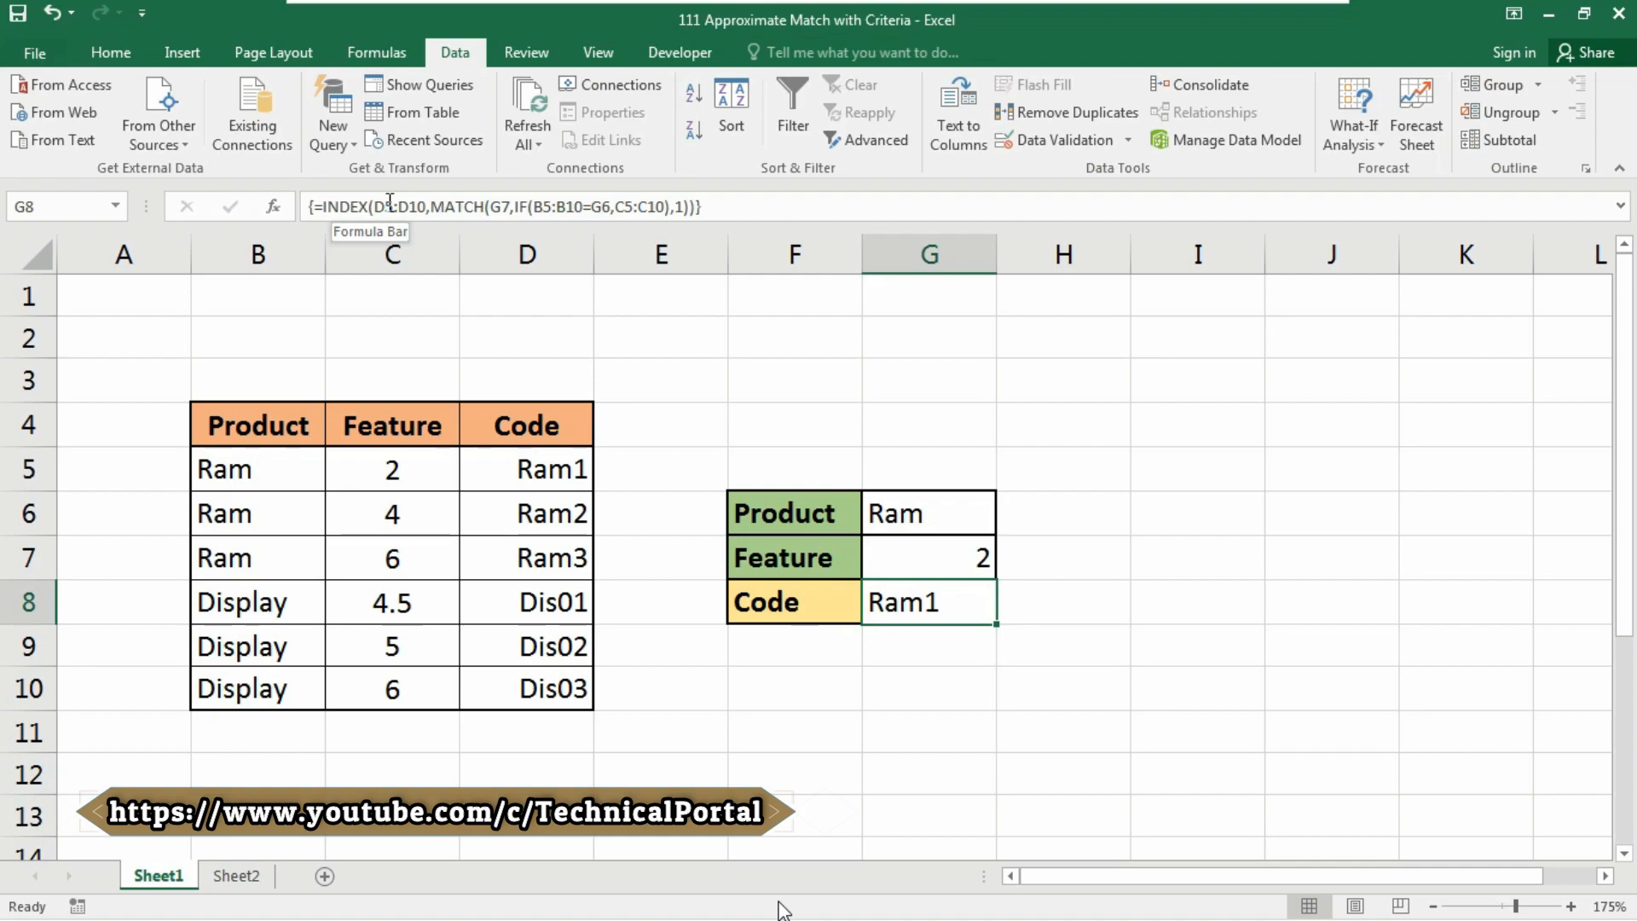
pyautogui.doubleClick(928, 601)
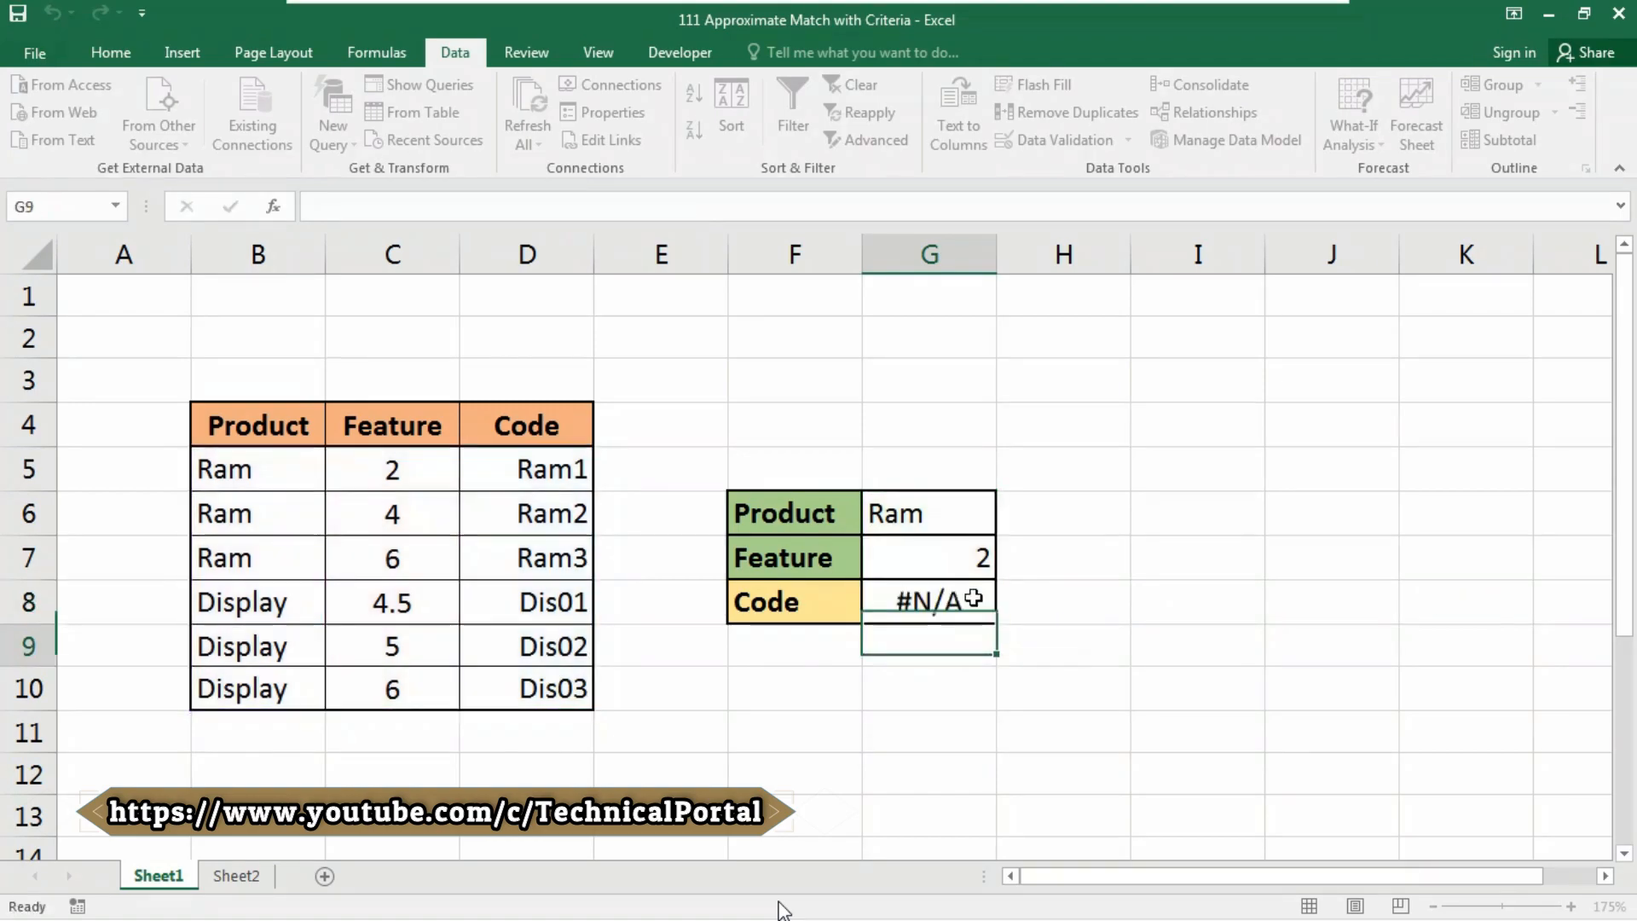
pyautogui.click(926, 602)
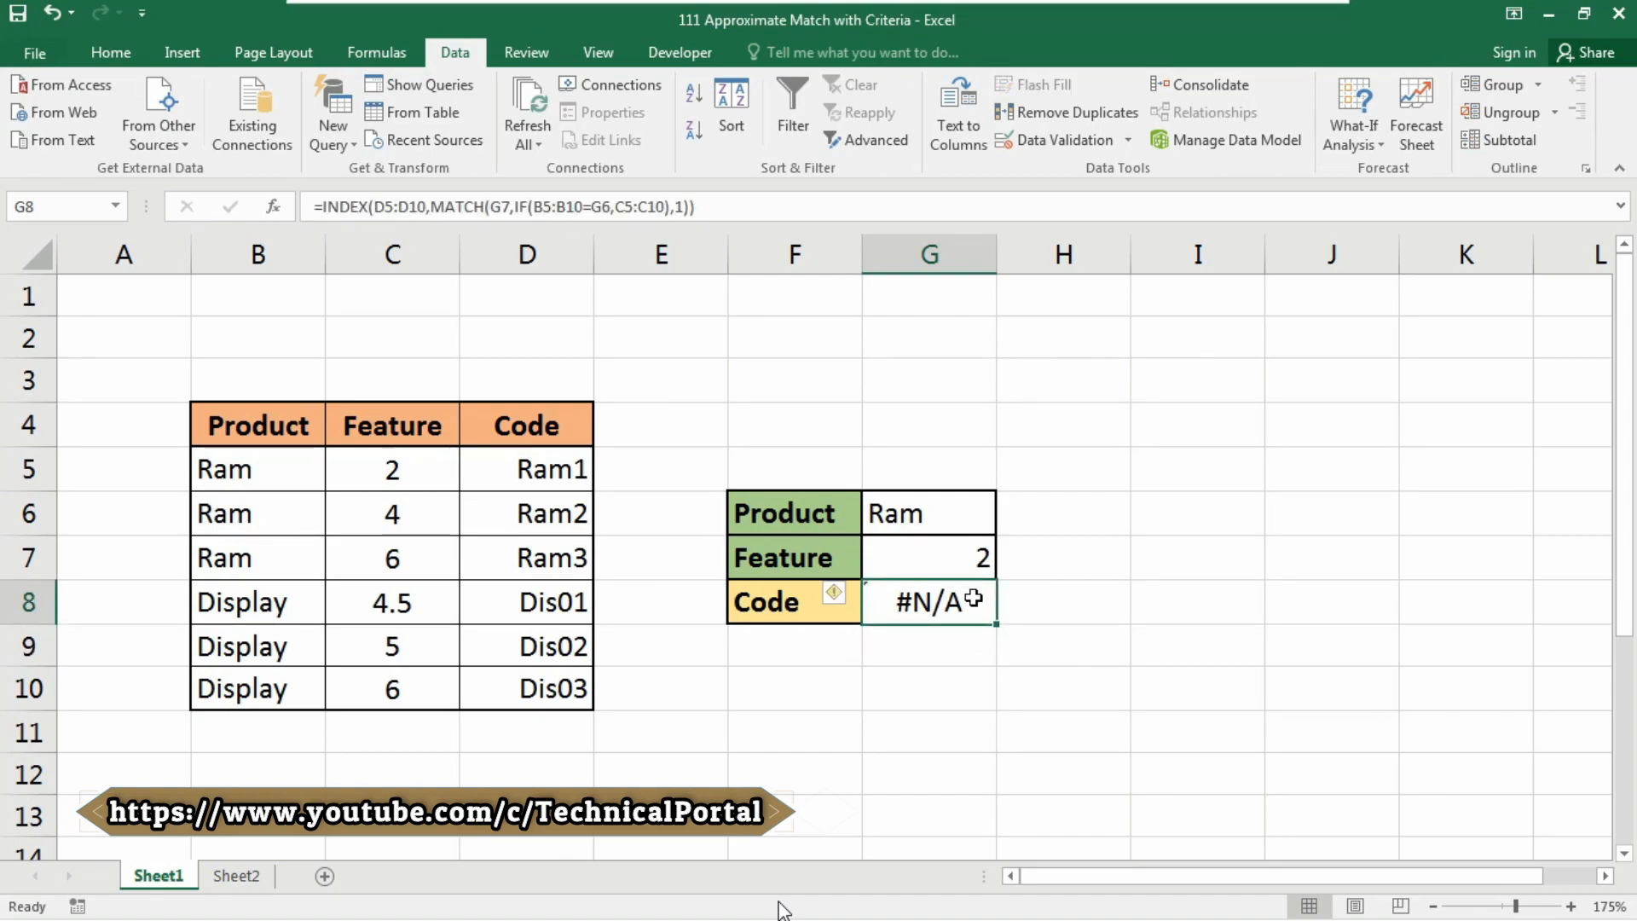
pyautogui.doubleClick(927, 601)
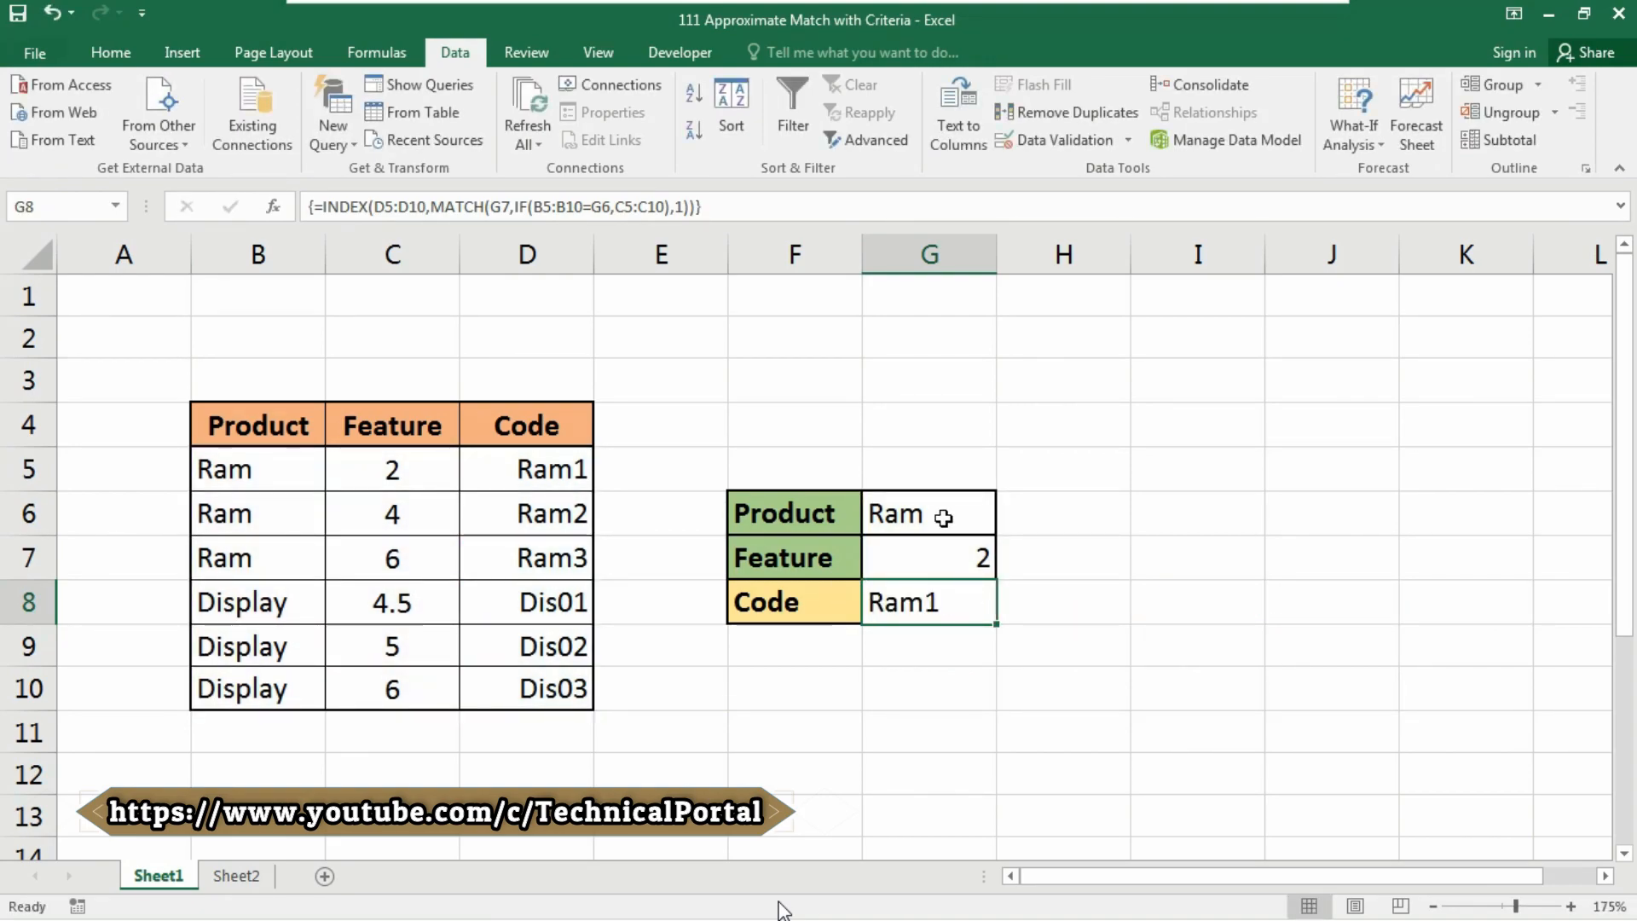
pyautogui.click(928, 513)
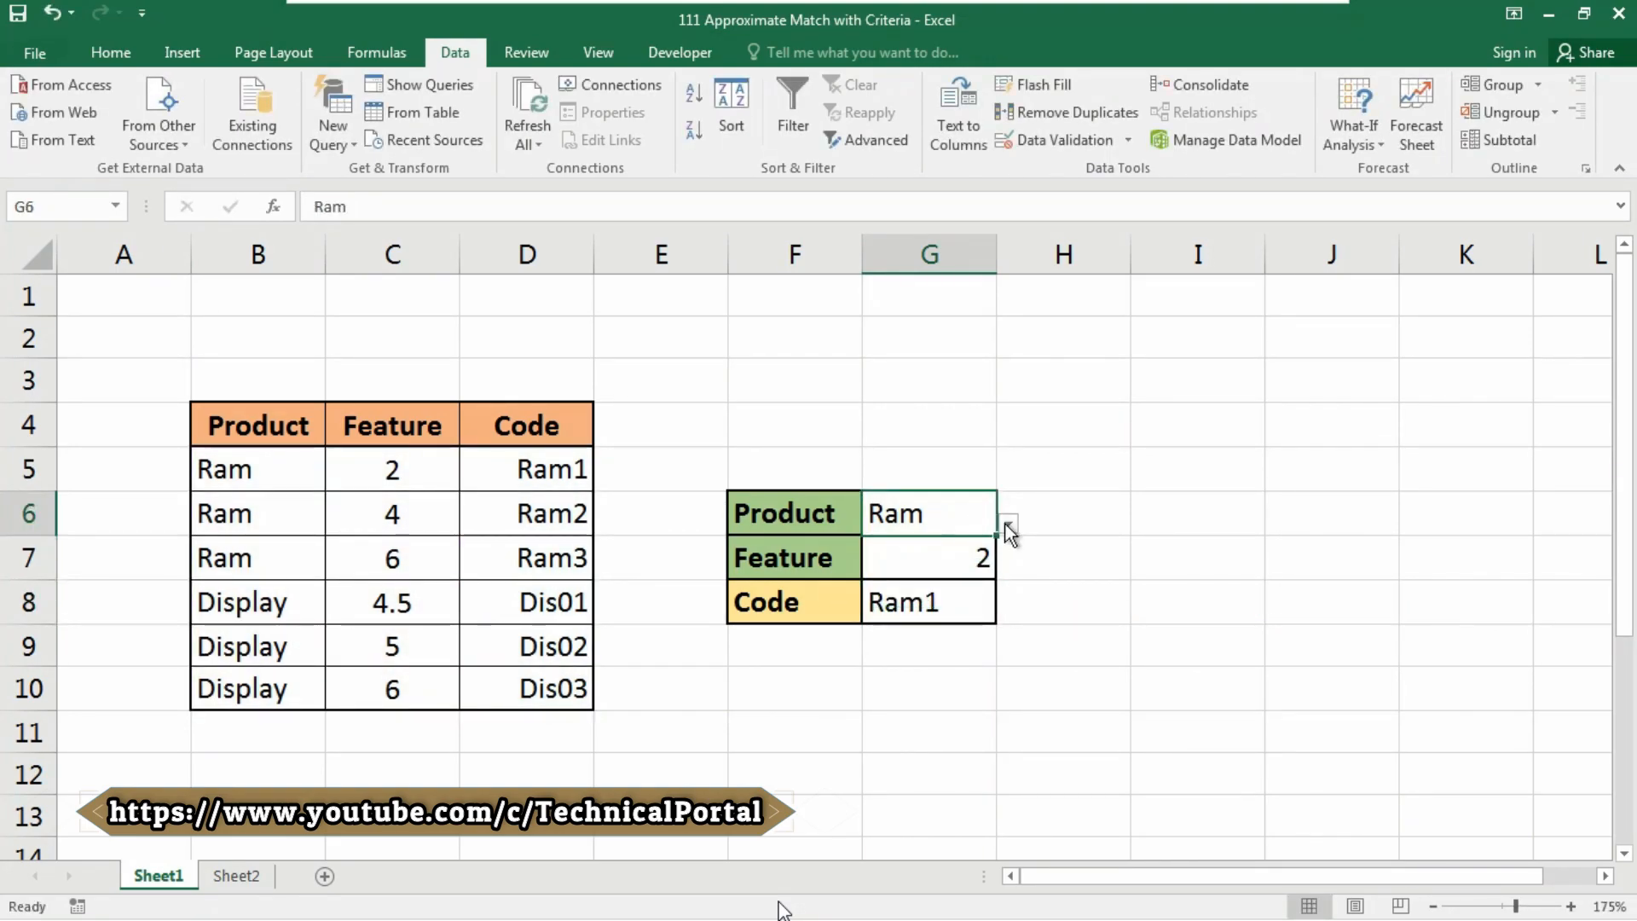
# Keep Ram as Product in G6 and change the Feature in G7 to 4.
pyautogui.click(1005, 522)
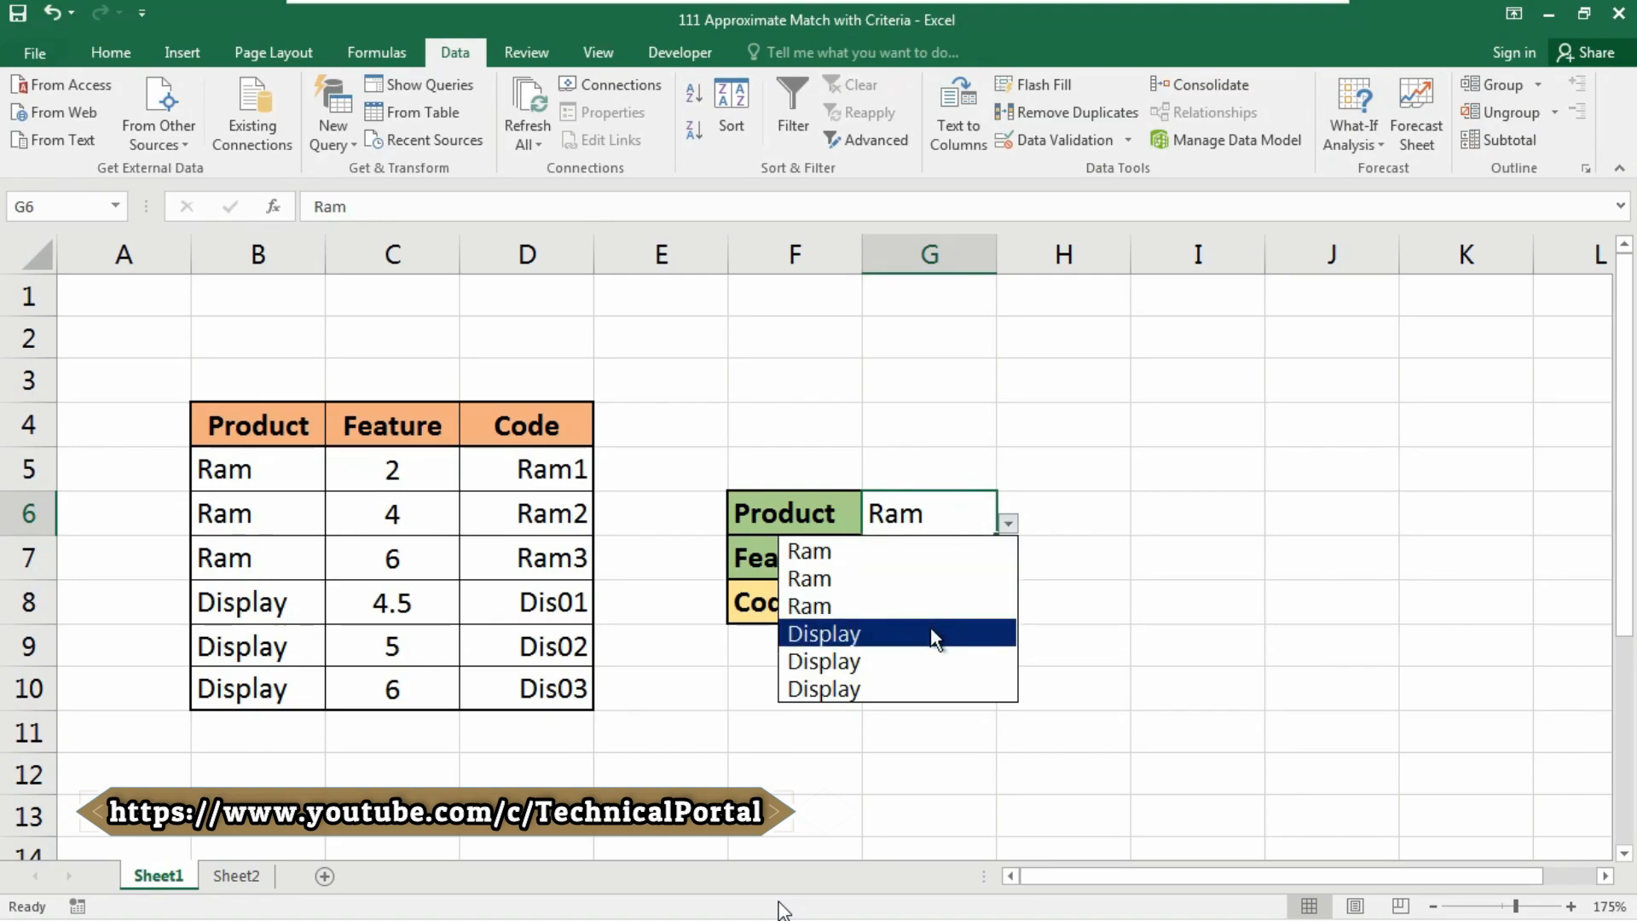
pyautogui.click(823, 633)
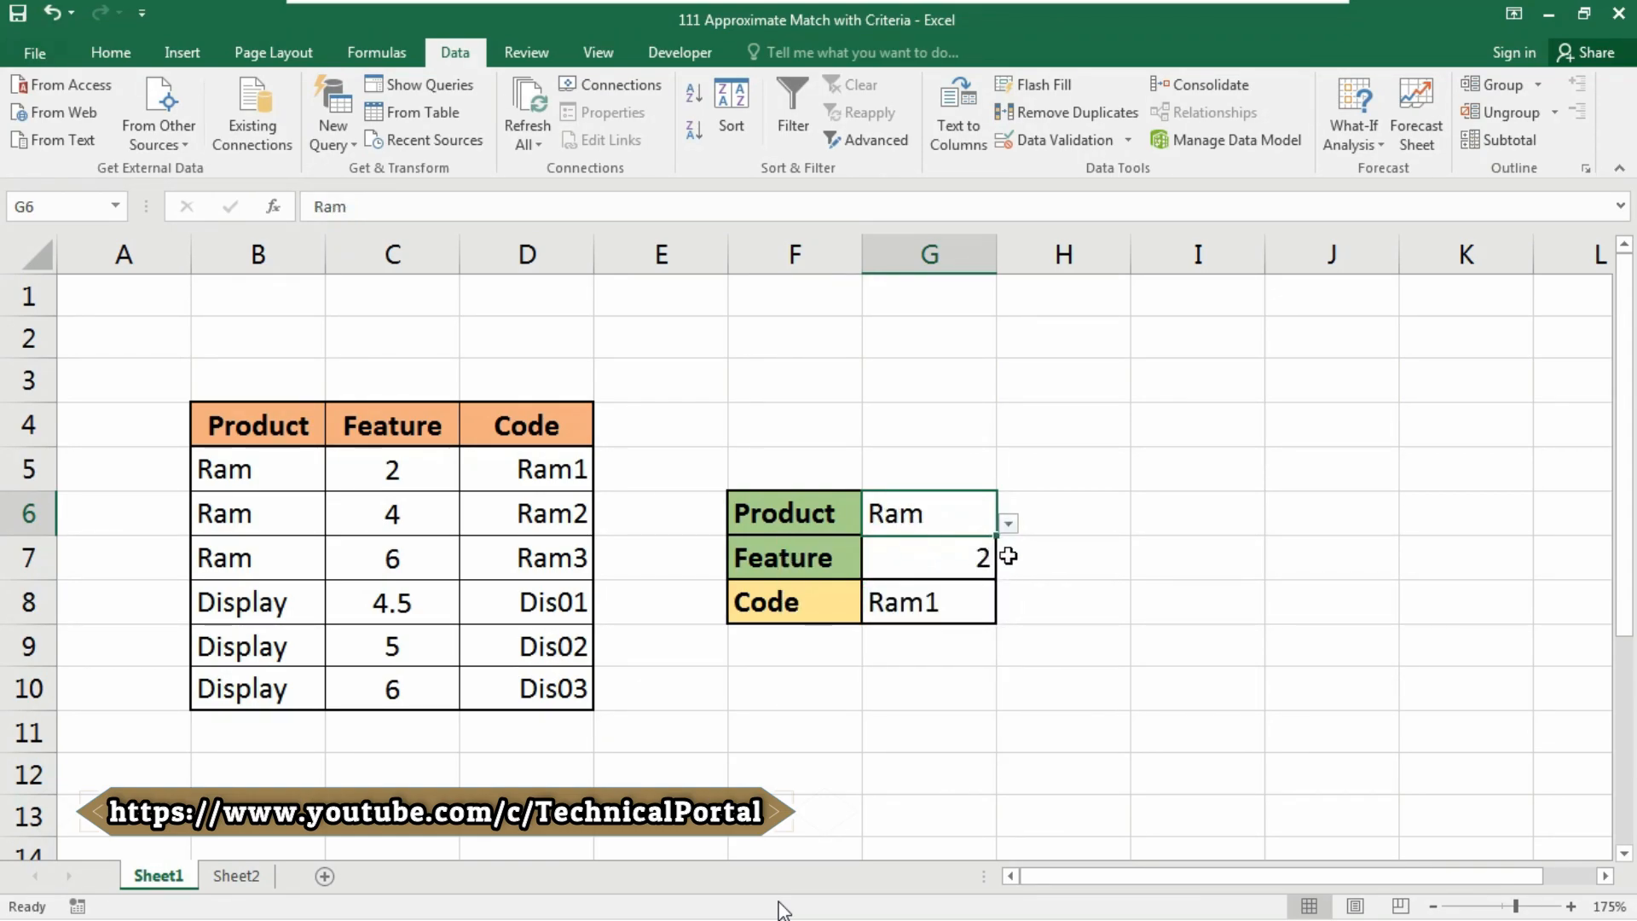
pyautogui.write('4')
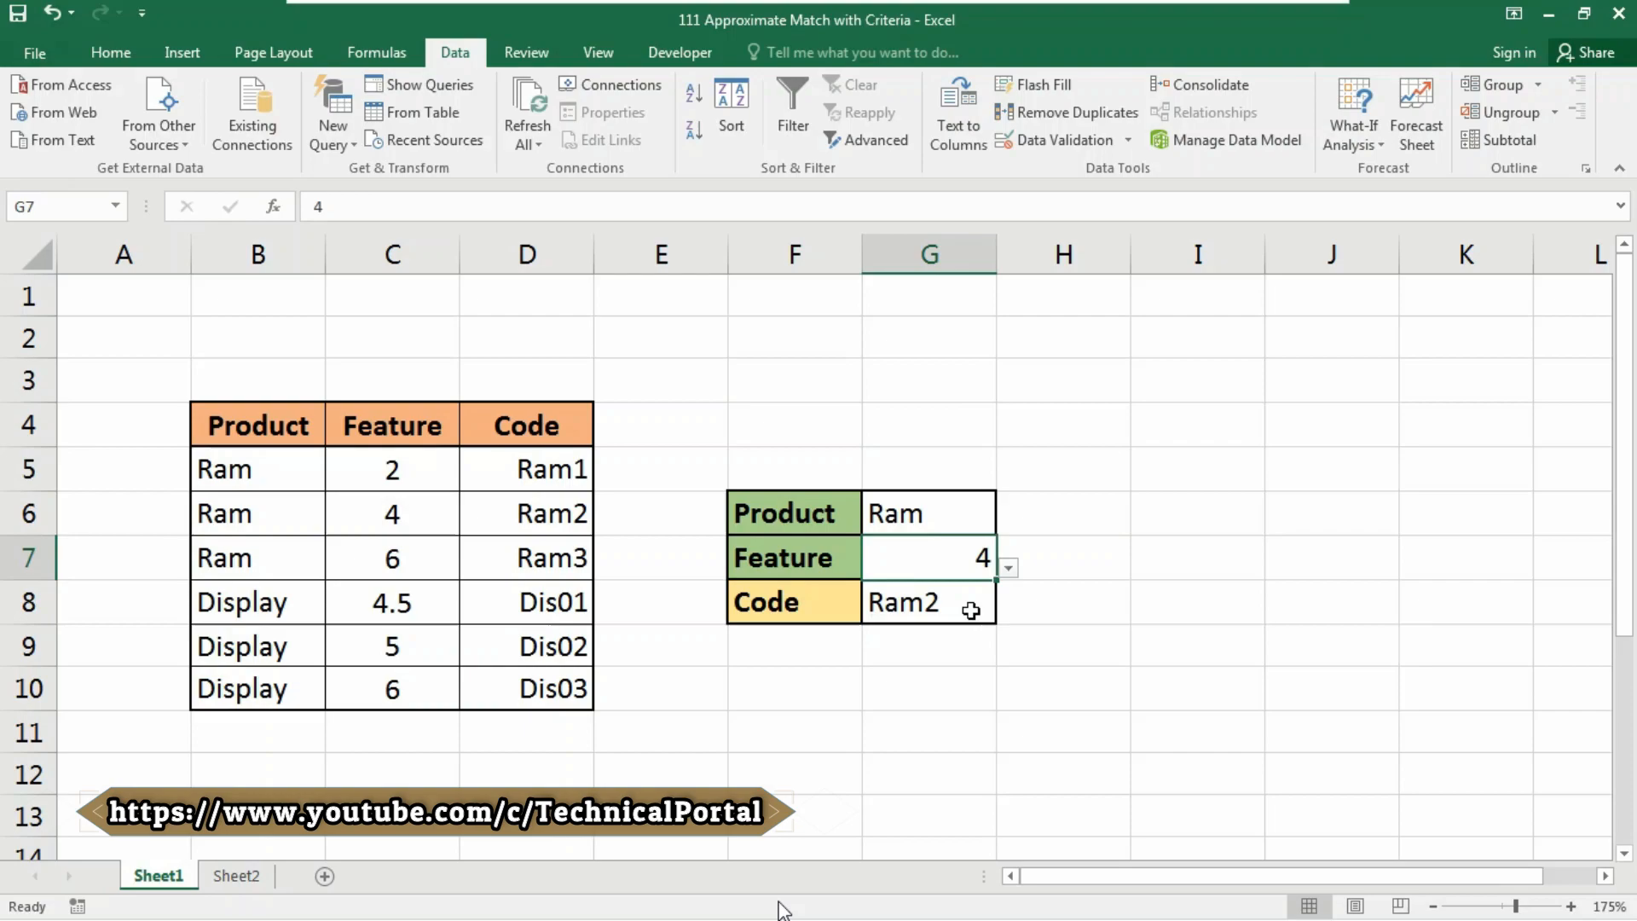
pyautogui.moveTo(935, 604)
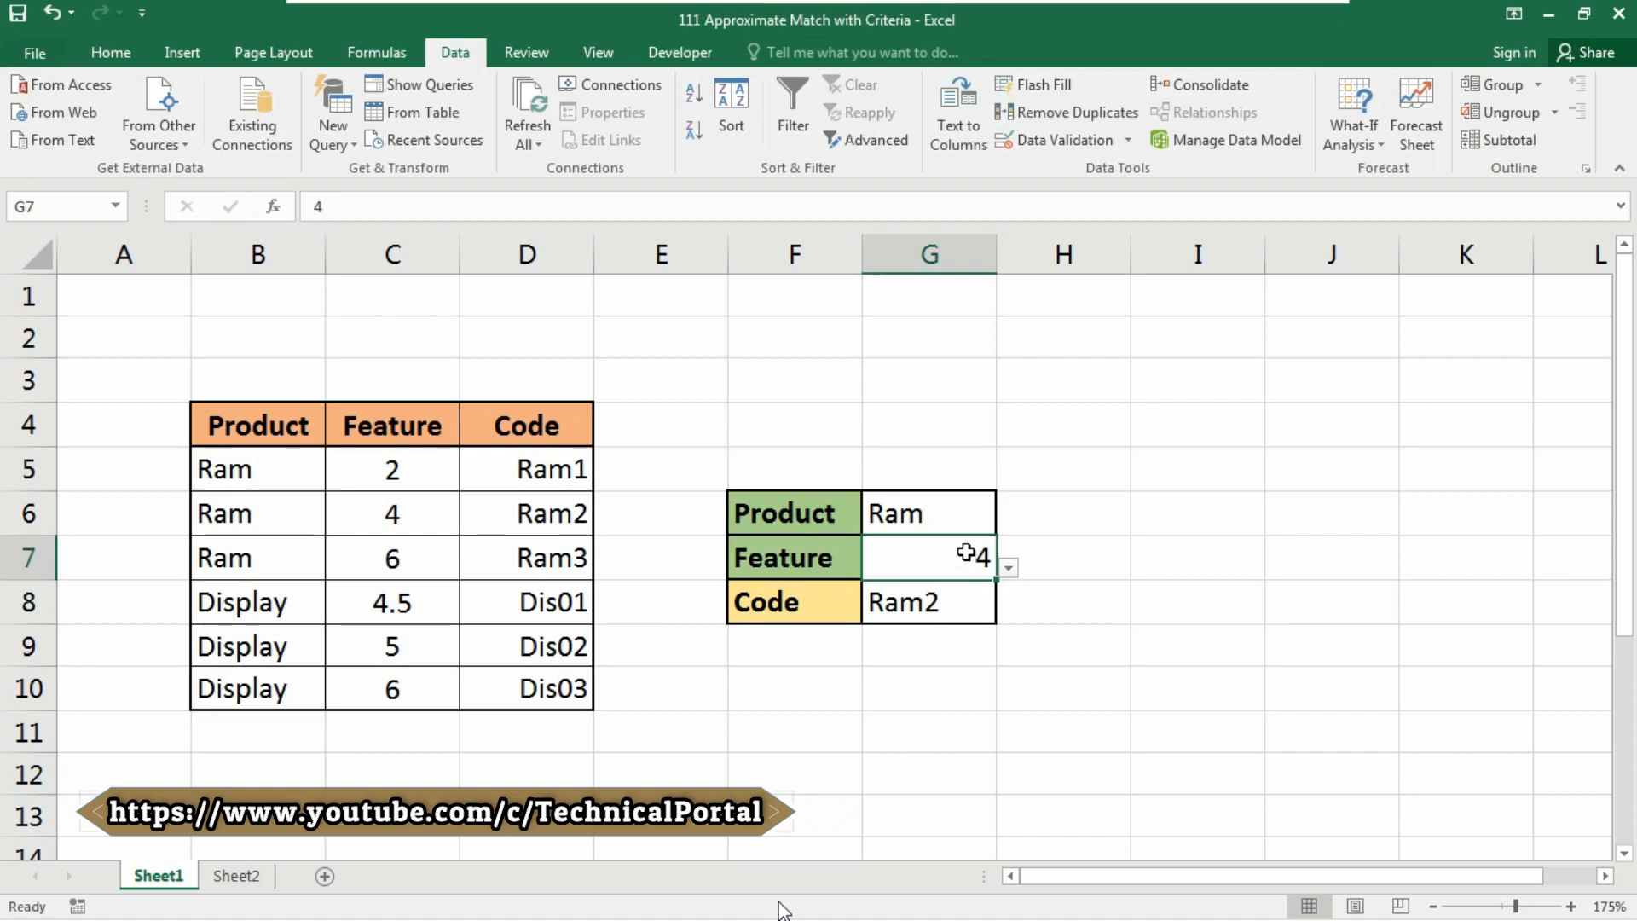
pyautogui.write('=INDEX(D5:D10,MATCH(G7,IF(B5:B10=G6,C5:C10),1))')
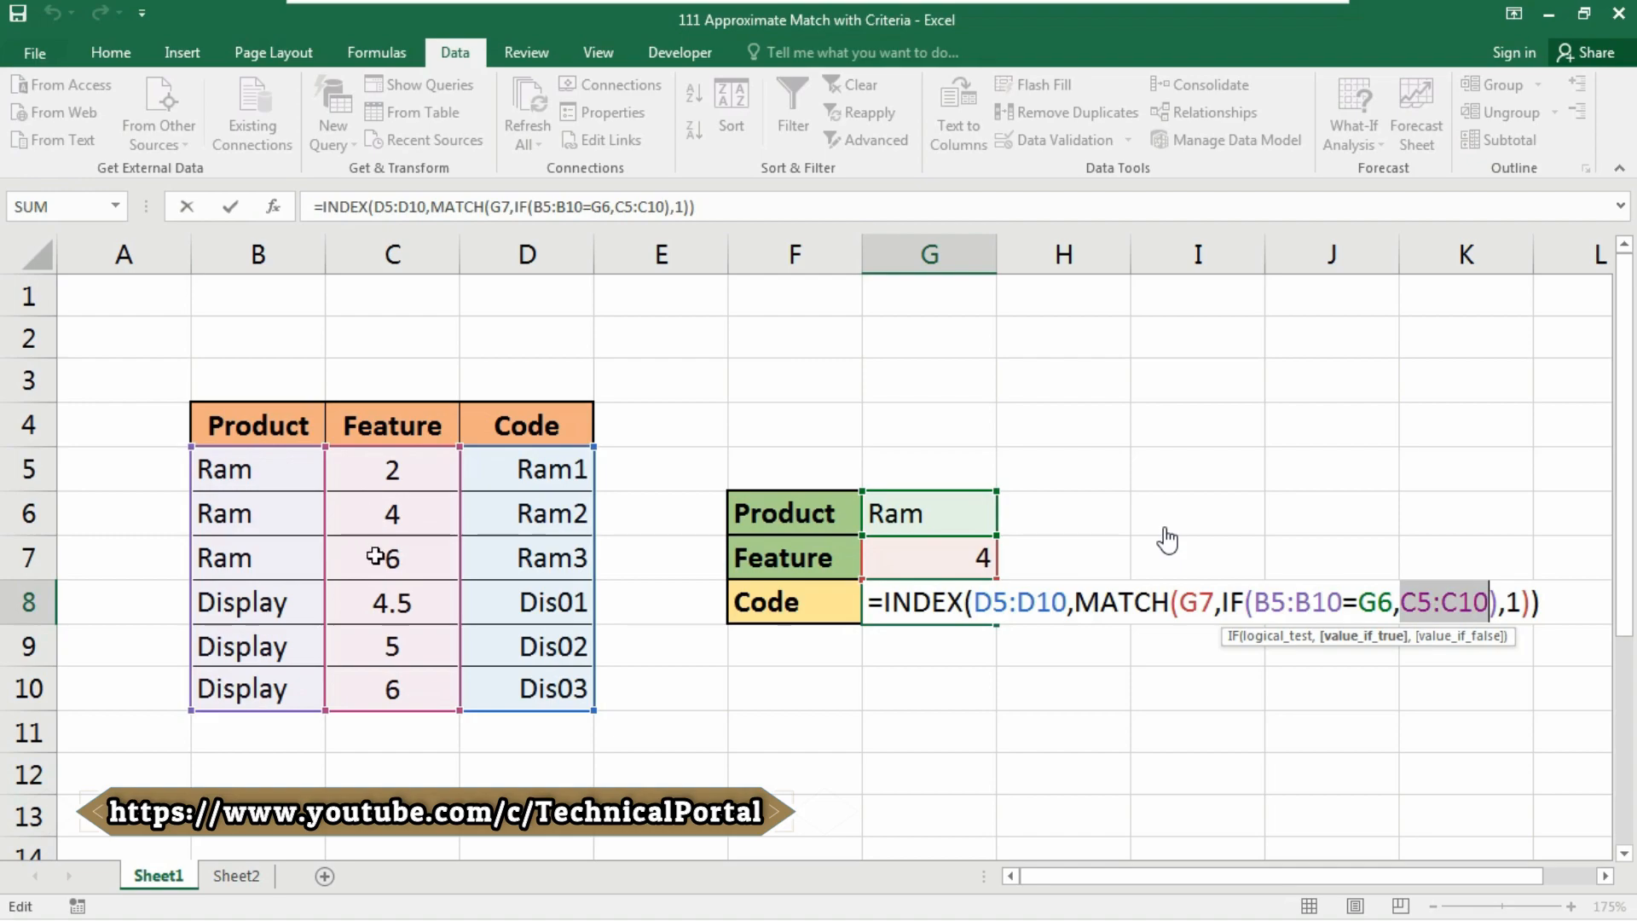
pyautogui.moveTo(385, 601)
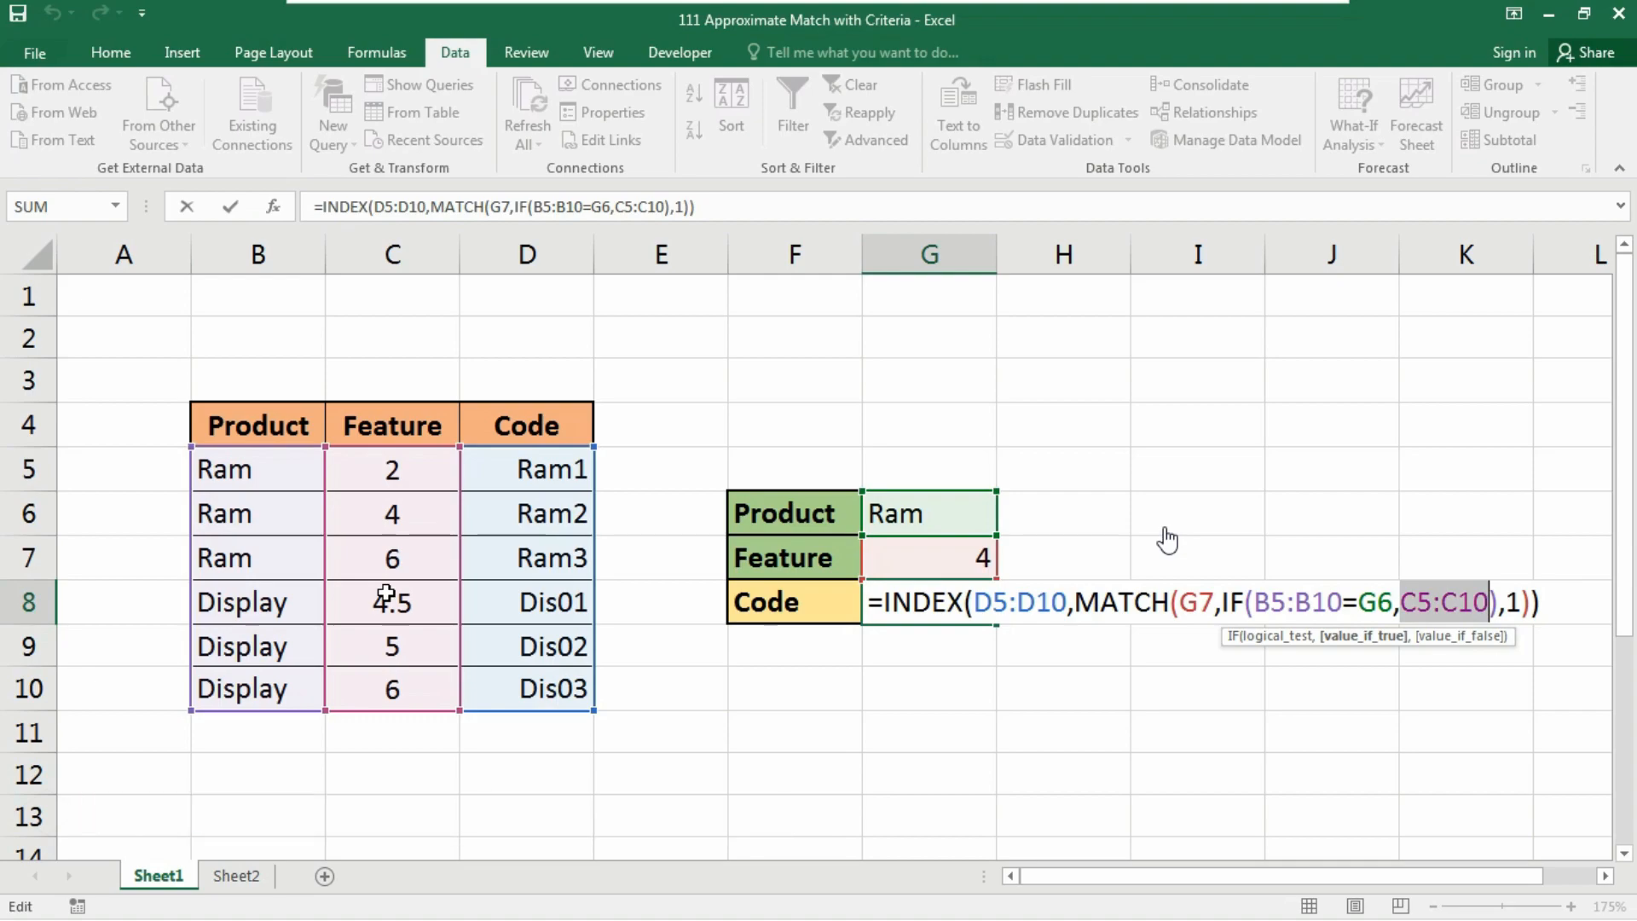
pyautogui.press('ctrl+shift+enter')
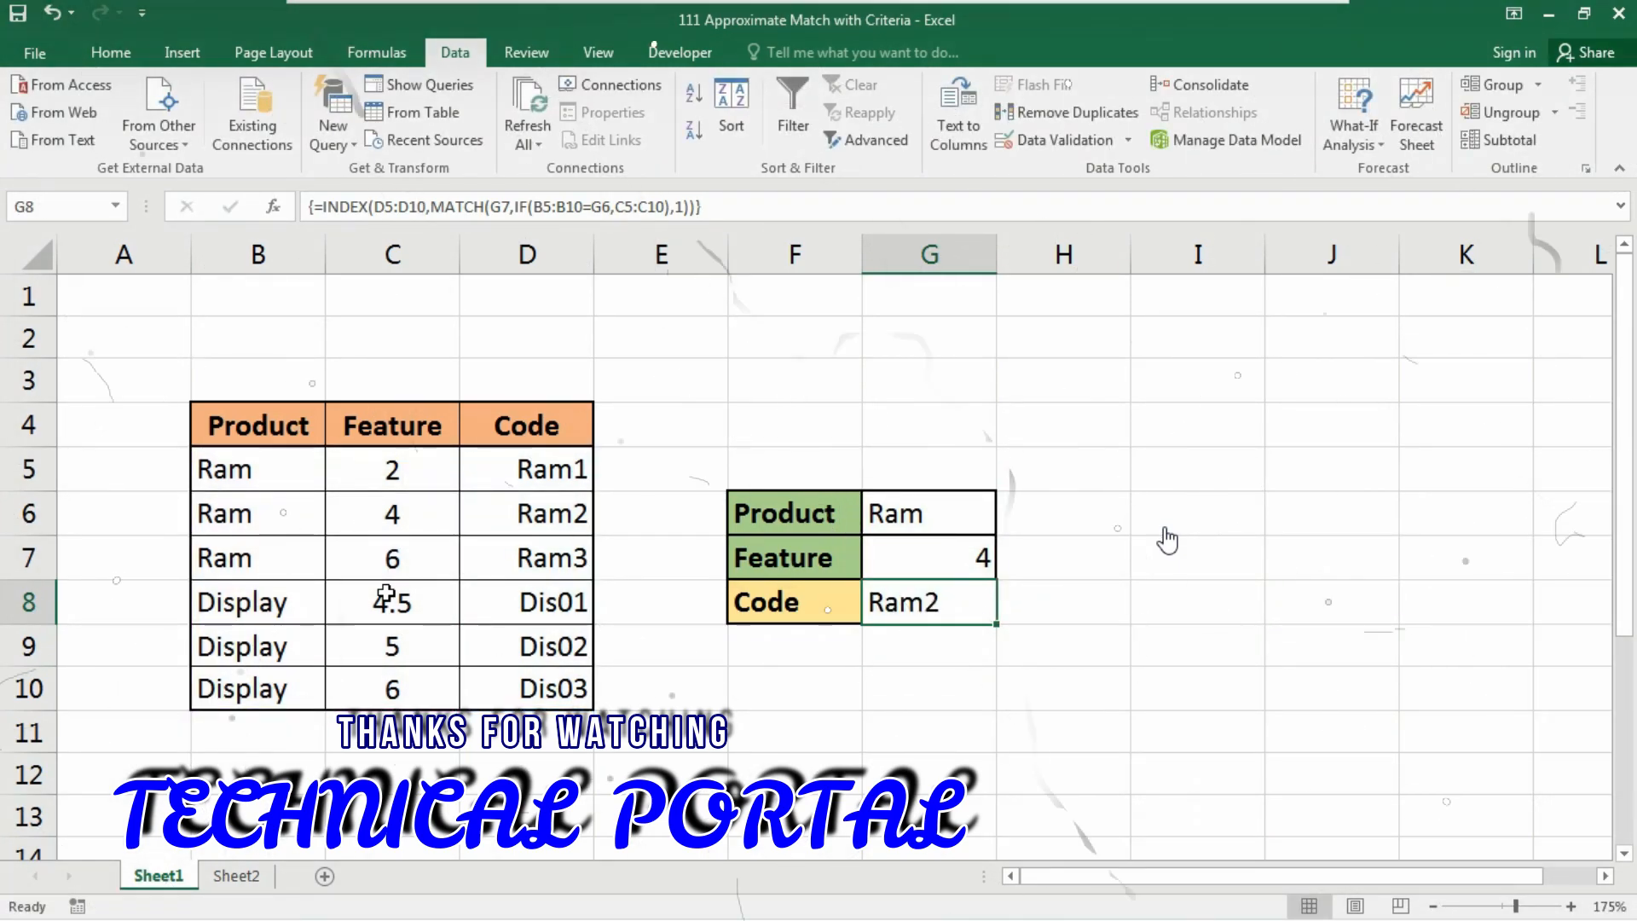